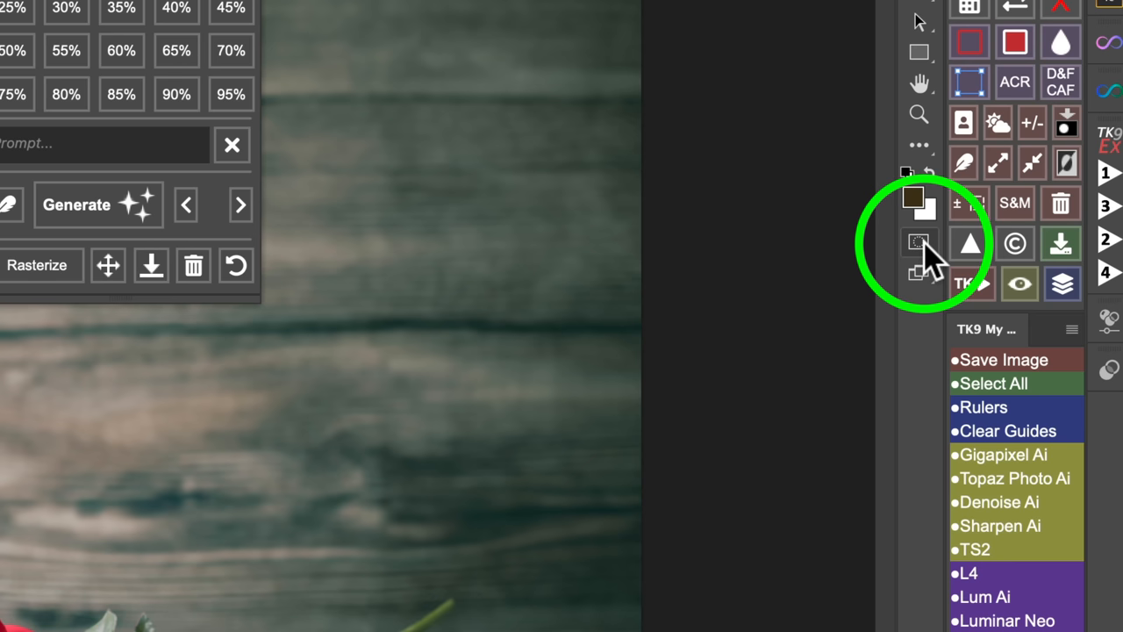
pyautogui.moveTo(920, 243)
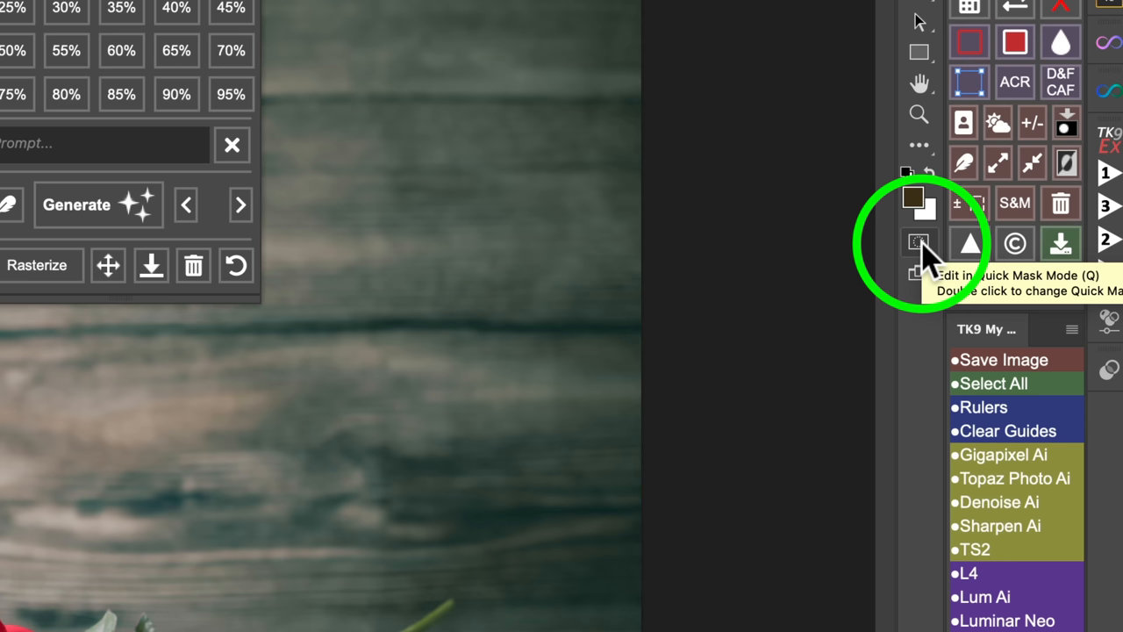
pyautogui.moveTo(920, 254)
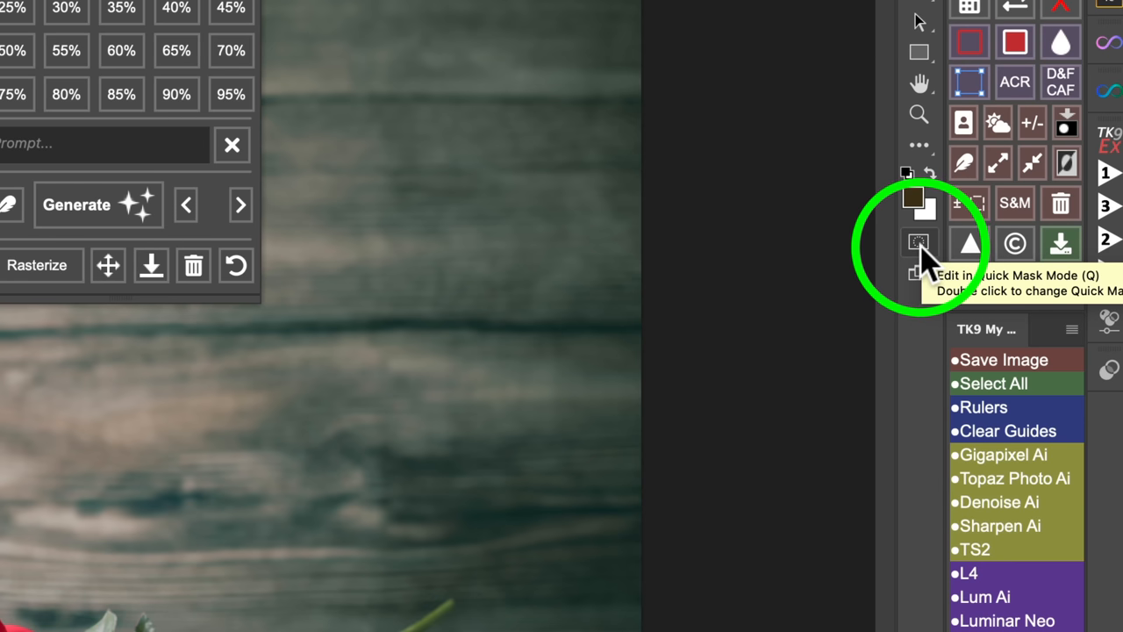
pyautogui.moveTo(920, 255)
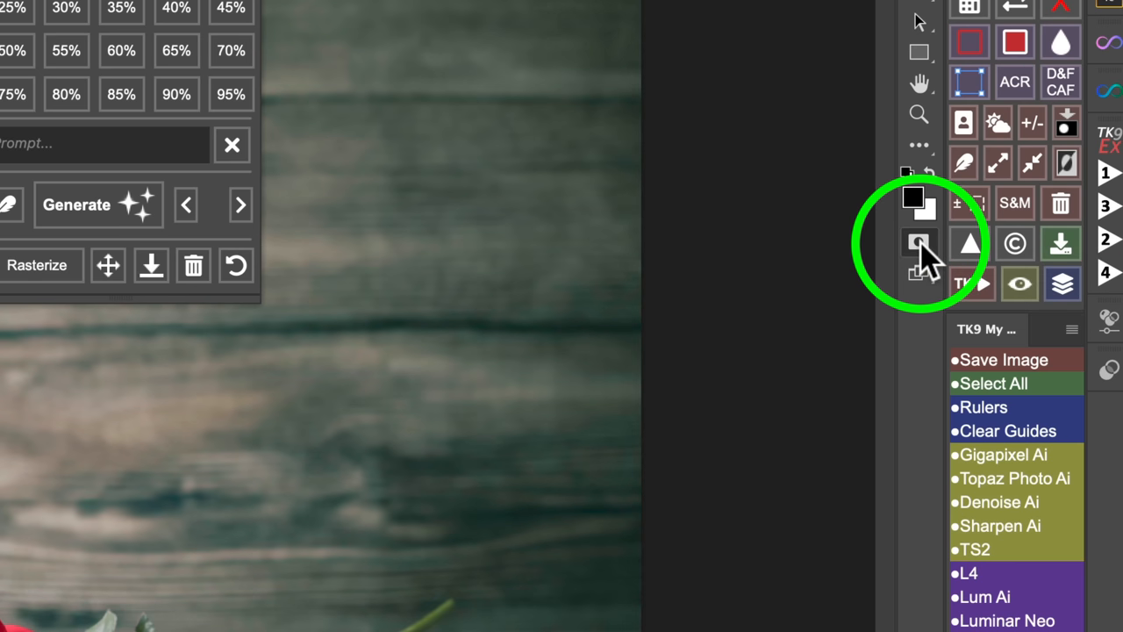
# Review Quick Mask Options, keeping Color Indicates: Masked Areas in red at 50% opacity.
pyautogui.doubleClick(919, 242)
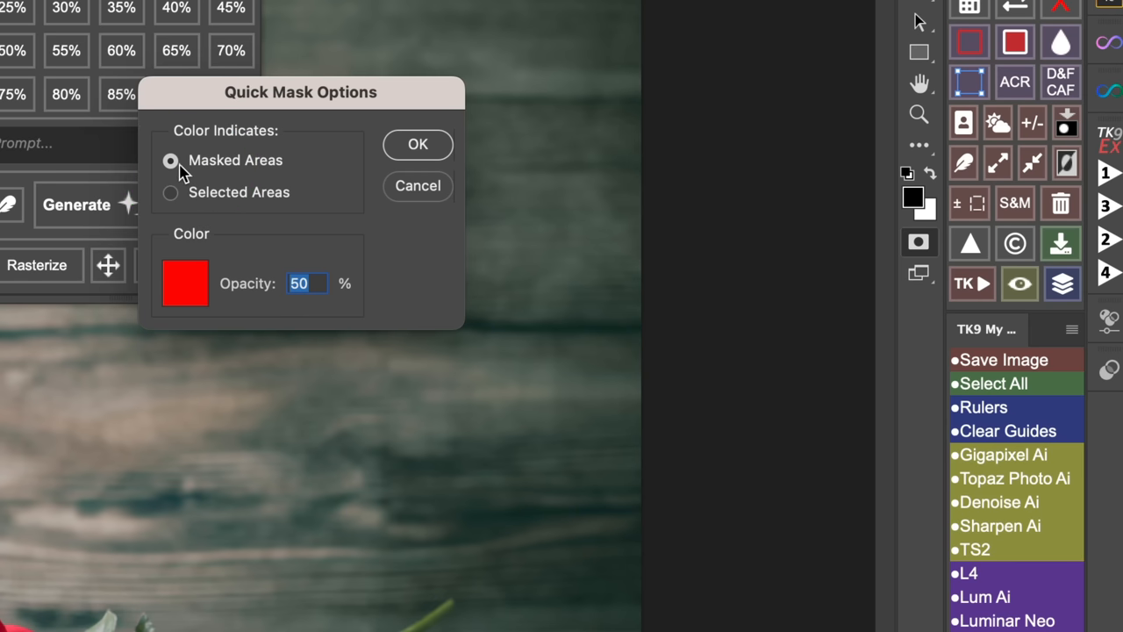
pyautogui.moveTo(186, 200)
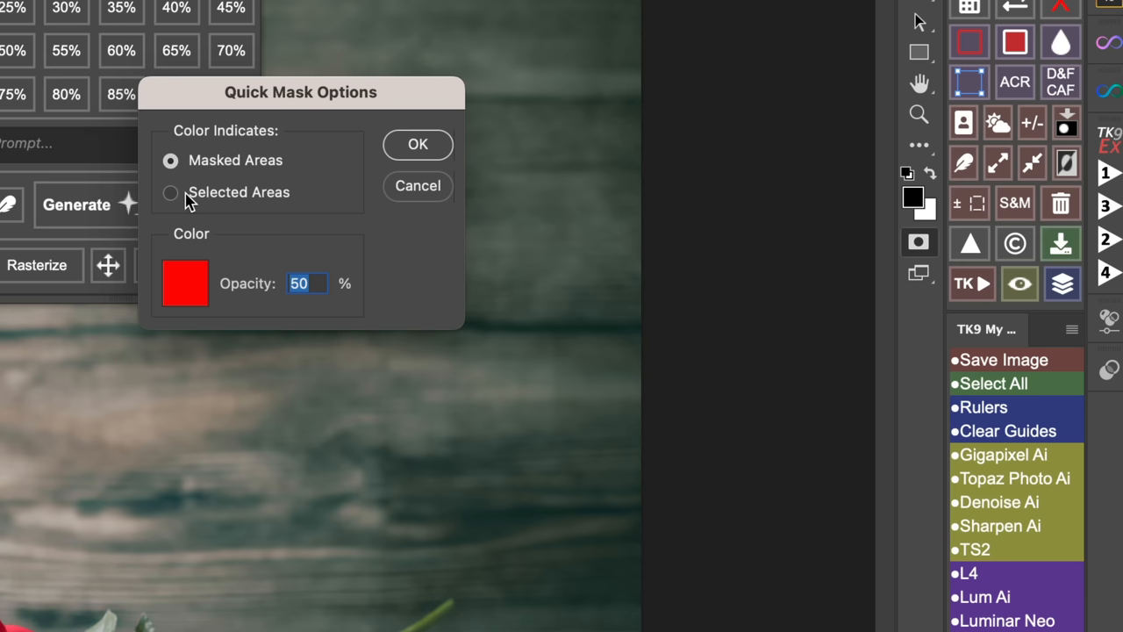
pyautogui.moveTo(203, 168)
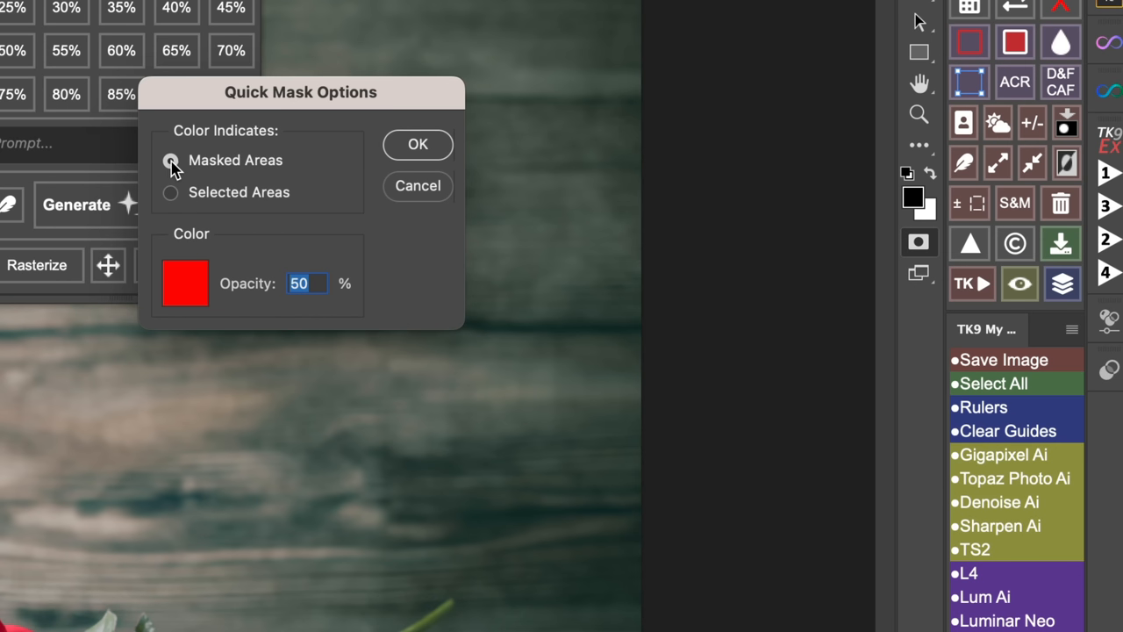
pyautogui.click(418, 144)
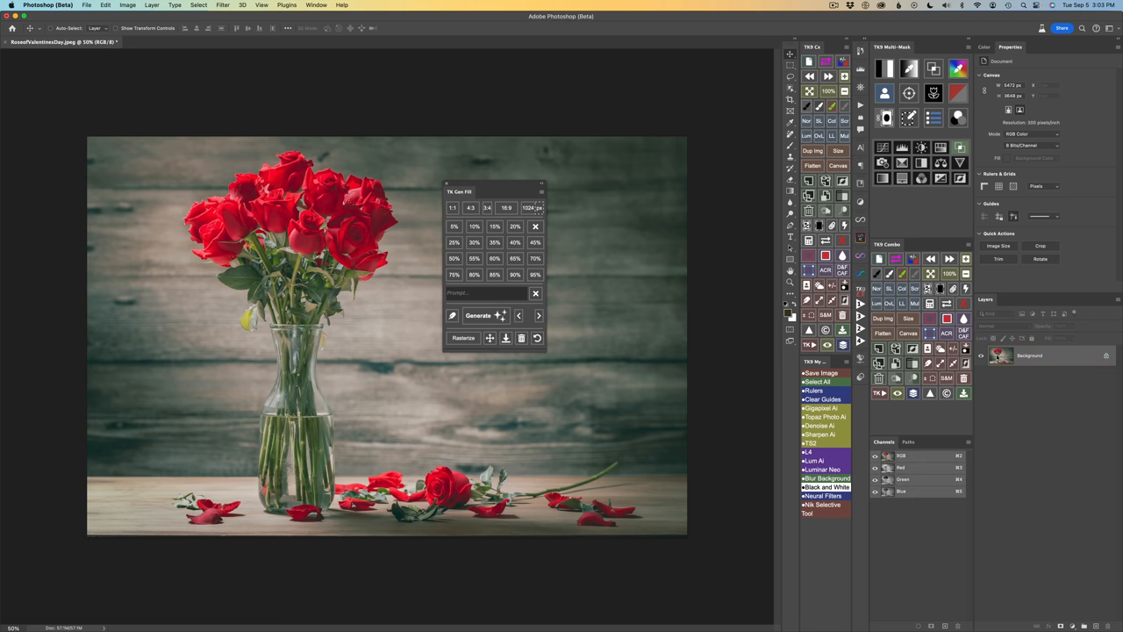
pyautogui.moveTo(1031, 355)
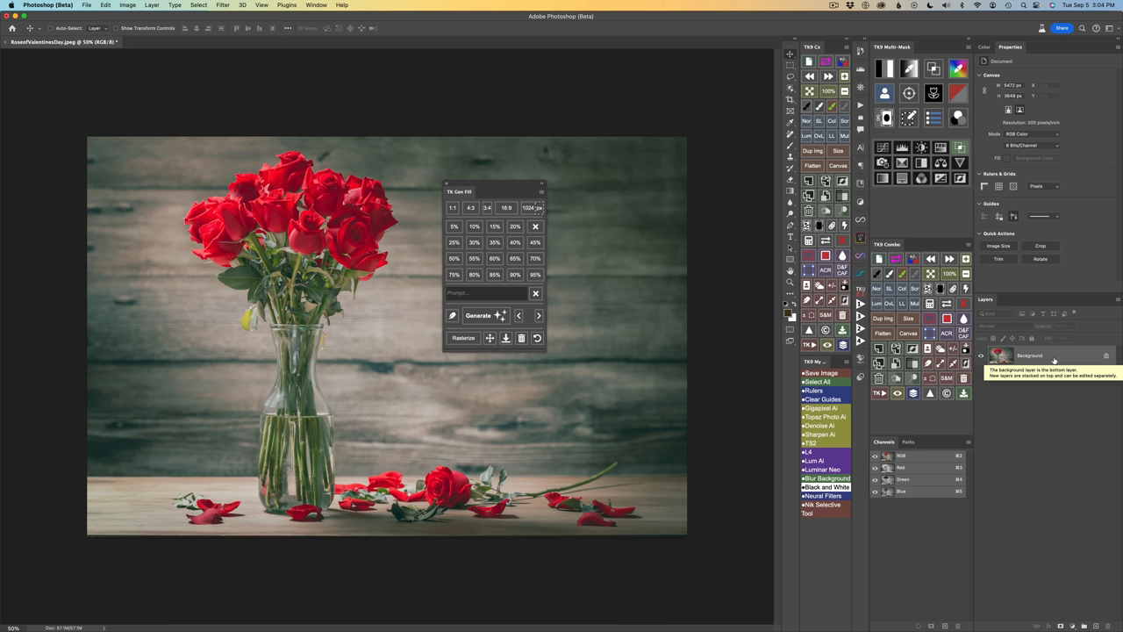
pyautogui.moveTo(1063, 409)
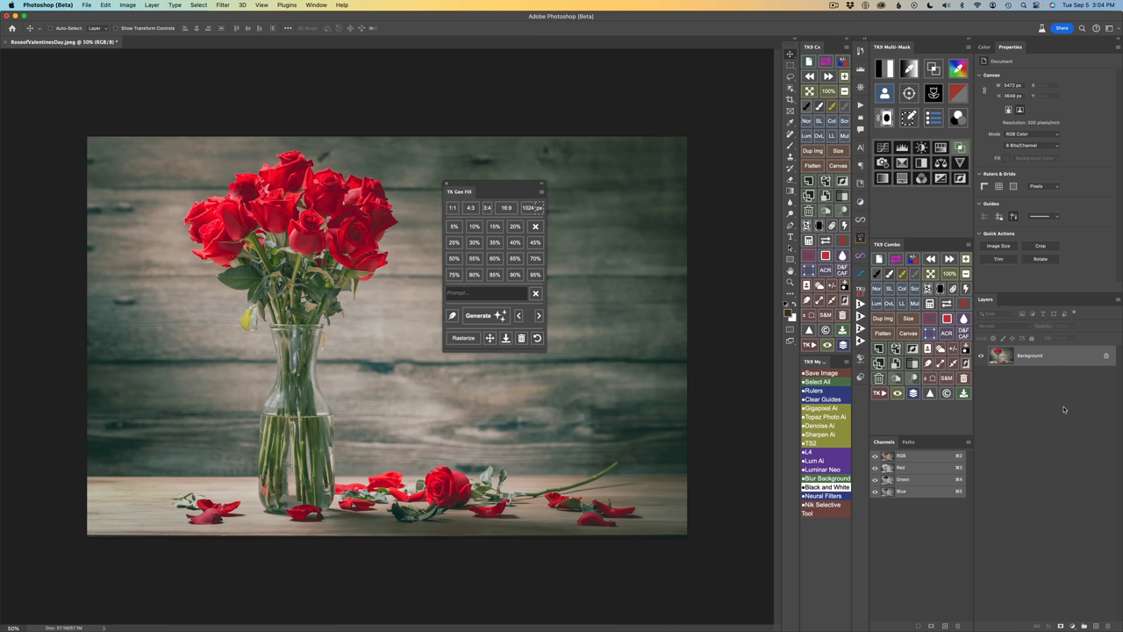
# Move the floating Gen Fill panel off the rose image toward the right dock.
pyautogui.click(518, 225)
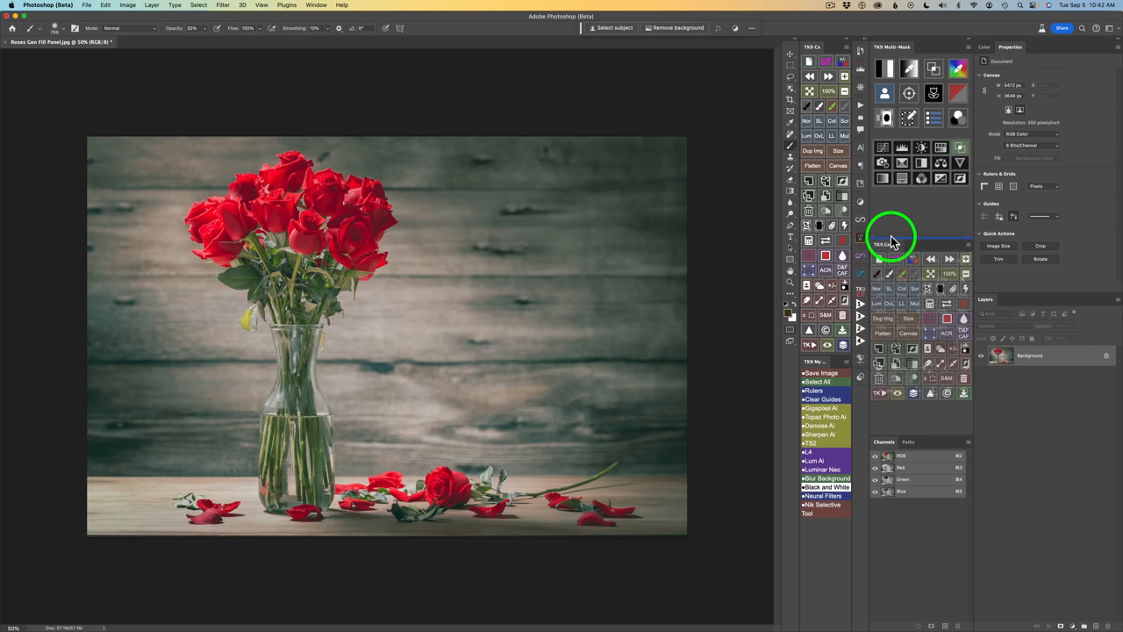
# Drop the Gen Fill panel into the right-hand panel column between the other panels.
pyautogui.click(898, 242)
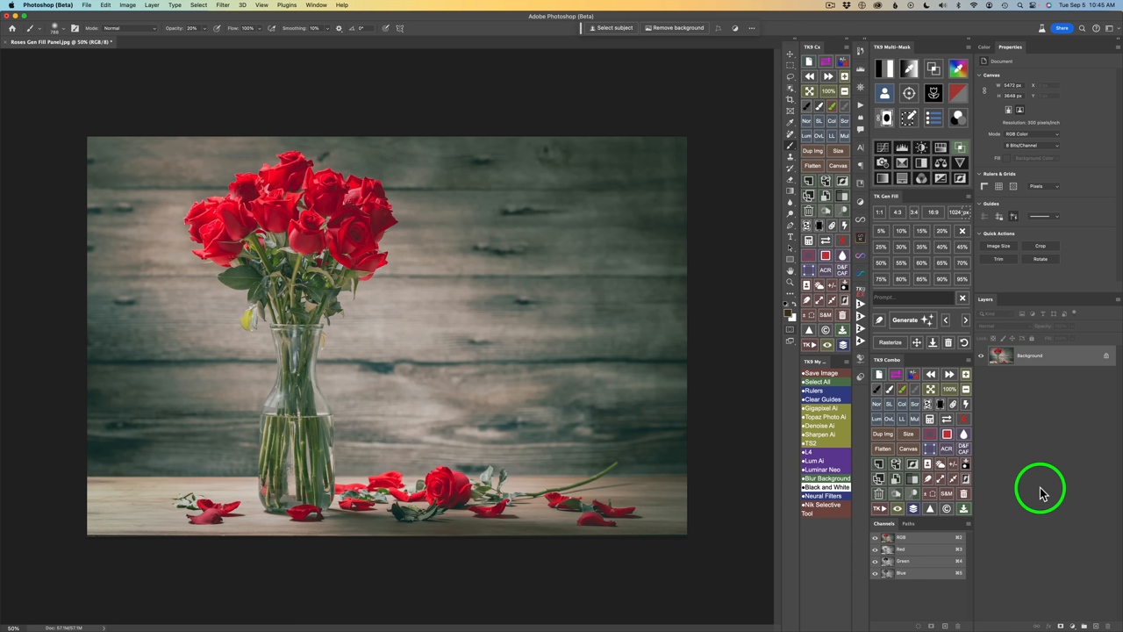
pyautogui.moveTo(577, 28)
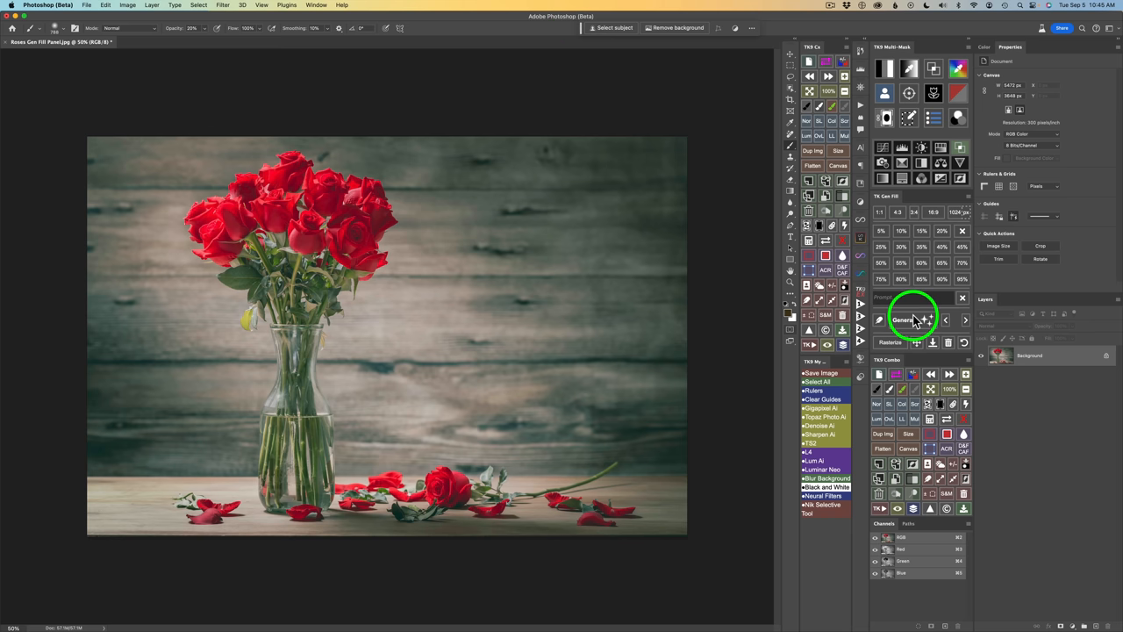
pyautogui.moveTo(913, 279)
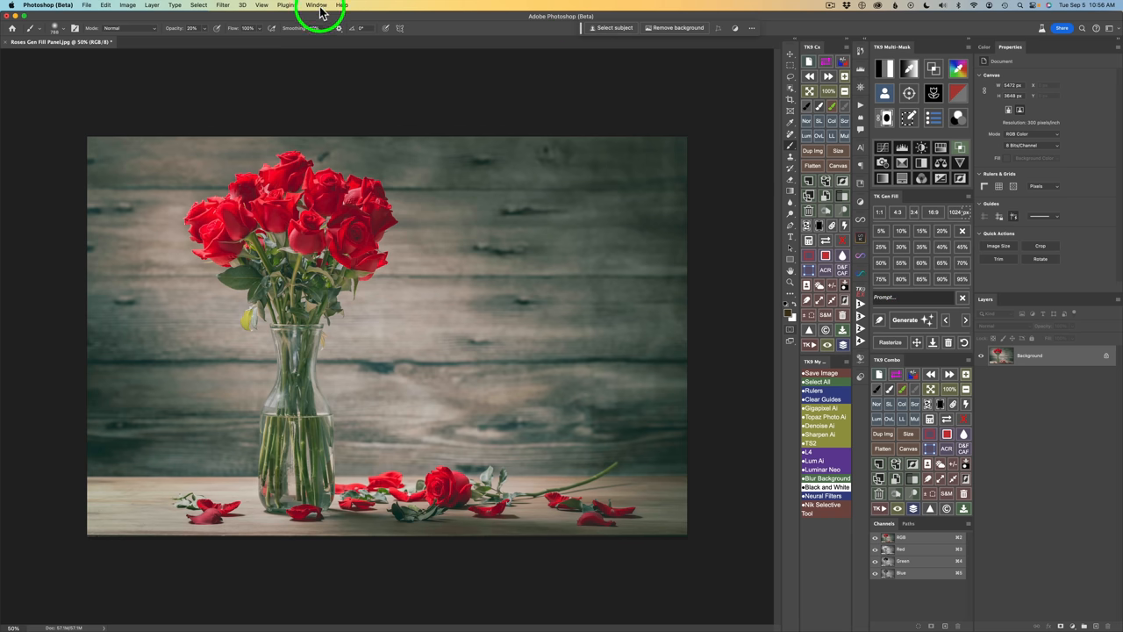
pyautogui.click(316, 5)
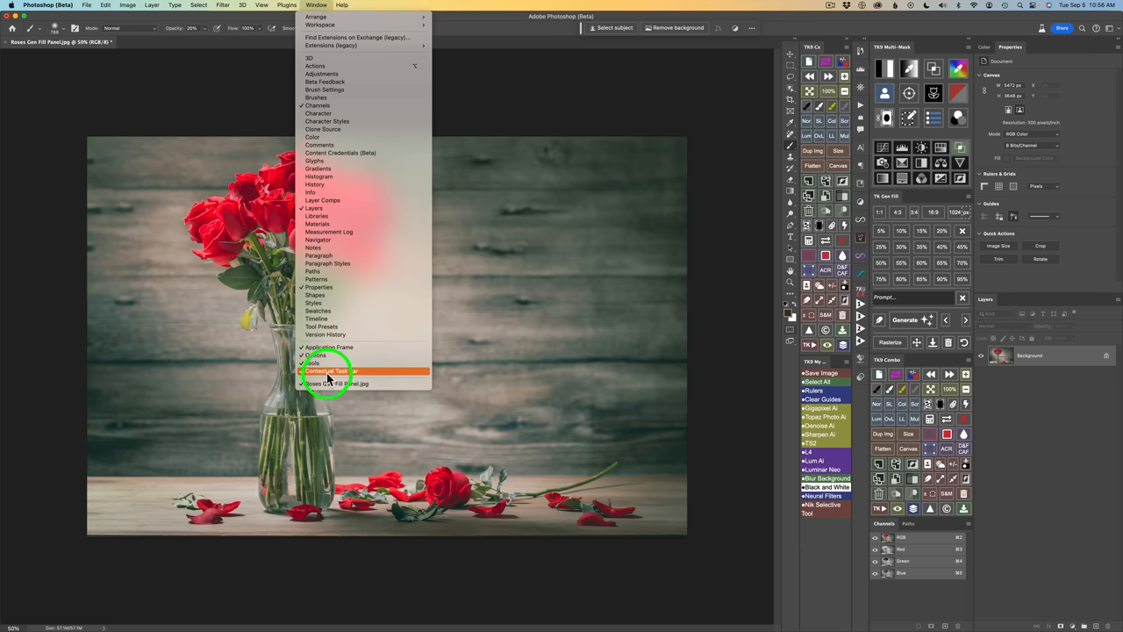
pyautogui.click(330, 370)
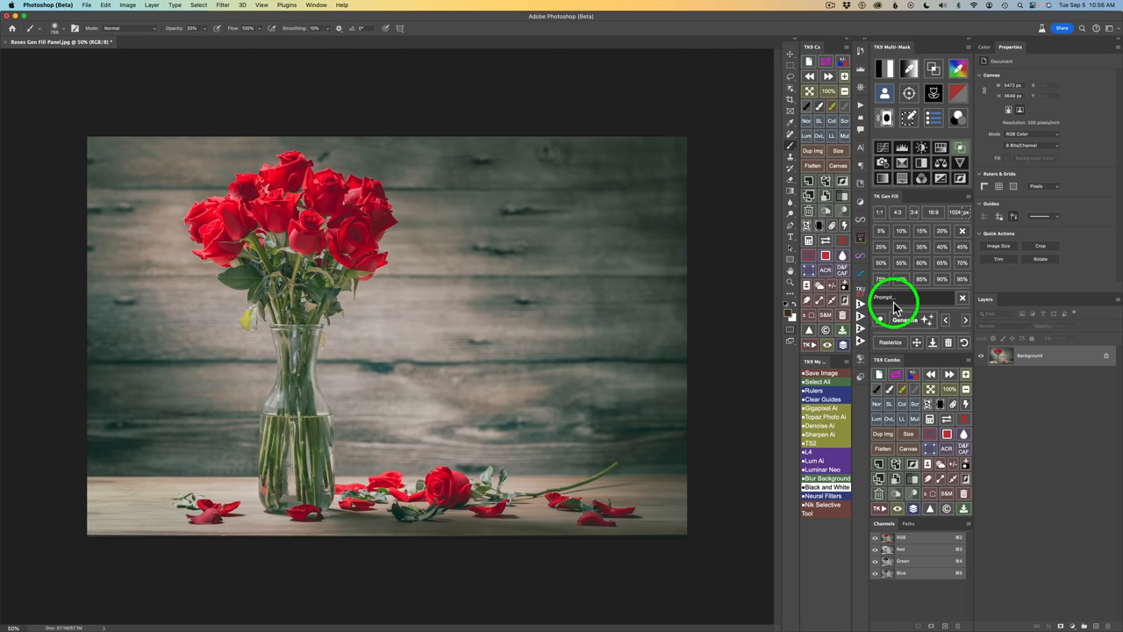
pyautogui.moveTo(913, 219)
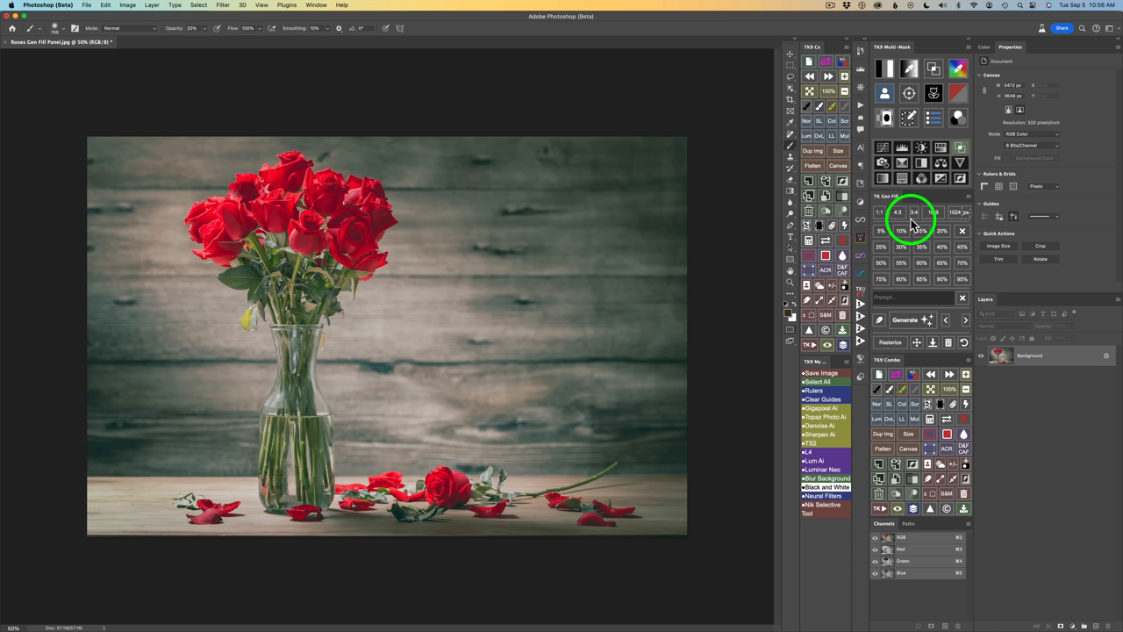
pyautogui.moveTo(912, 263)
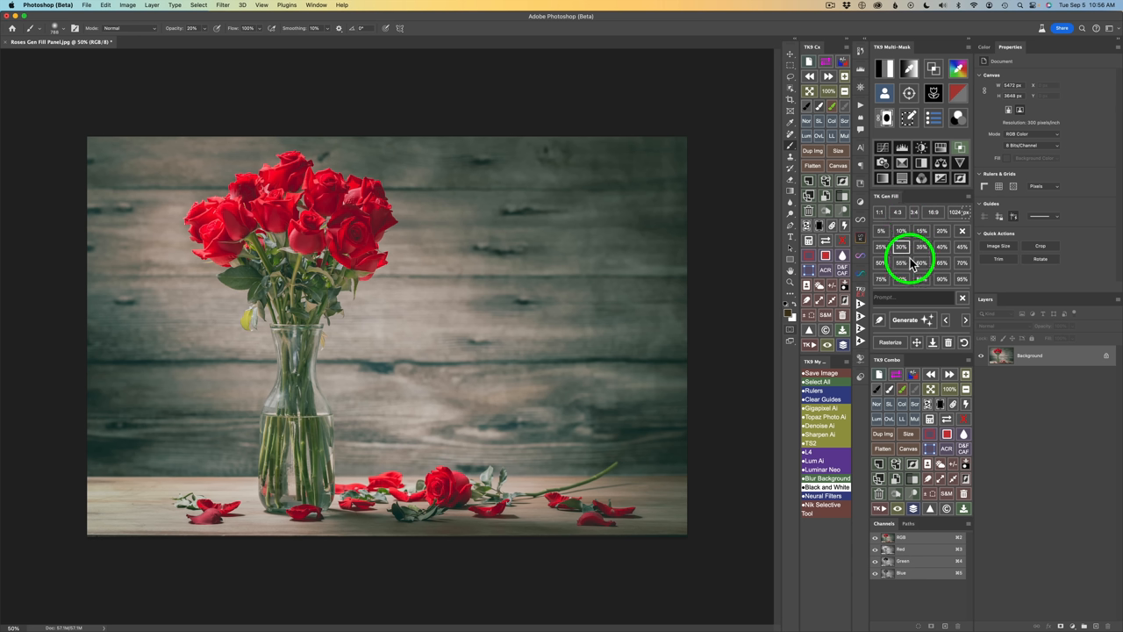
pyautogui.moveTo(902, 232)
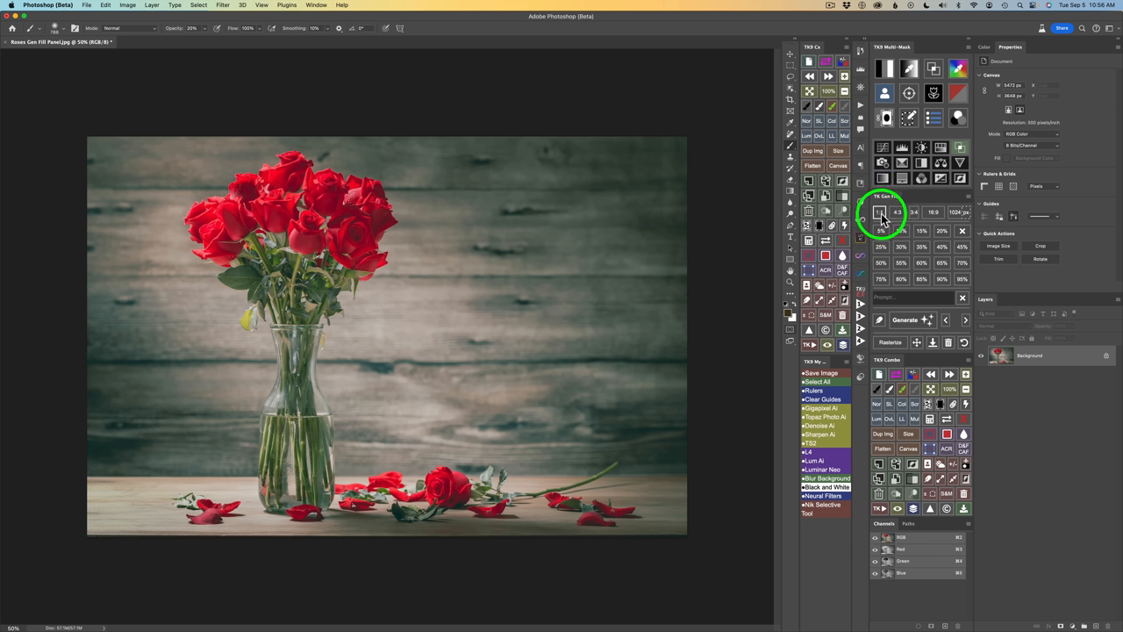
pyautogui.click(895, 215)
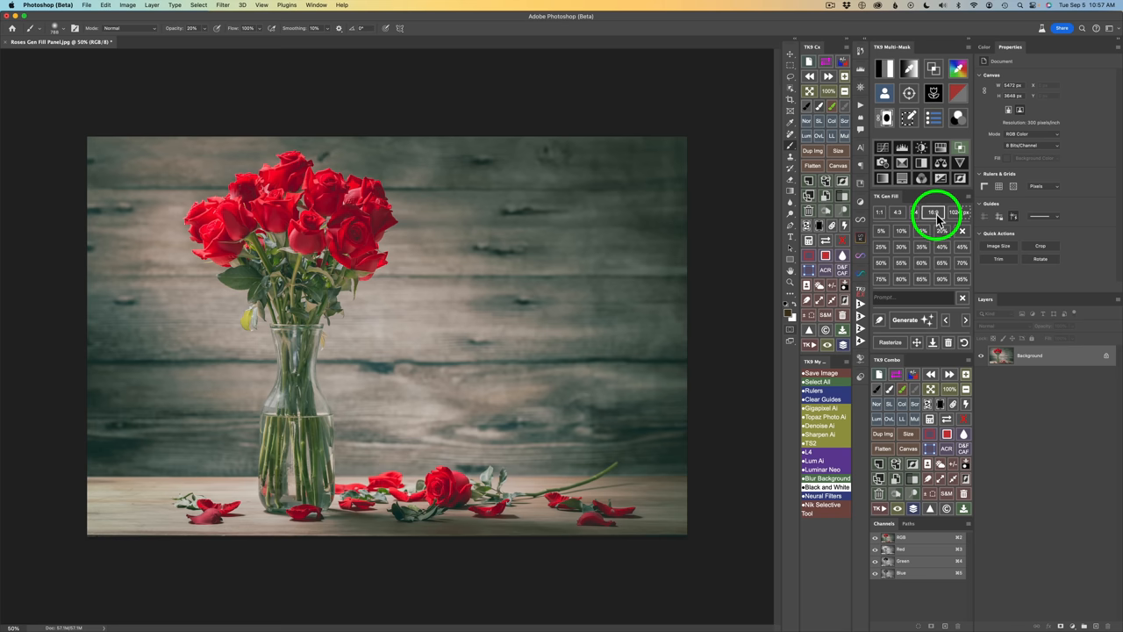
# Create a new blank widescreen canvas from a ratio preset and check its Image Size.
pyautogui.click(934, 214)
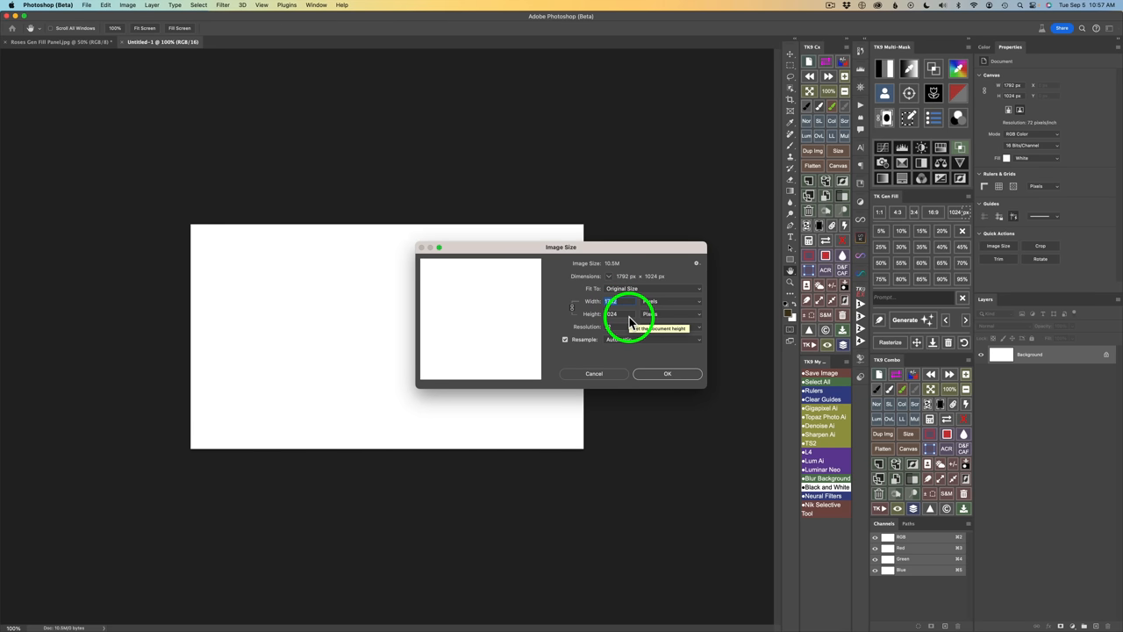
pyautogui.click(667, 372)
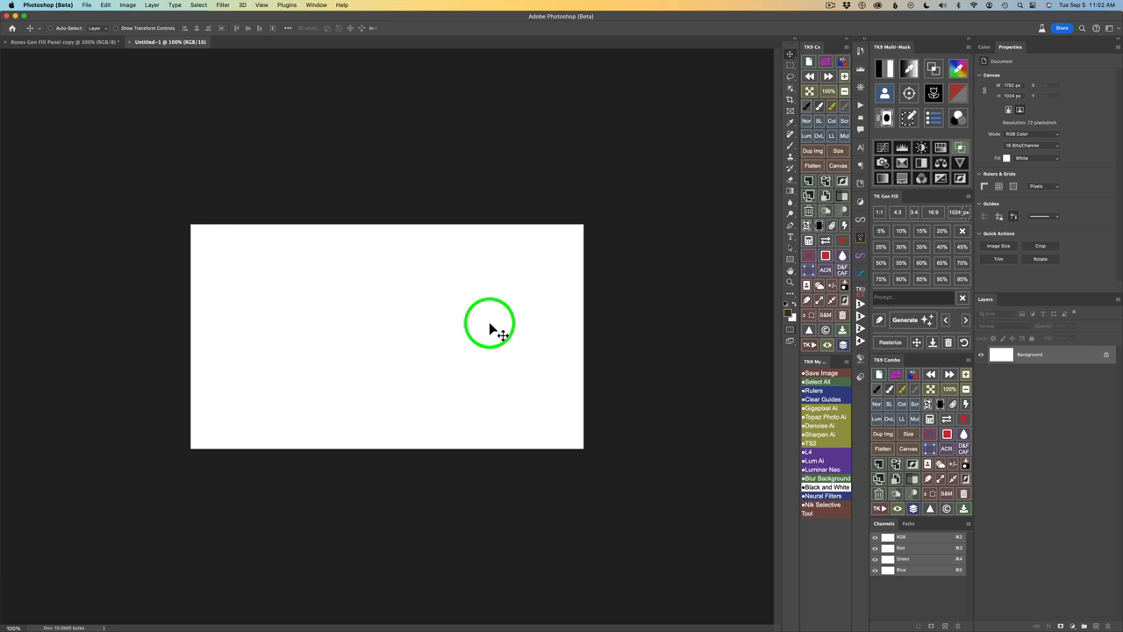
pyautogui.moveTo(442, 342)
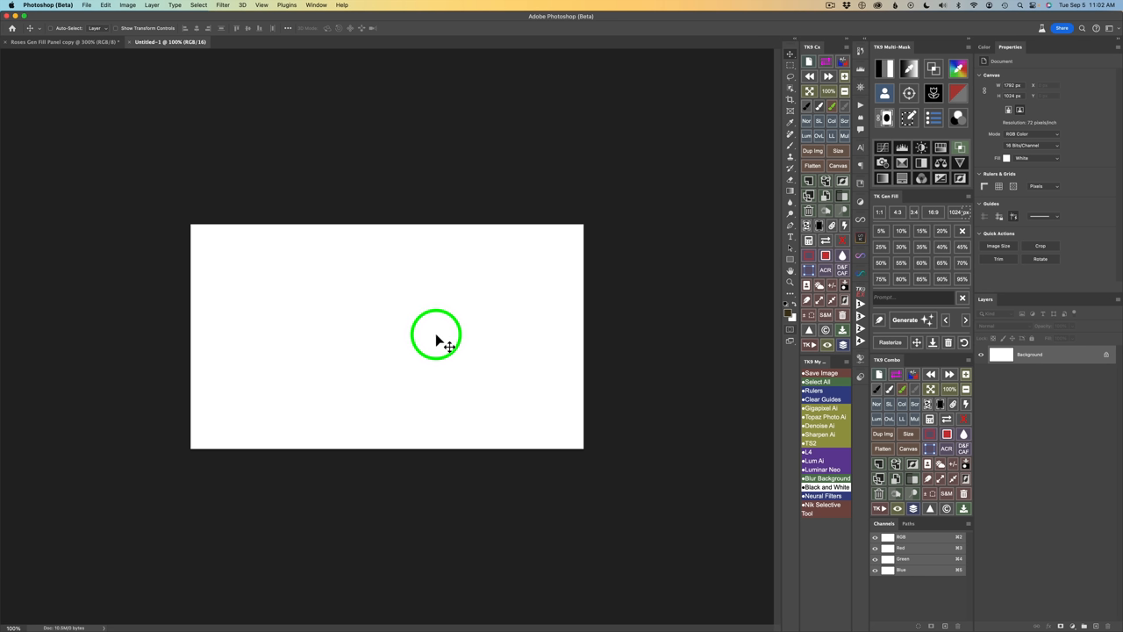
pyautogui.moveTo(645, 330)
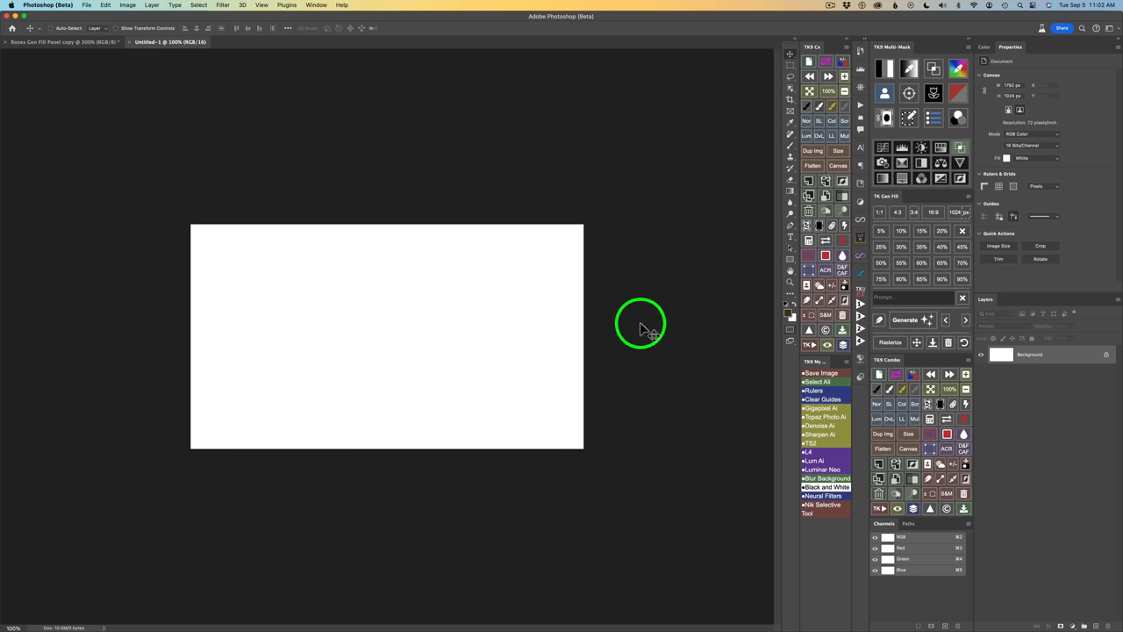
pyautogui.moveTo(912, 298)
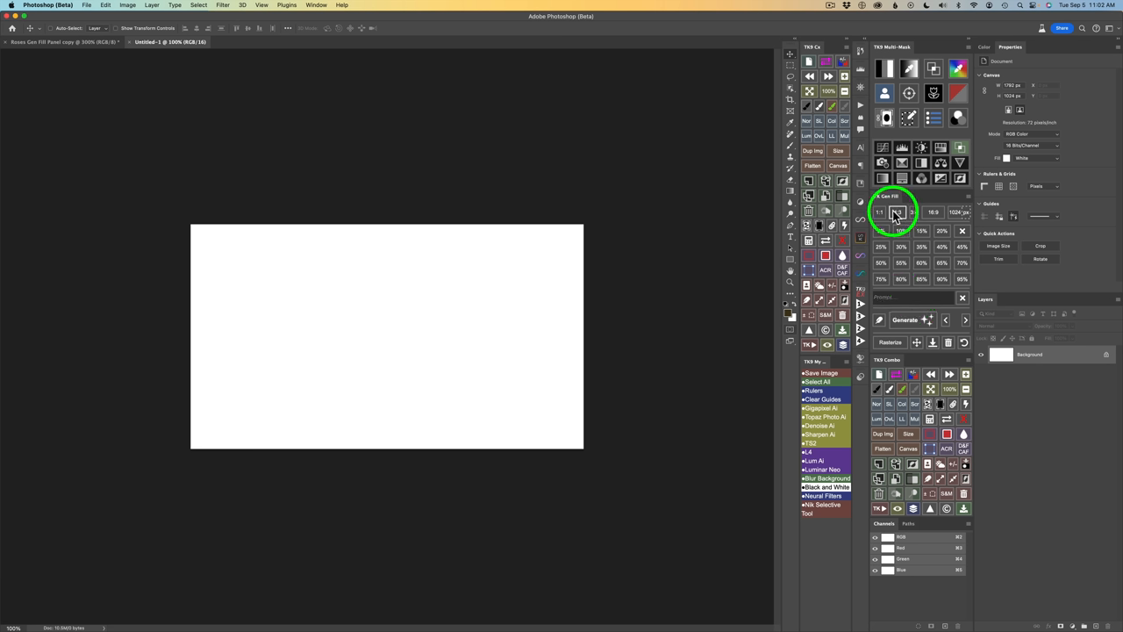
pyautogui.moveTo(923, 214)
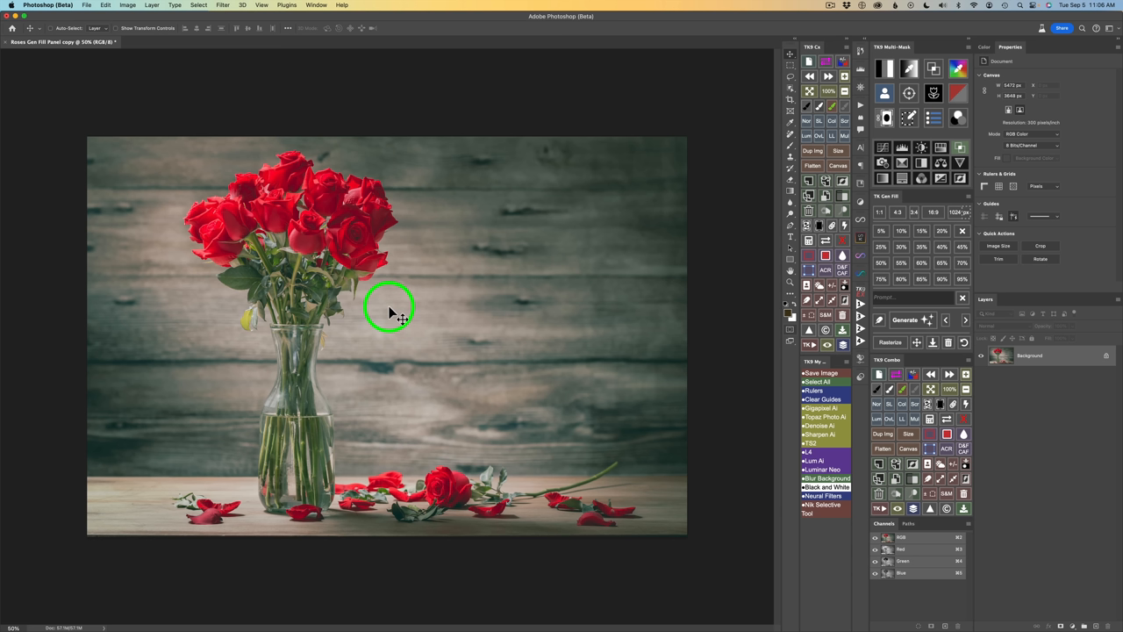
pyautogui.moveTo(1091, 175)
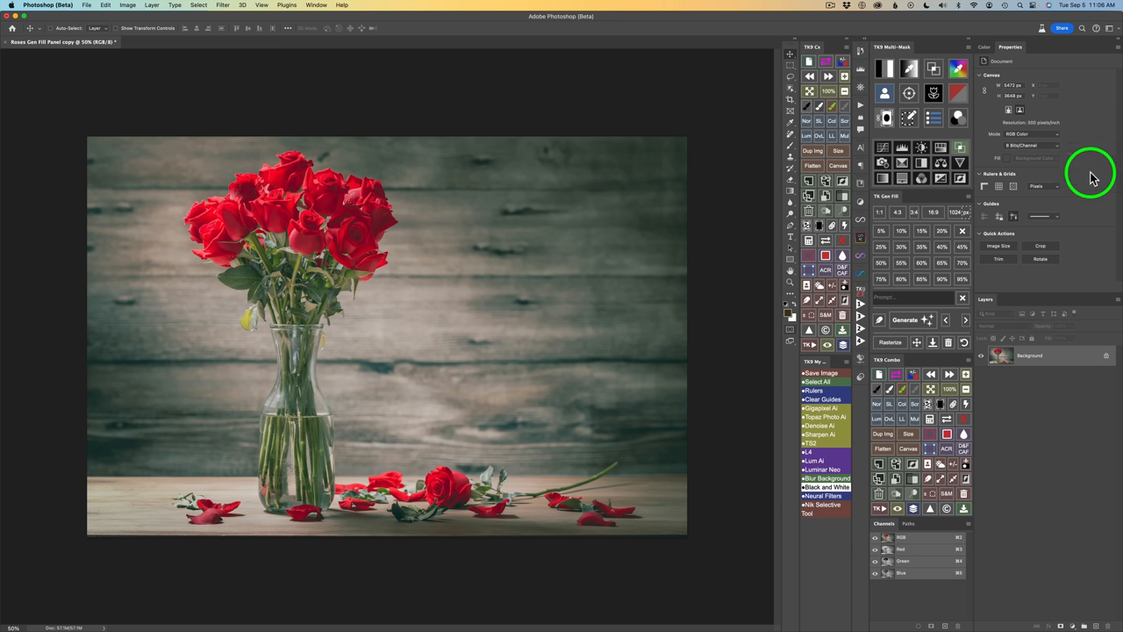
pyautogui.moveTo(765, 245)
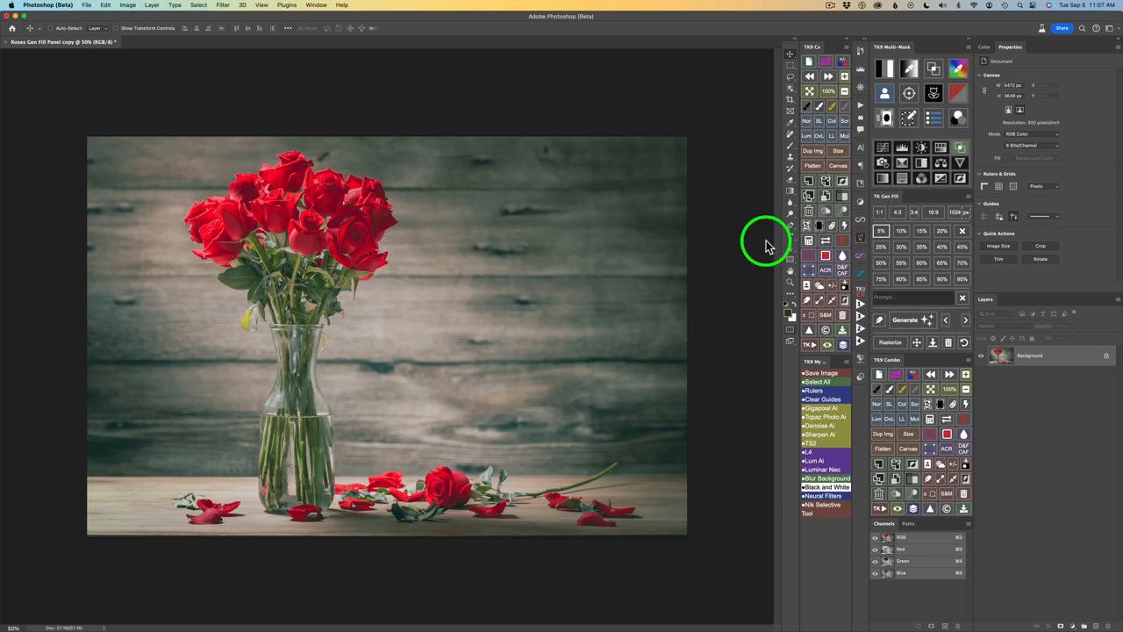
pyautogui.moveTo(442, 323)
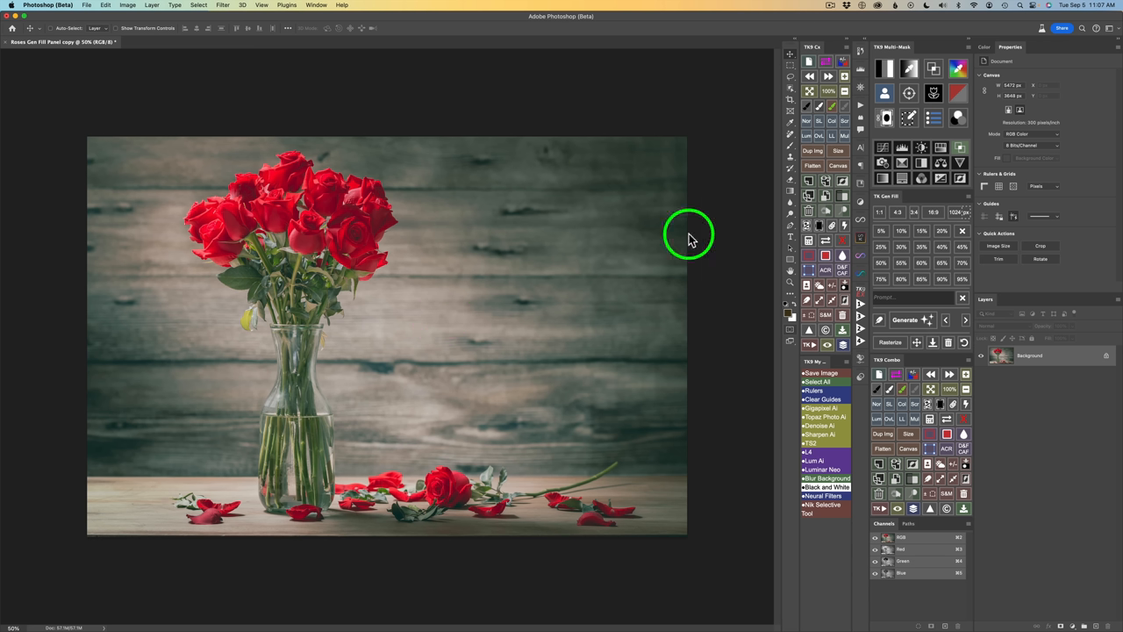
pyautogui.moveTo(488, 319)
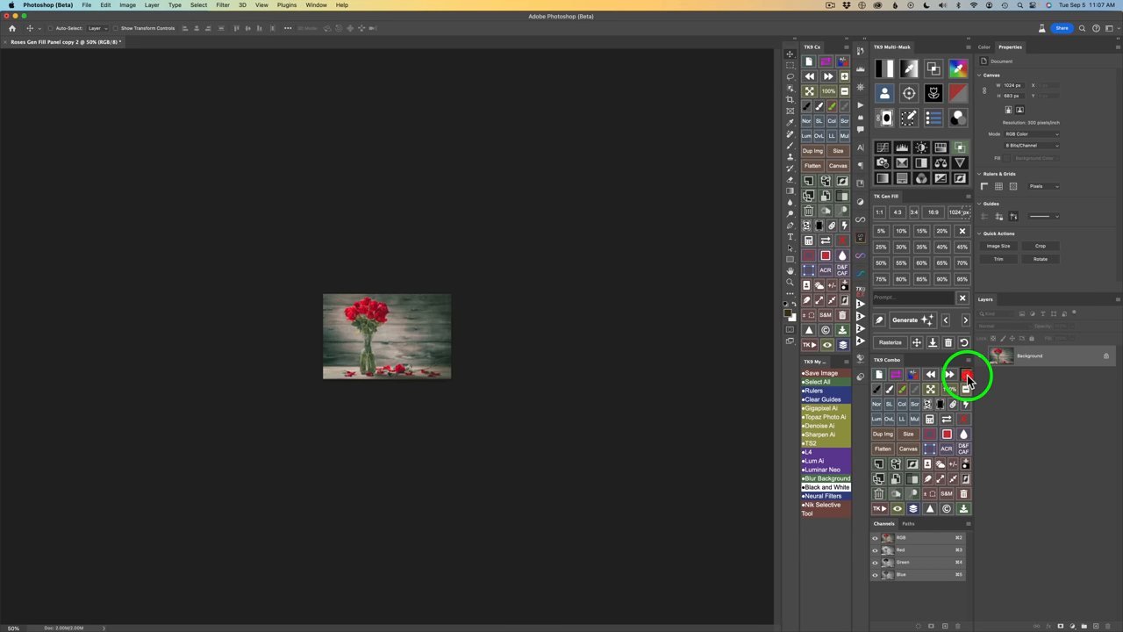
# Check the rose image measures 1024 by 683 pixels in Image Size and leave it unchanged.
pyautogui.click(965, 376)
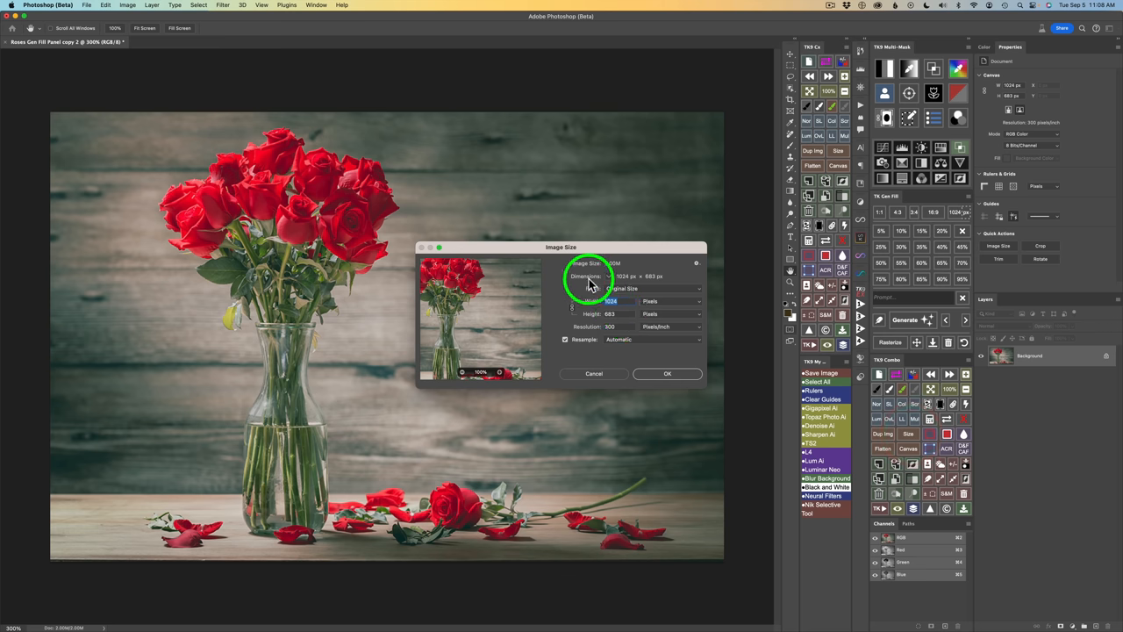
pyautogui.moveTo(625, 281)
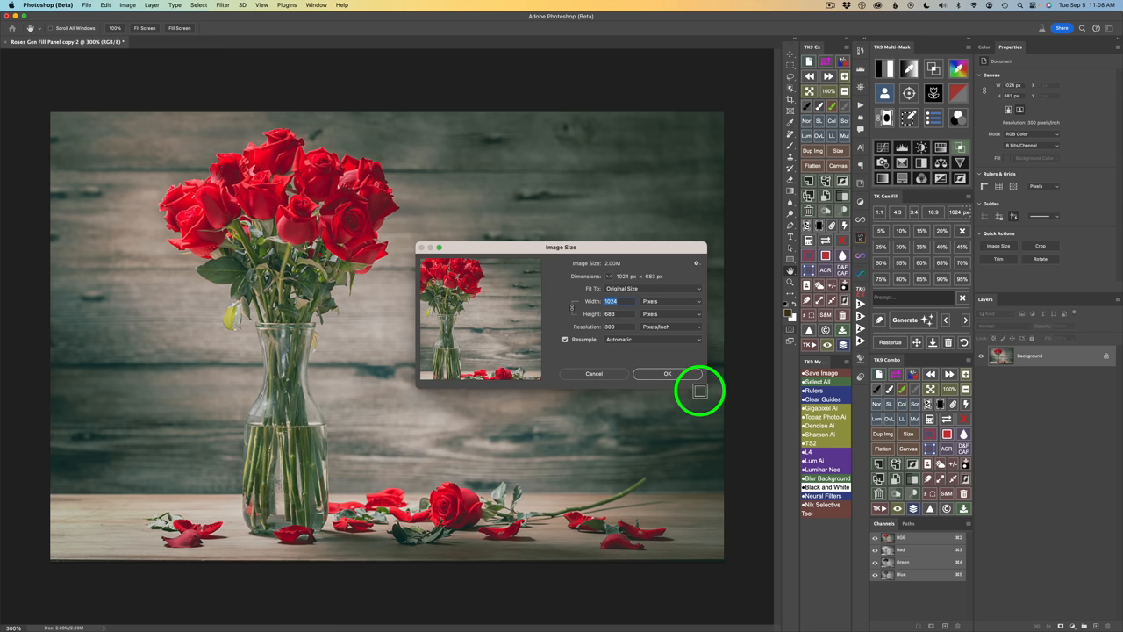
pyautogui.click(667, 372)
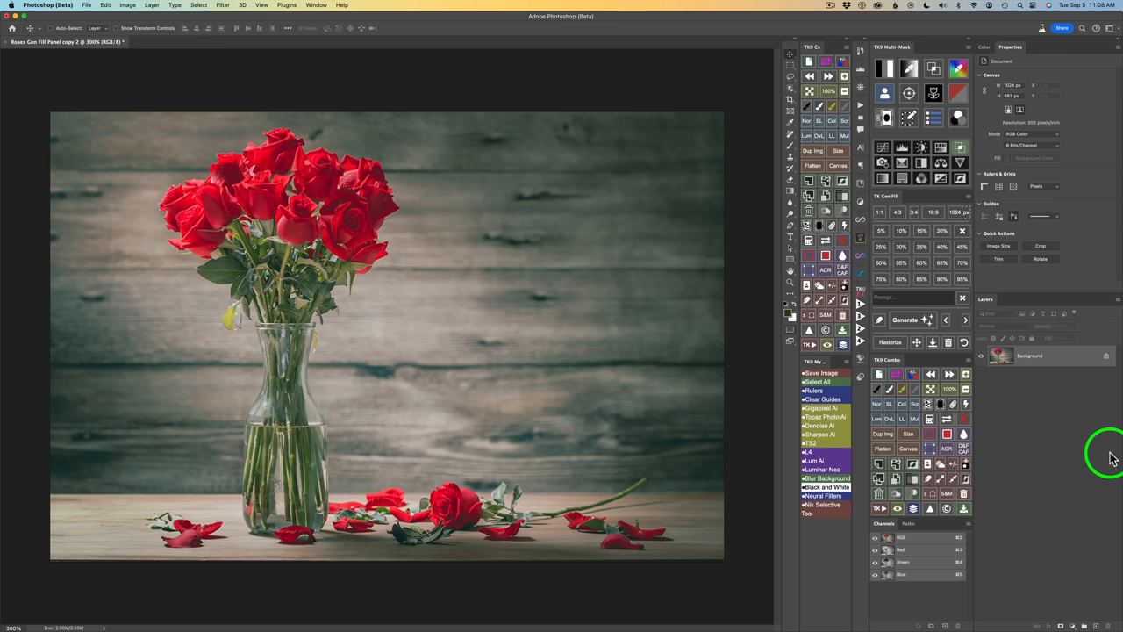
pyautogui.moveTo(1039, 219)
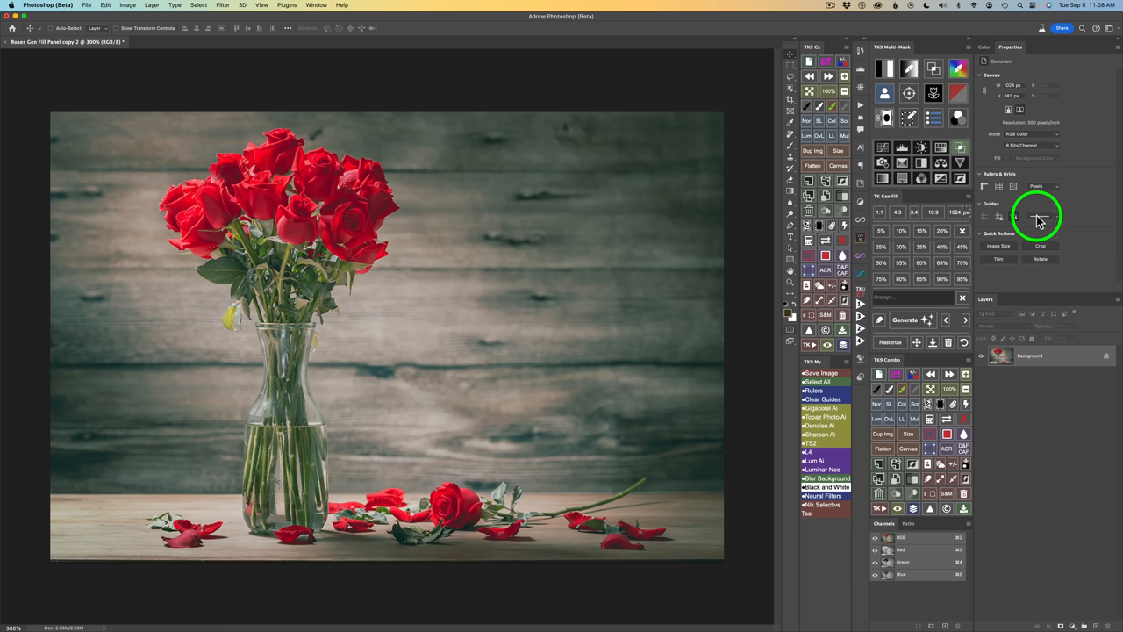
pyautogui.moveTo(948, 237)
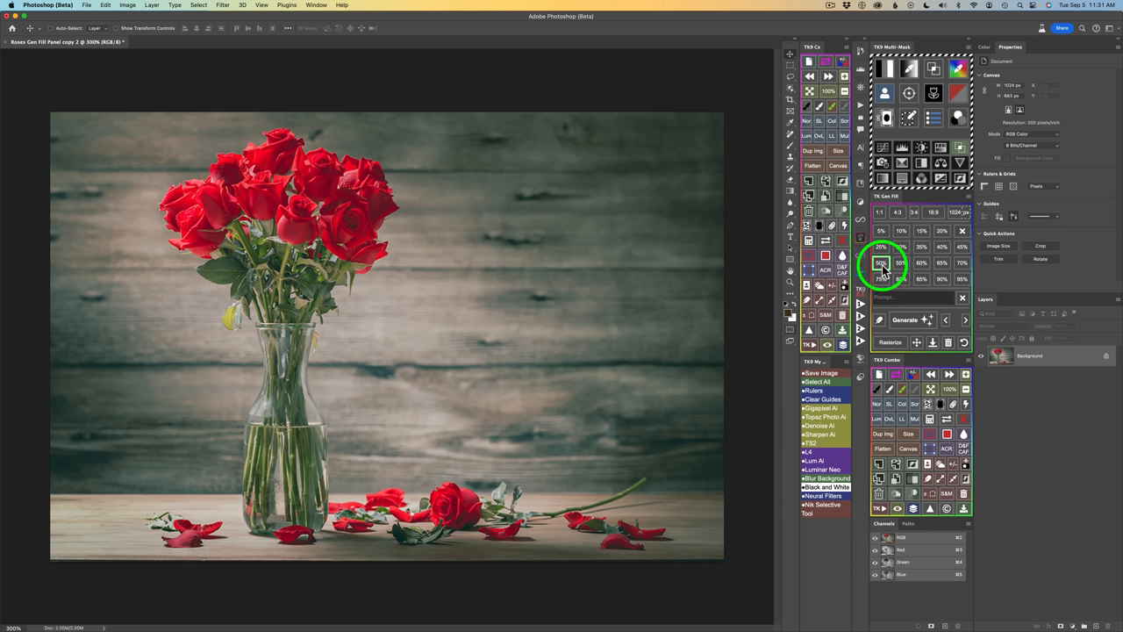
pyautogui.moveTo(705, 307)
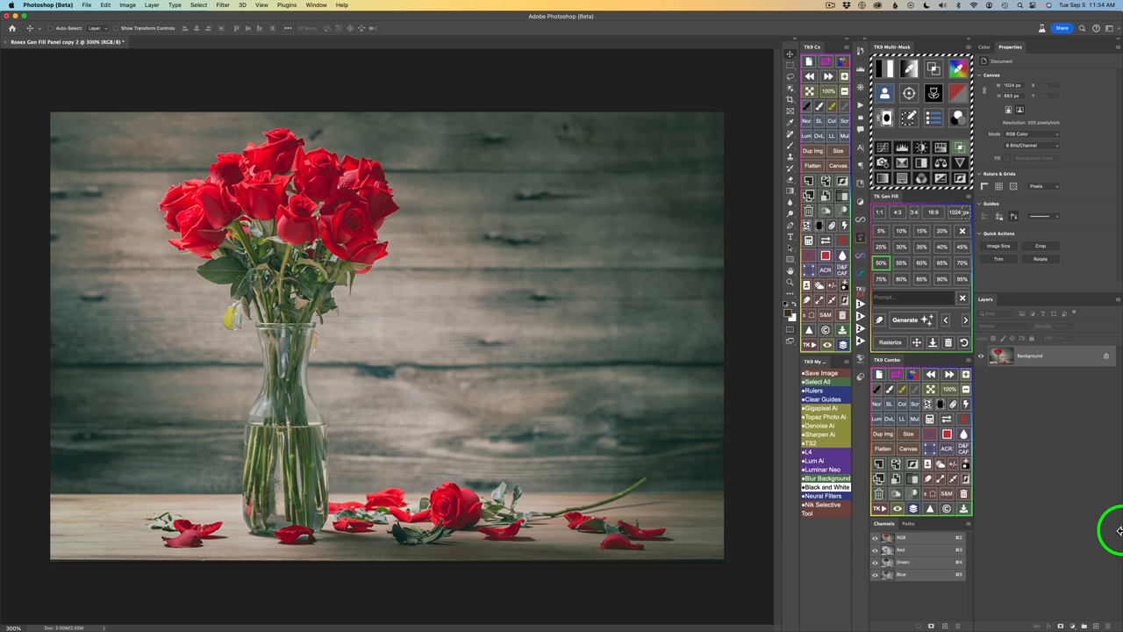
pyautogui.moveTo(1027, 442)
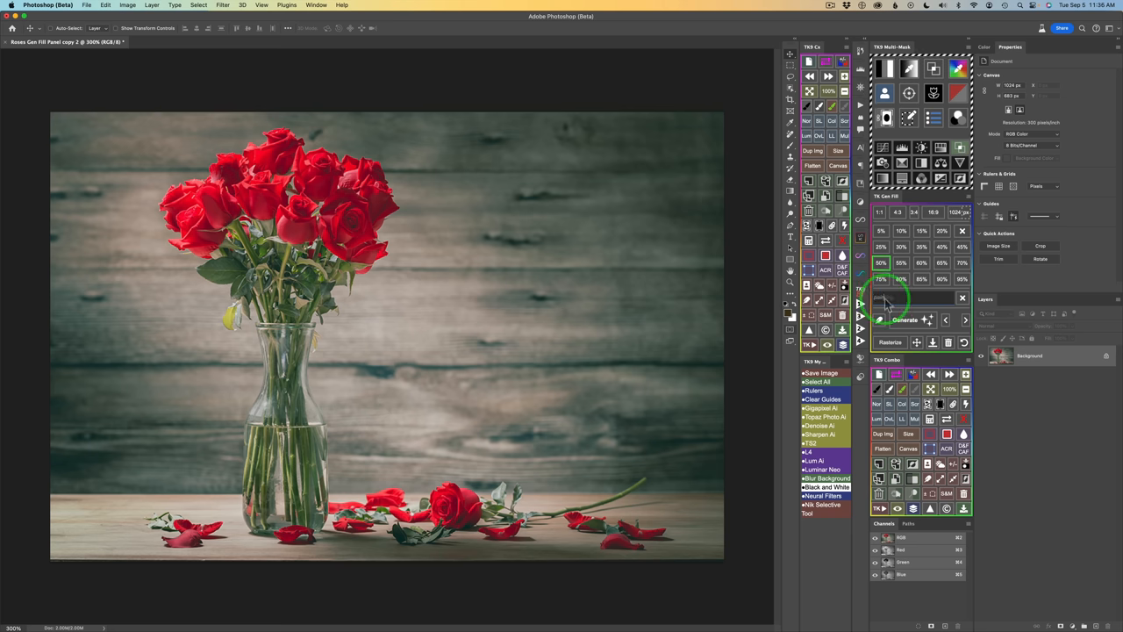
# Enter a painting prompt in the contextual task bar to generate an oil-paint rose layer.
pyautogui.click(906, 320)
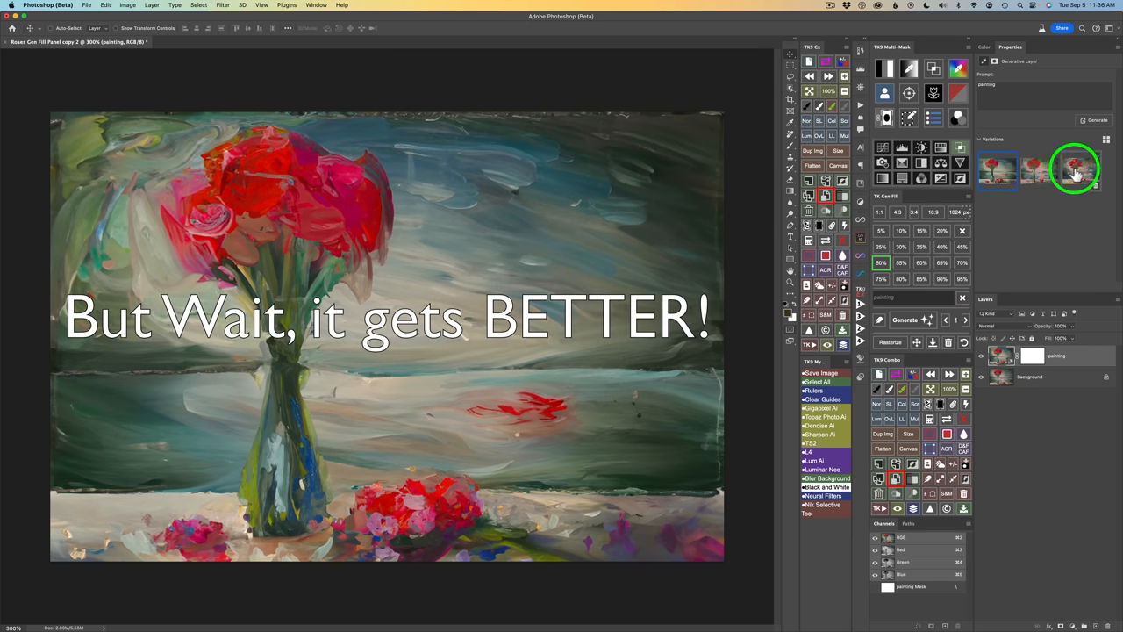
# Preview the third and following painting variations, returning to the first roses-in-a-vase version.
pyautogui.click(1074, 168)
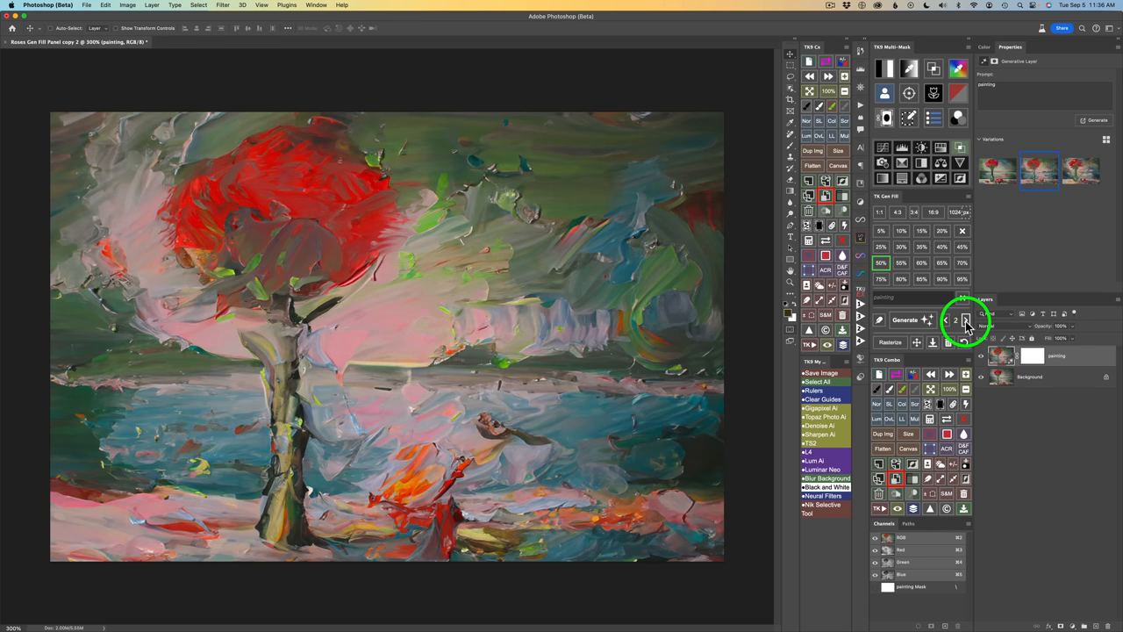
pyautogui.click(965, 319)
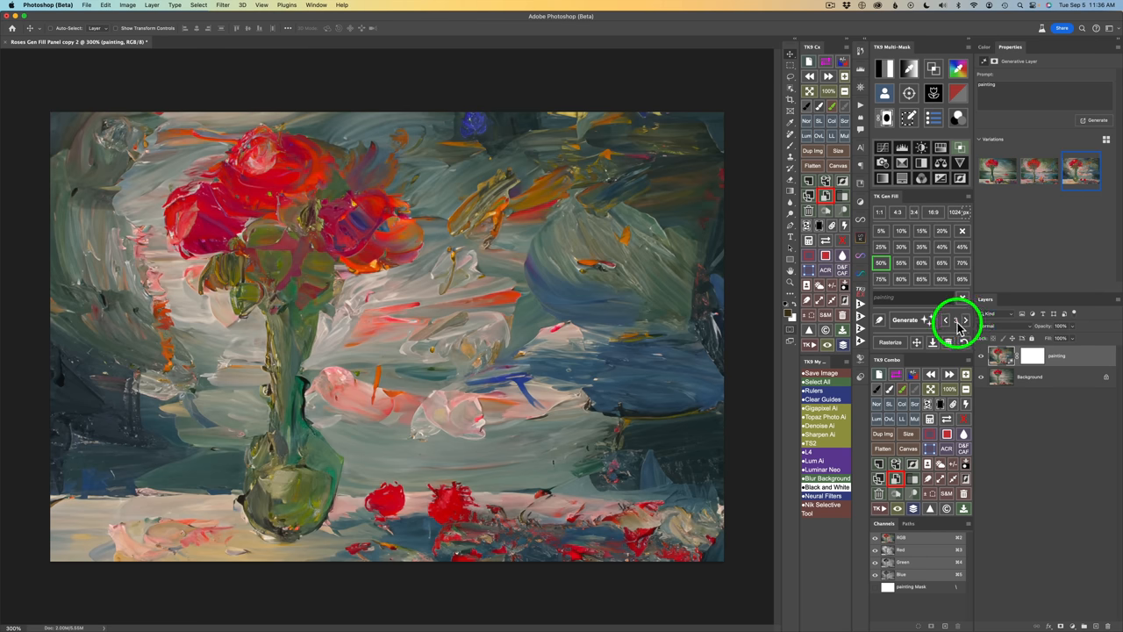
pyautogui.click(946, 320)
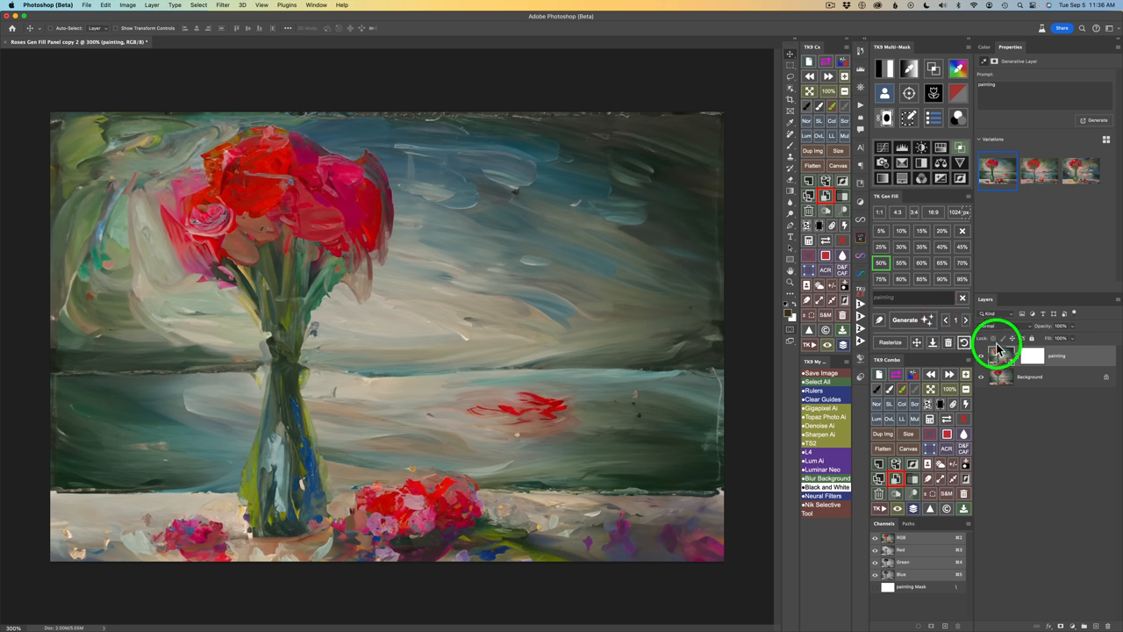
pyautogui.moveTo(1003, 358)
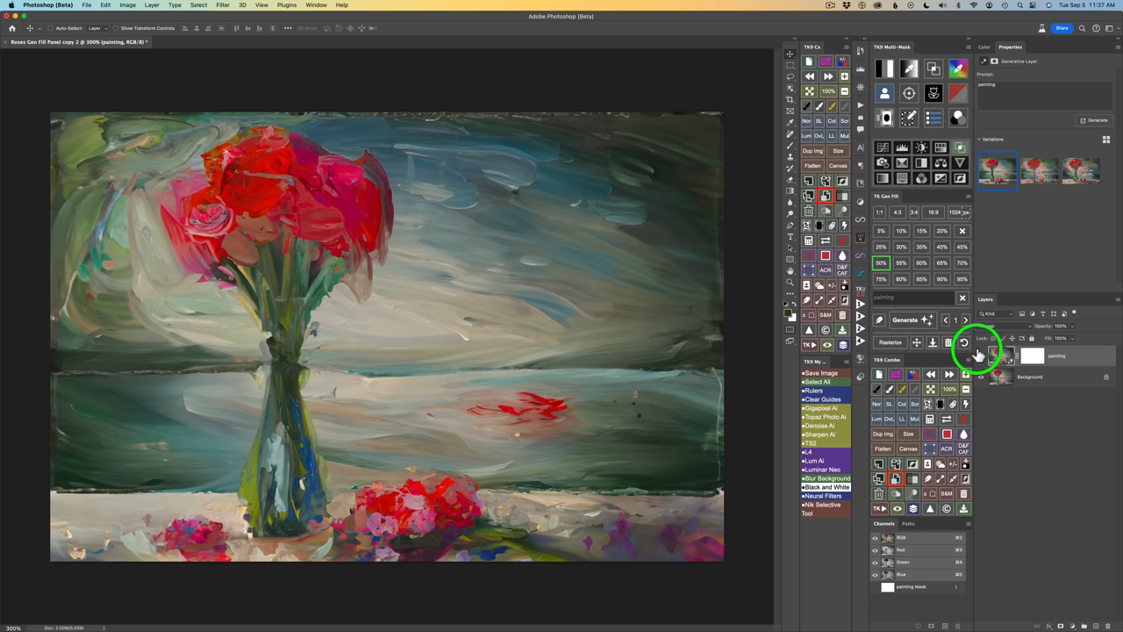
pyautogui.click(892, 342)
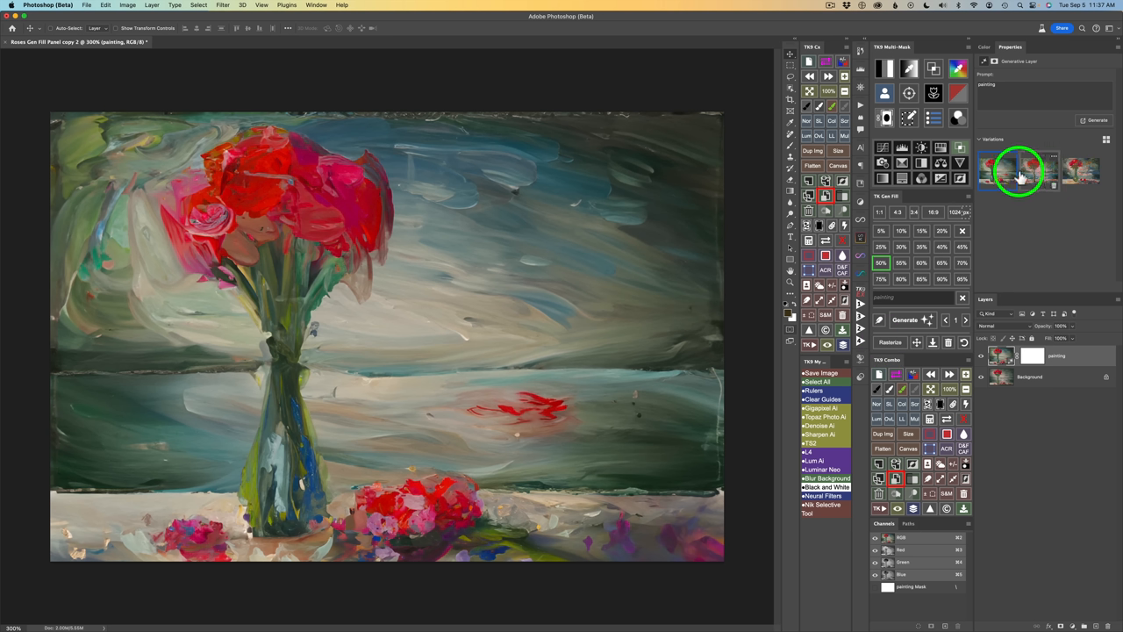
pyautogui.moveTo(1007, 179)
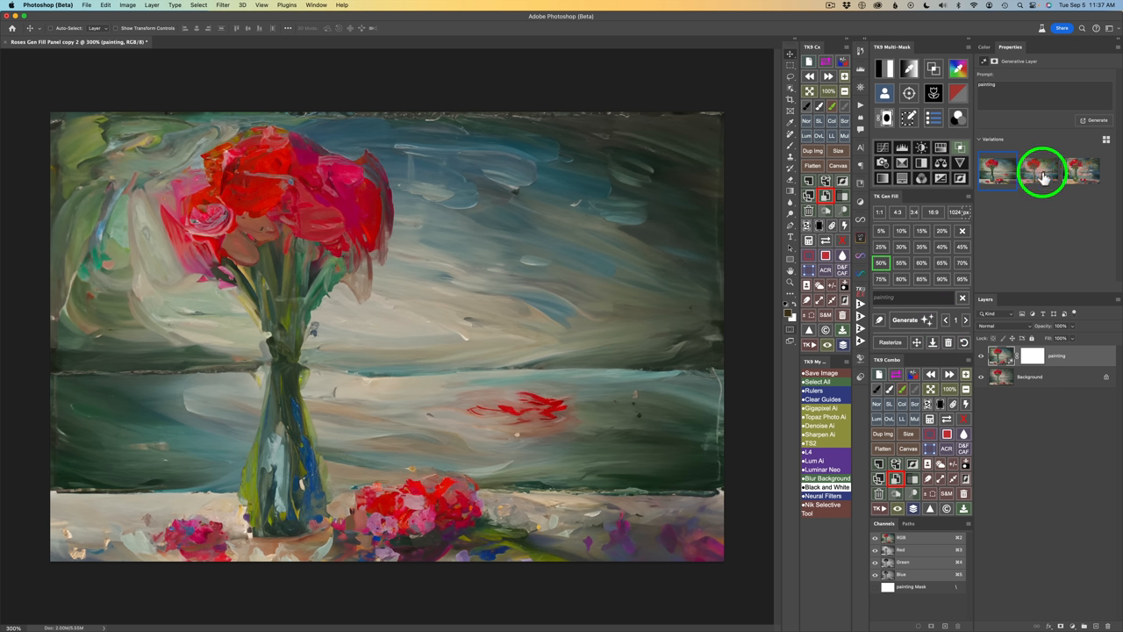
pyautogui.moveTo(1064, 165)
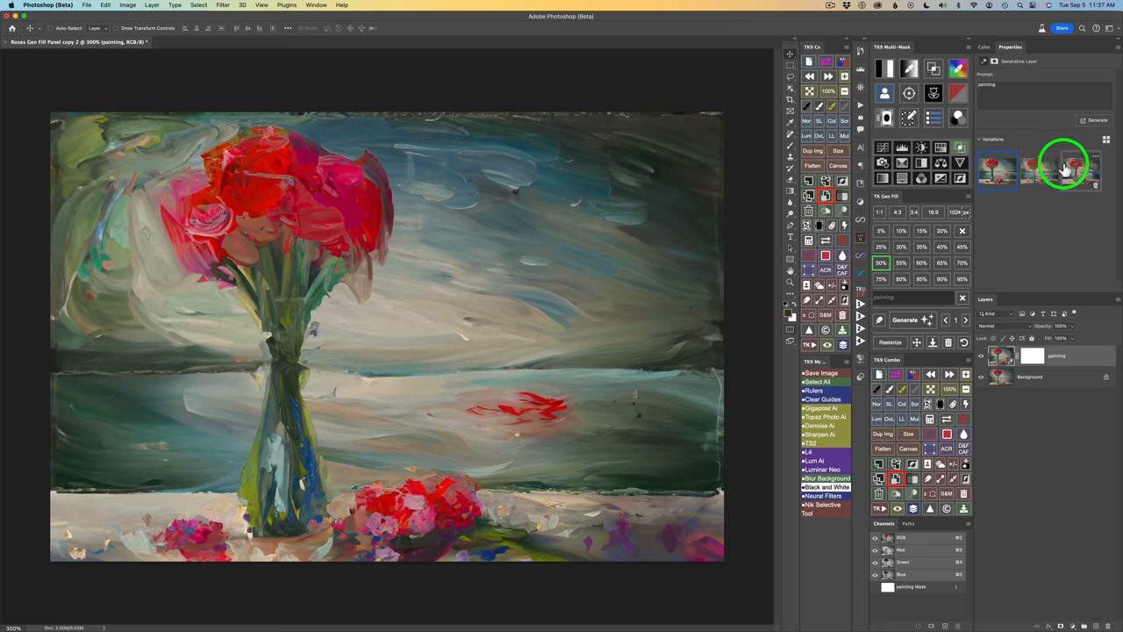
pyautogui.click(886, 342)
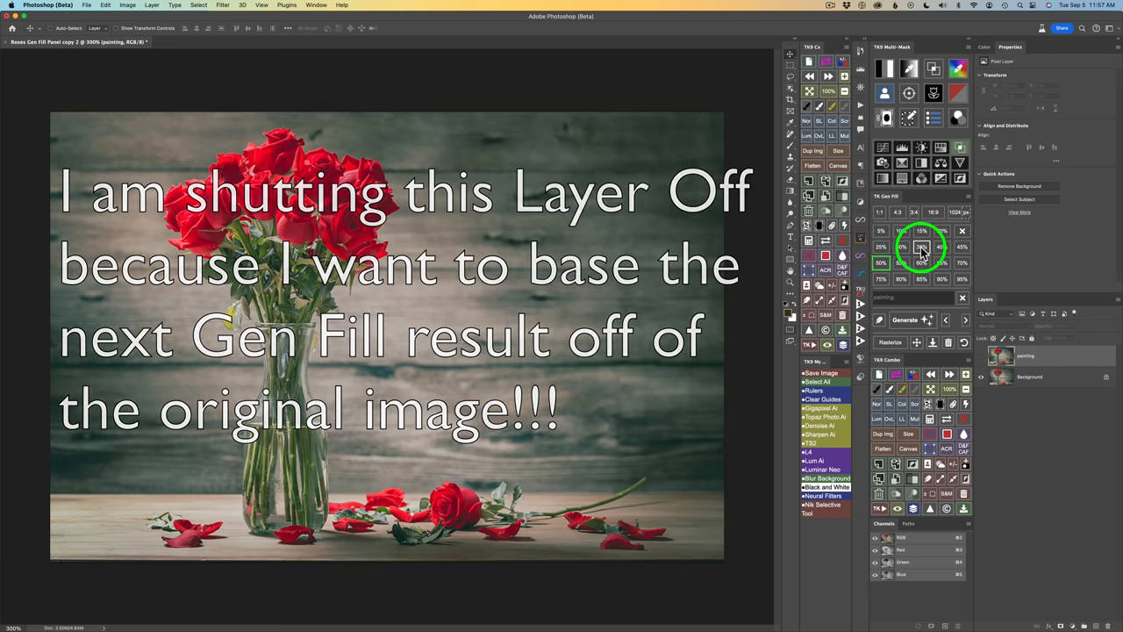
# Select the whole canvas of the original rose photo for a new Generative Fill.
pyautogui.click(886, 299)
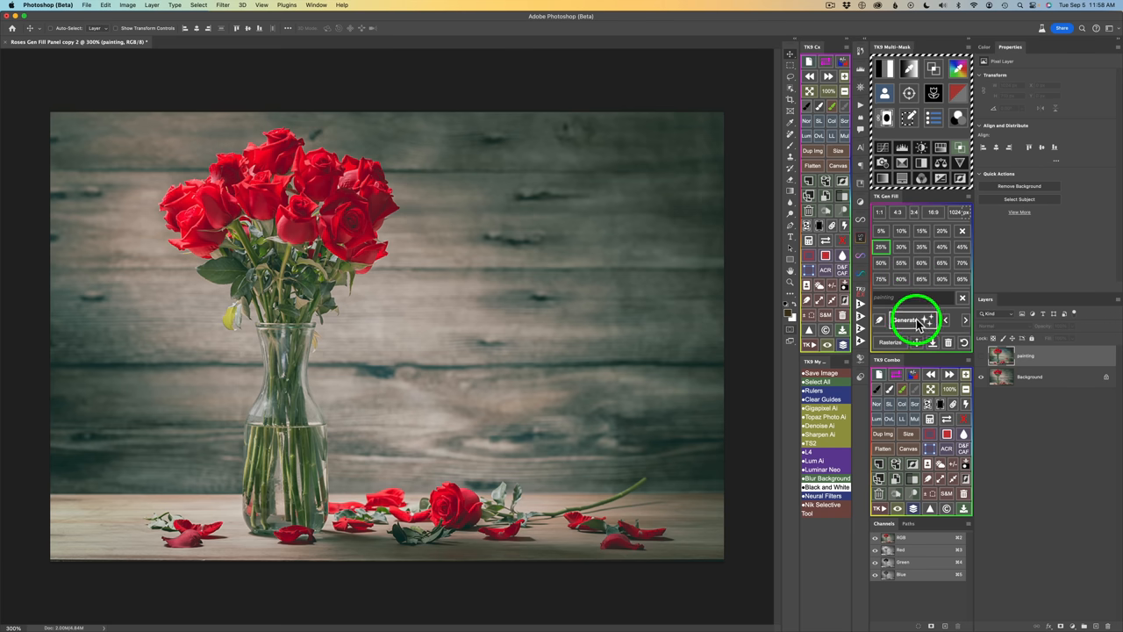
# Generate a second painting layer from the original photo and cycle through its variations.
pyautogui.click(916, 319)
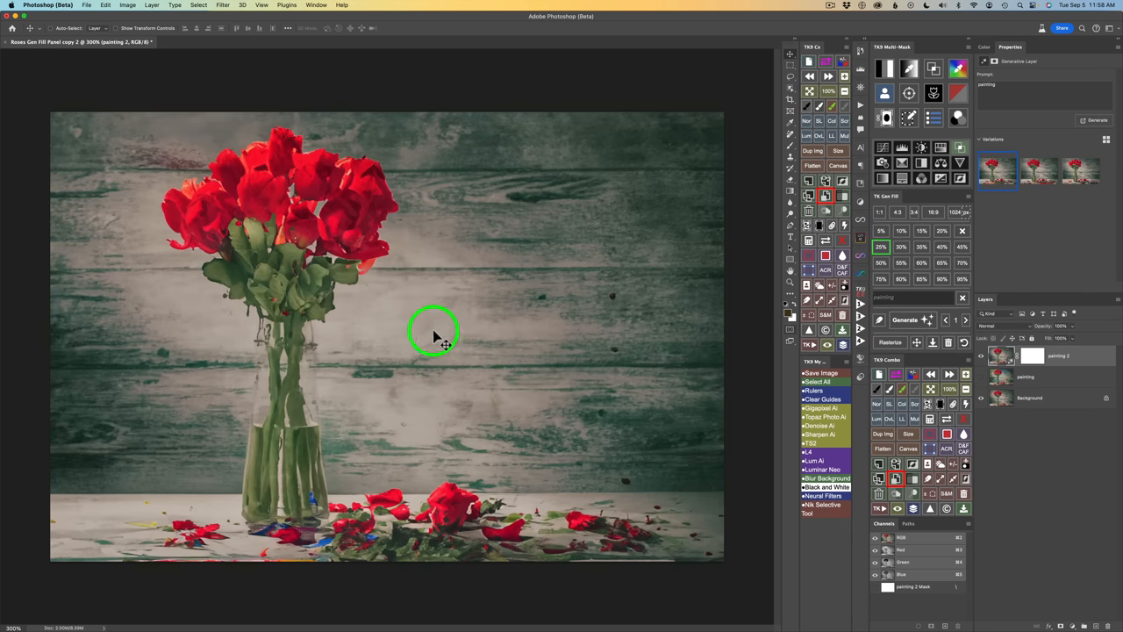
pyautogui.moveTo(438, 331)
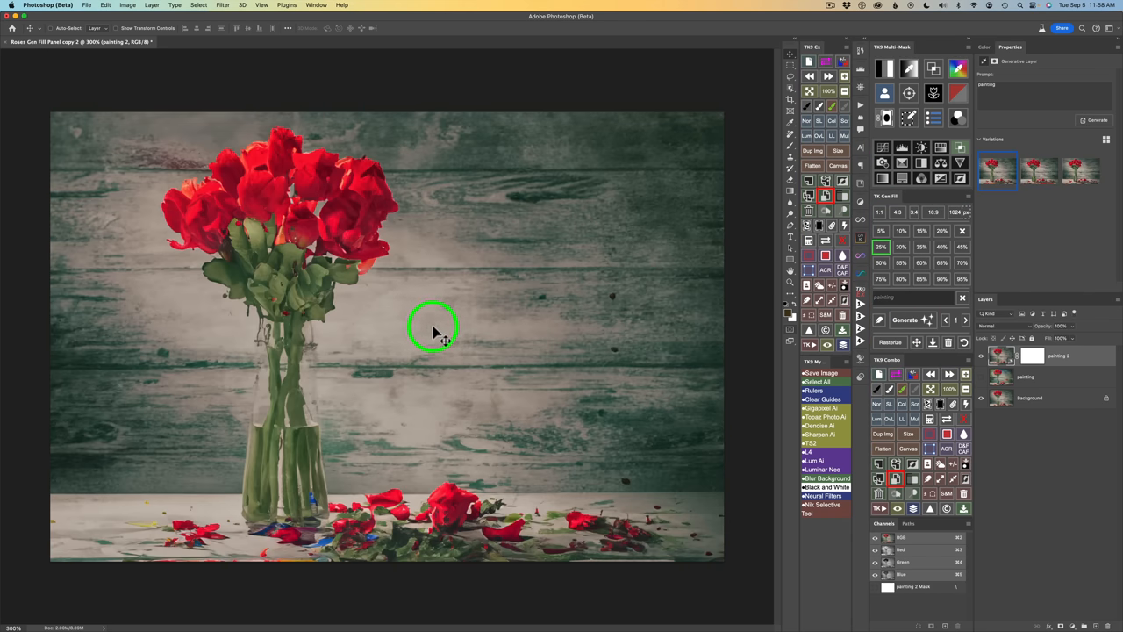
pyautogui.moveTo(967, 319)
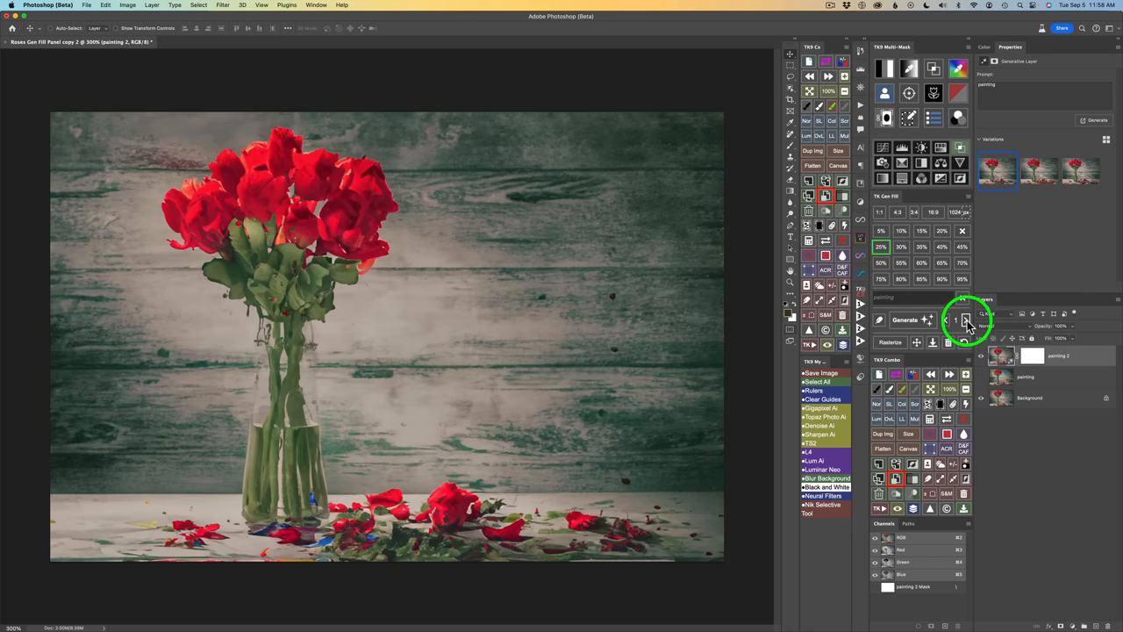
pyautogui.click(1039, 172)
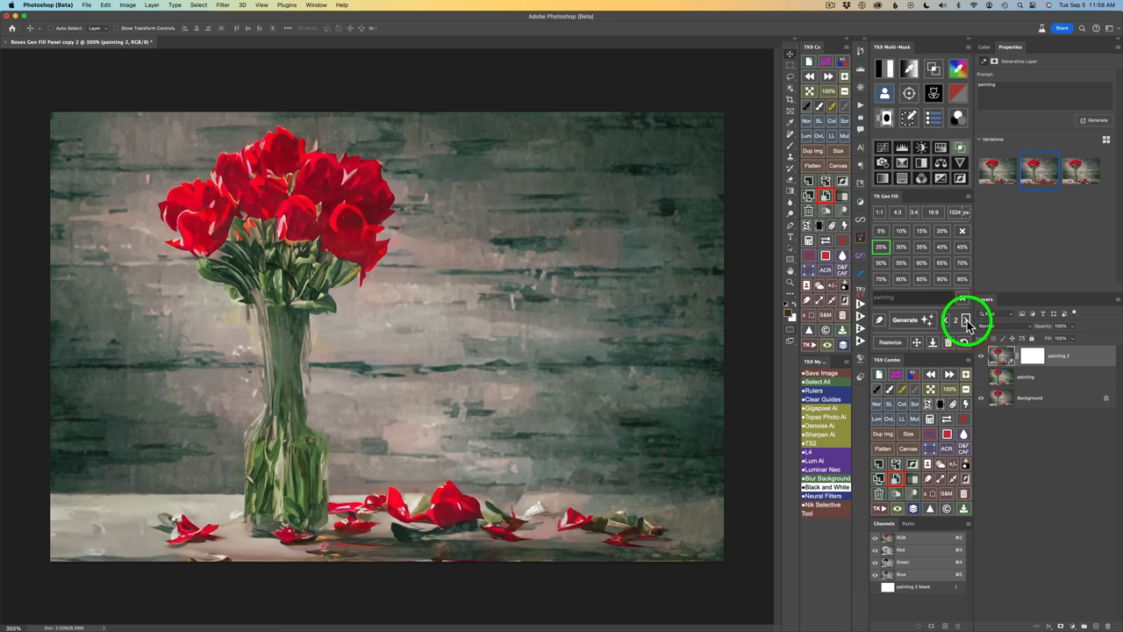
pyautogui.click(1081, 172)
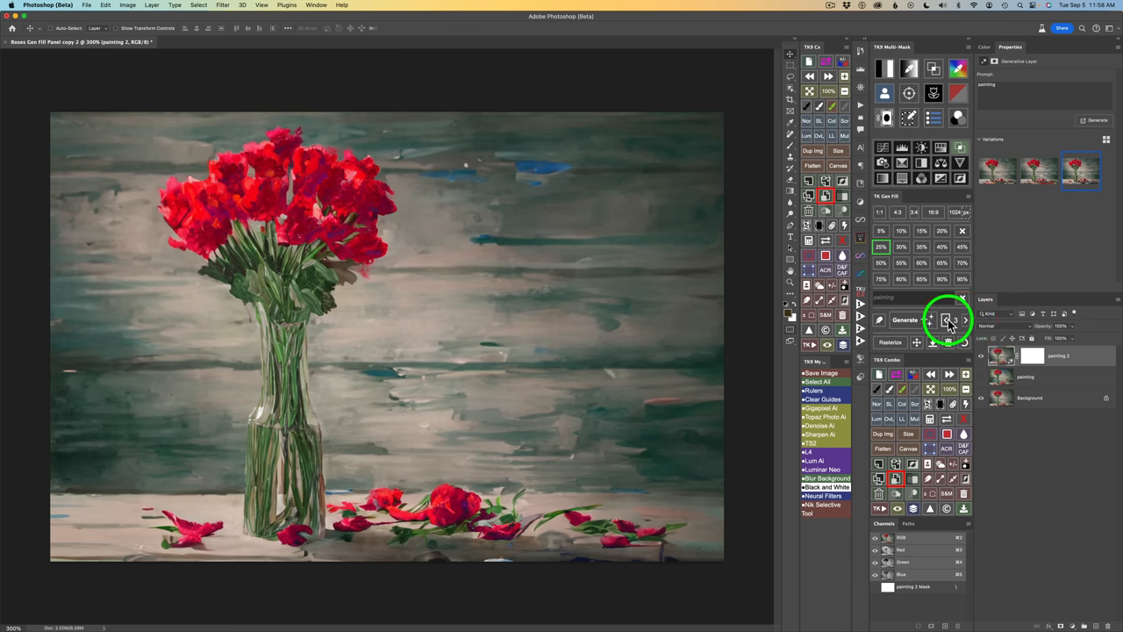
pyautogui.click(946, 320)
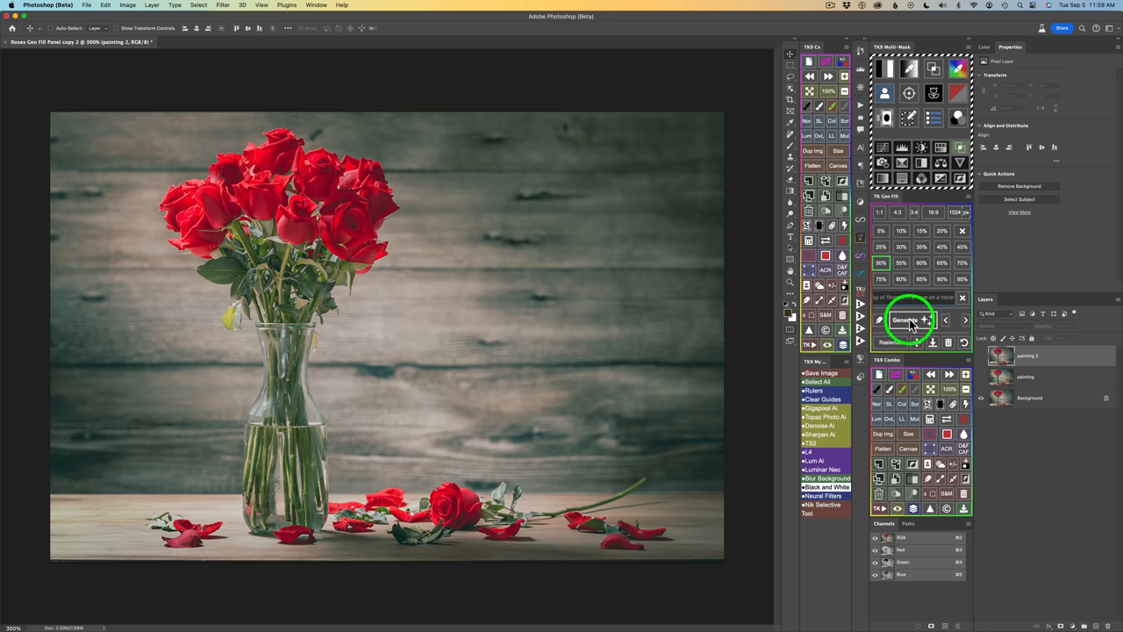
# Generate a third painting layer and cycle variations to the red flowers in a striped vase.
pyautogui.click(909, 320)
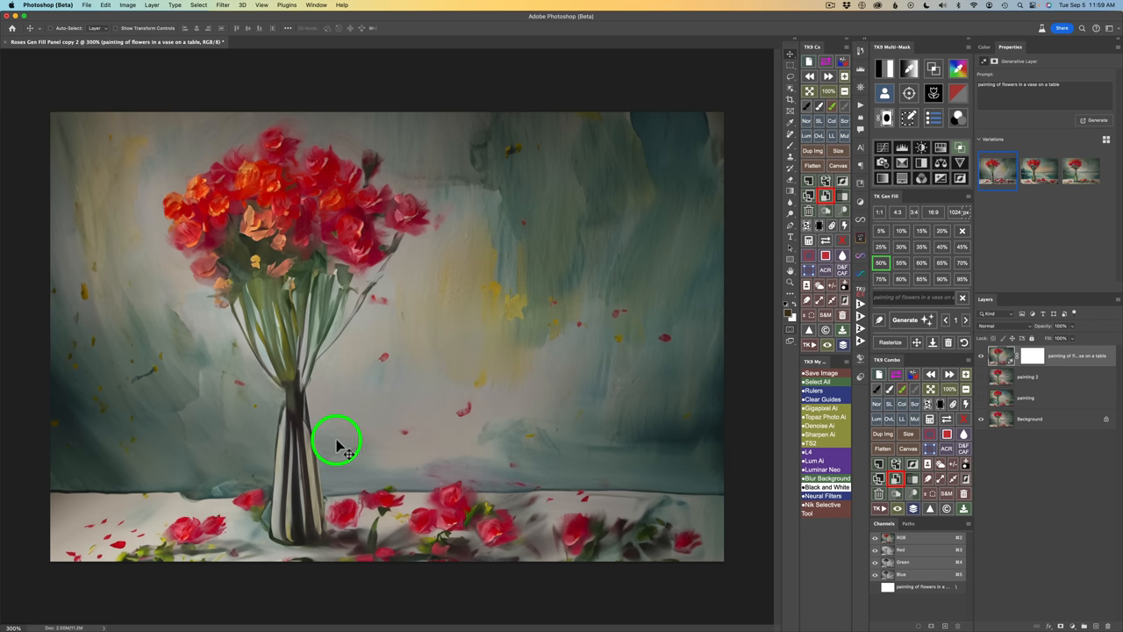
pyautogui.moveTo(337, 442)
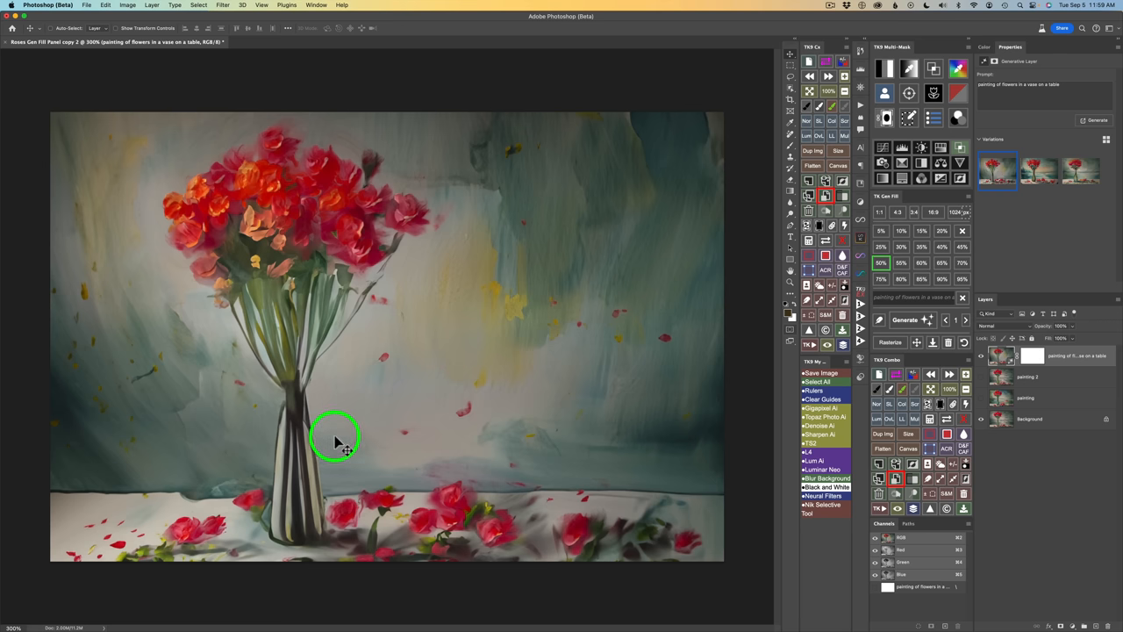
pyautogui.moveTo(965, 320)
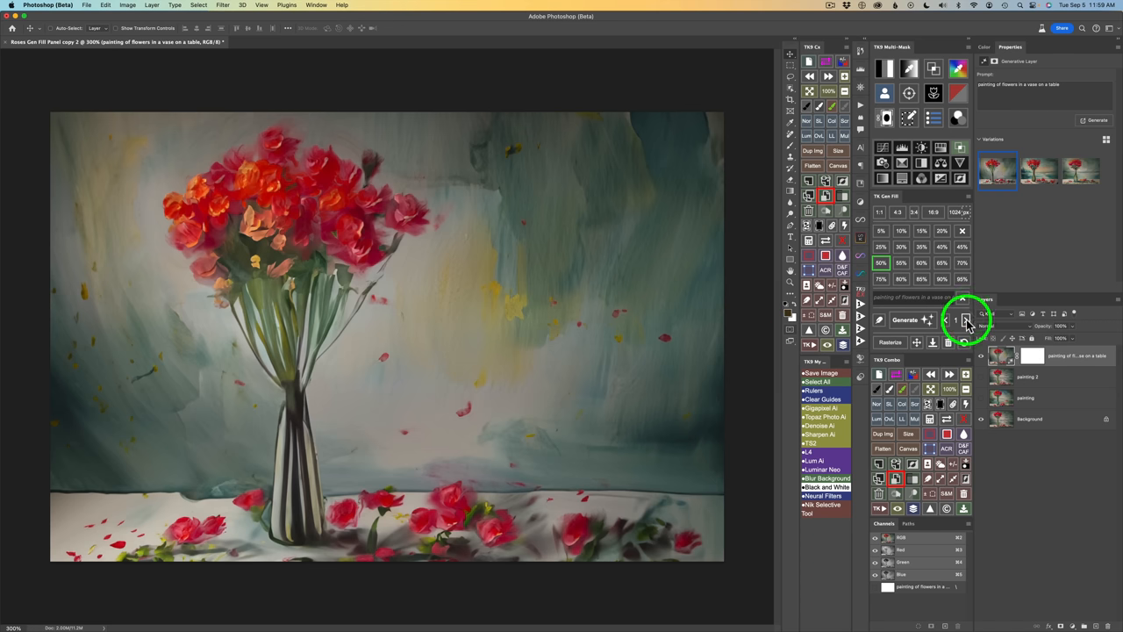
pyautogui.click(1039, 172)
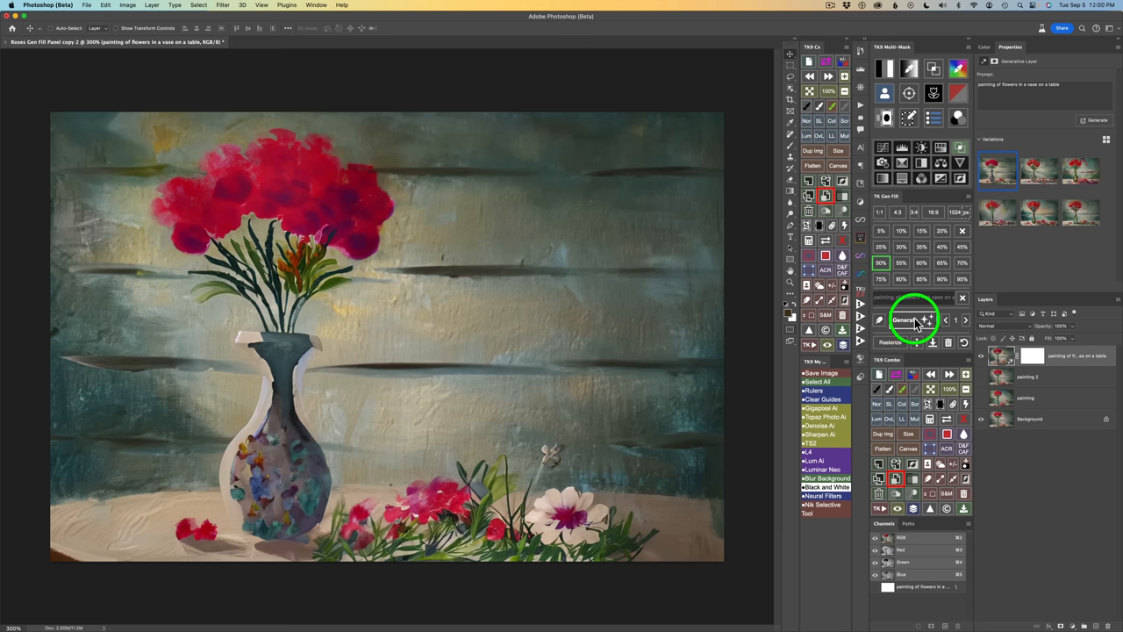
pyautogui.moveTo(962, 325)
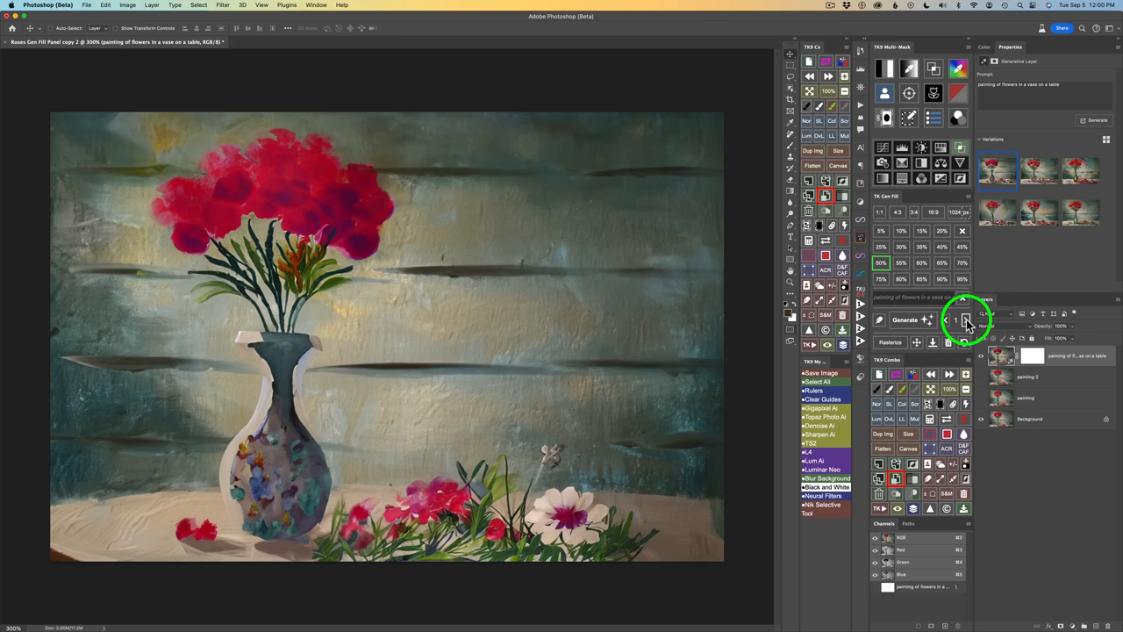
pyautogui.click(1039, 172)
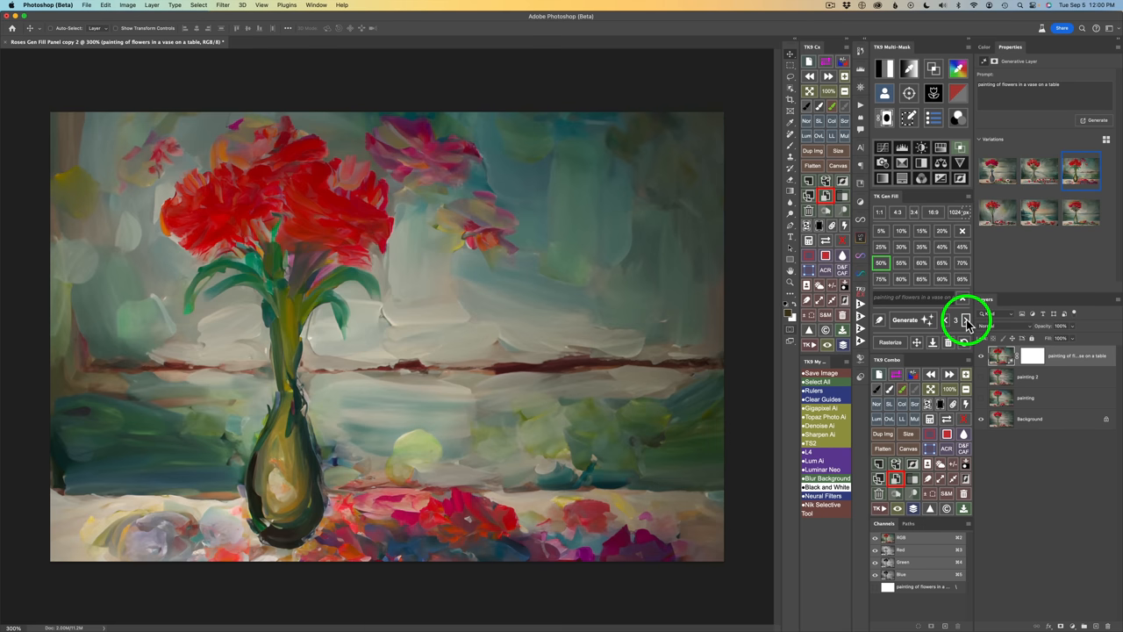
pyautogui.click(966, 319)
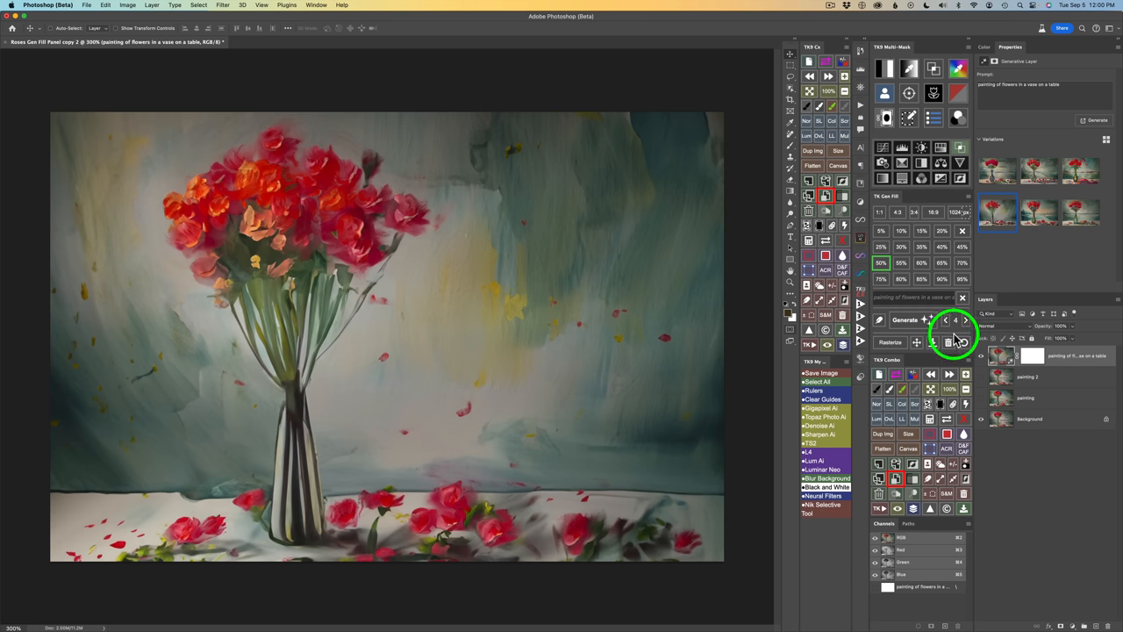
# Commit the striped-vase painting variant as its own pixel layer.
pyautogui.click(1064, 169)
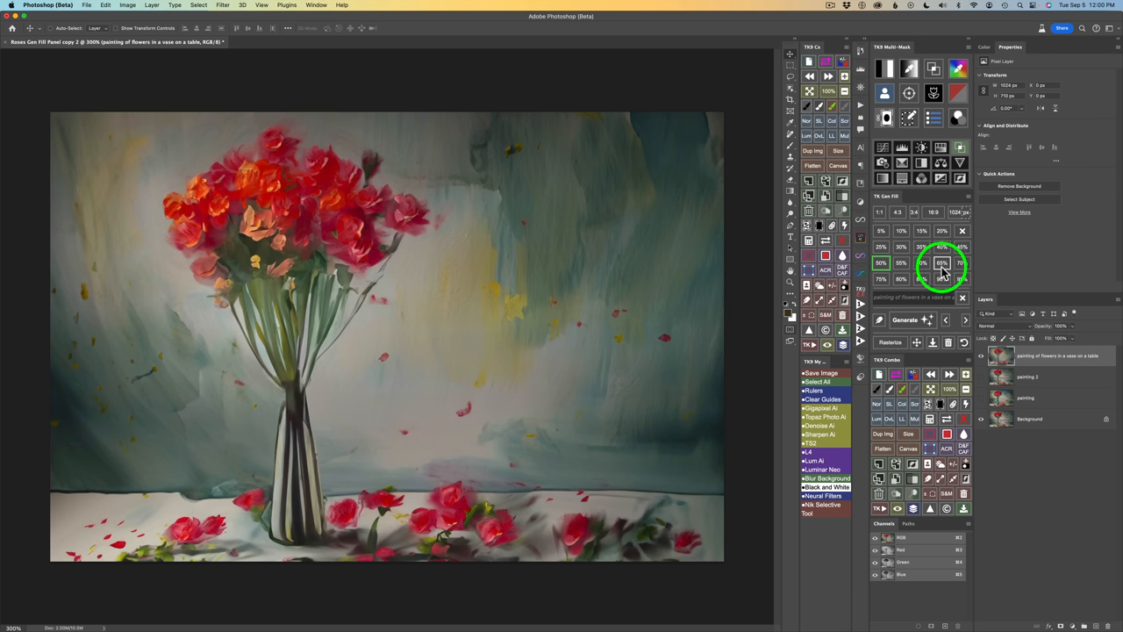
# Return to the original rose photo and generate a new painting with red blooms in a blue vase.
pyautogui.click(921, 263)
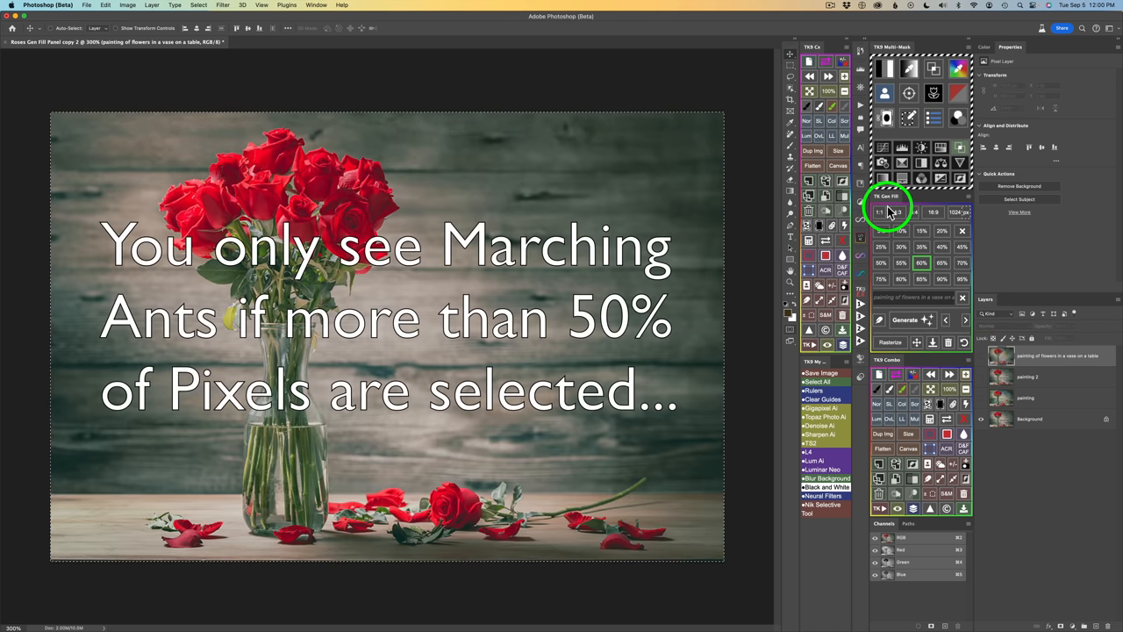
pyautogui.moveTo(923, 302)
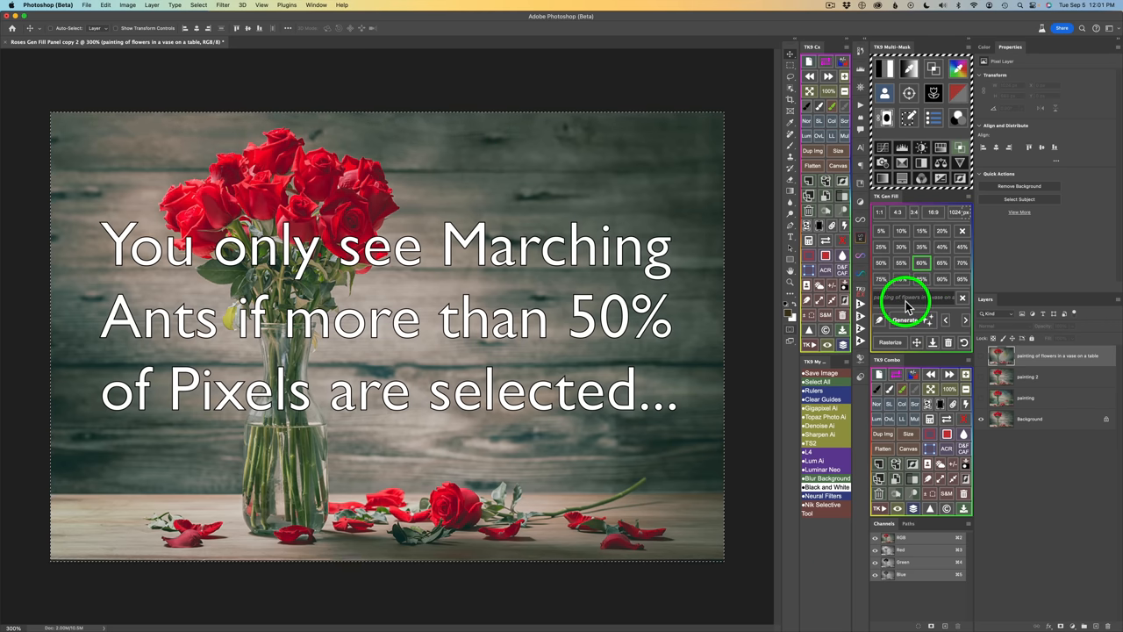
pyautogui.click(906, 319)
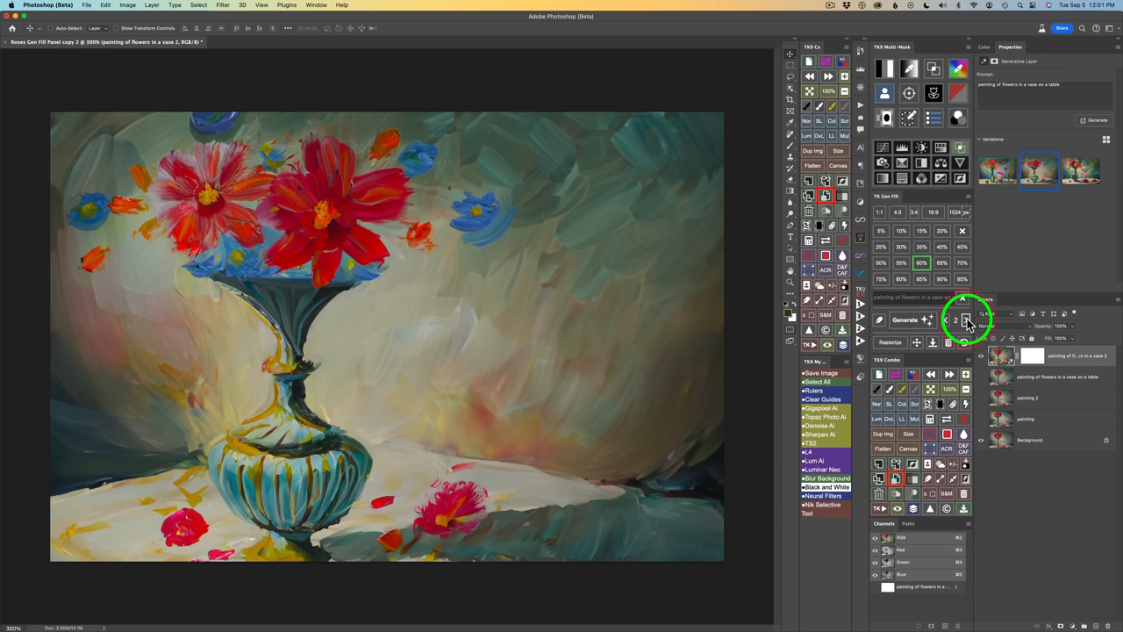
# Advance to the next variation: a looser pastel painting with a colourful vase and floral background.
pyautogui.click(1081, 171)
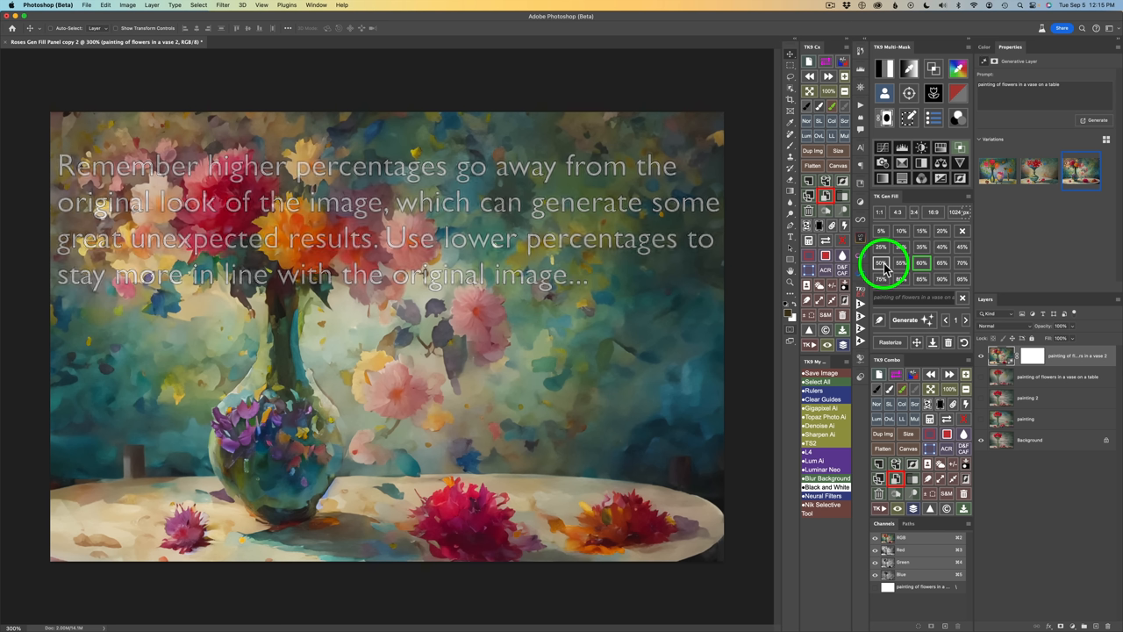
pyautogui.click(881, 263)
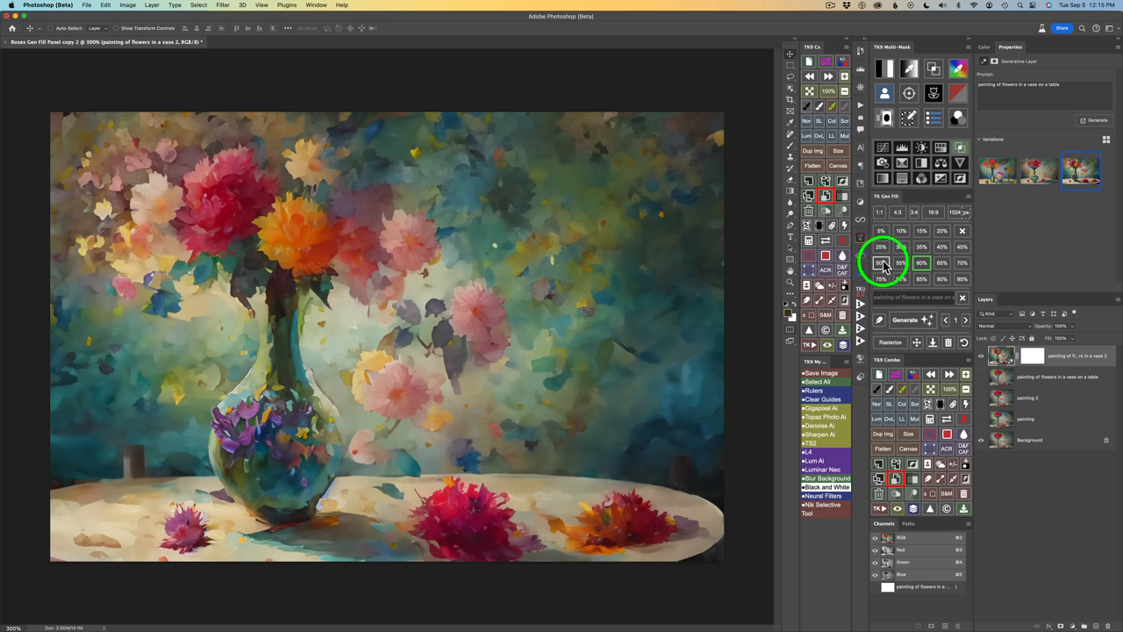
pyautogui.moveTo(404, 386)
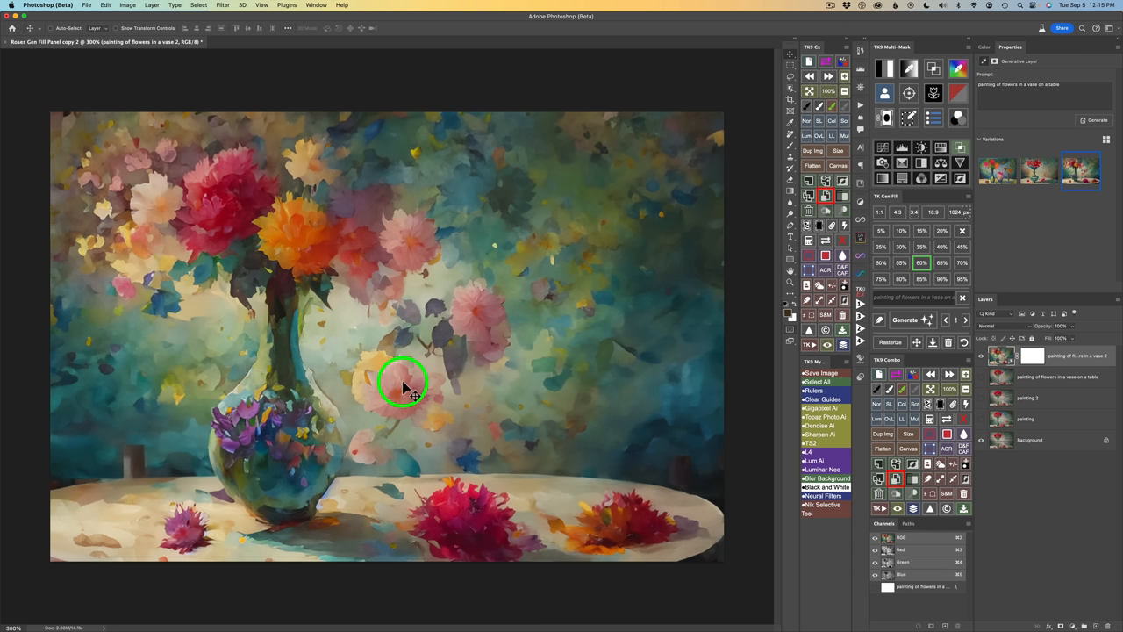
pyautogui.moveTo(254, 184)
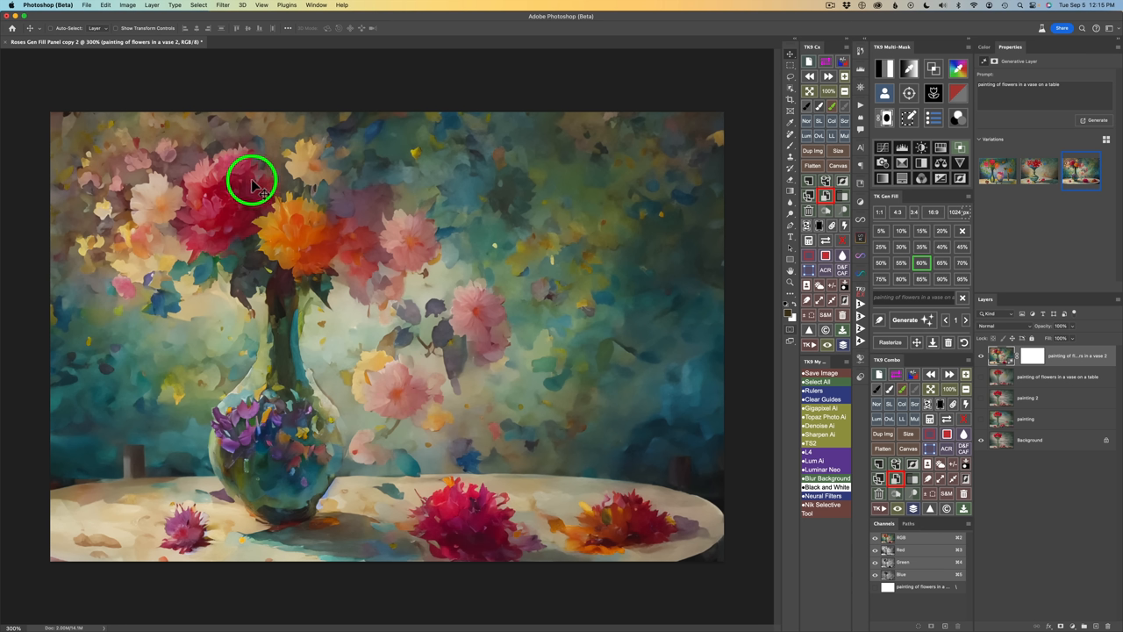
pyautogui.moveTo(319, 393)
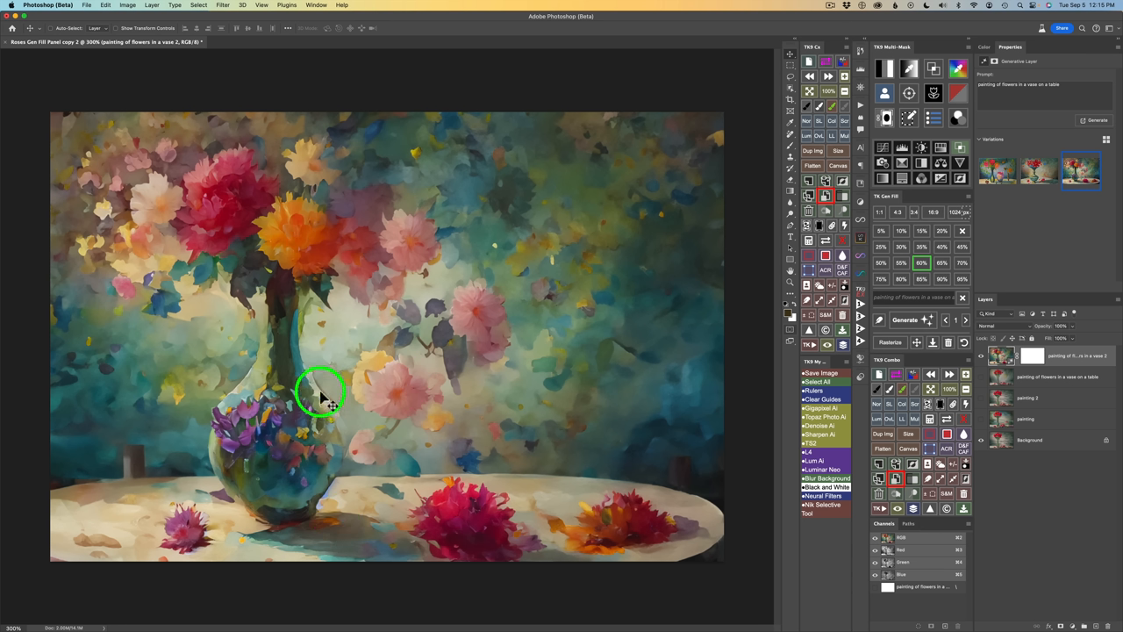
pyautogui.moveTo(312, 463)
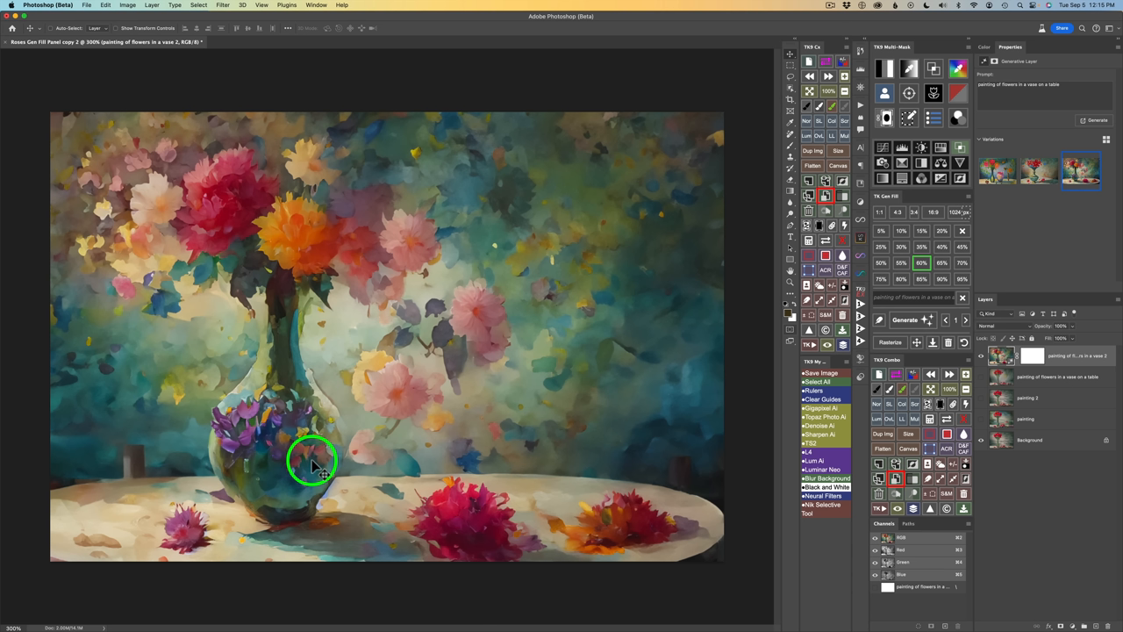
pyautogui.moveTo(335, 316)
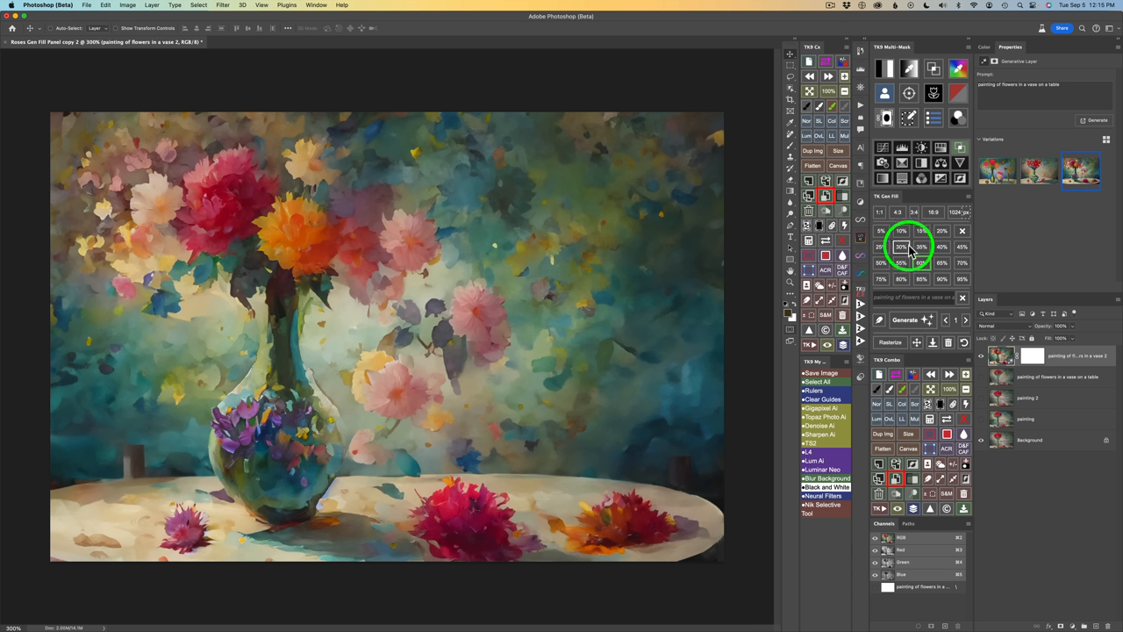
pyautogui.moveTo(921, 266)
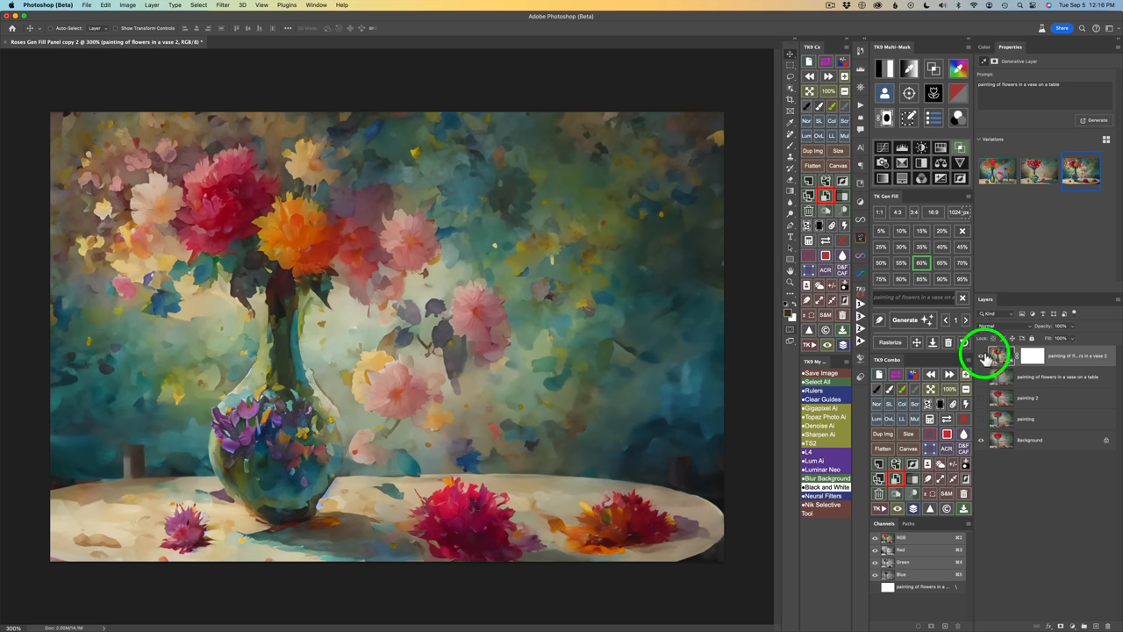
pyautogui.click(1000, 378)
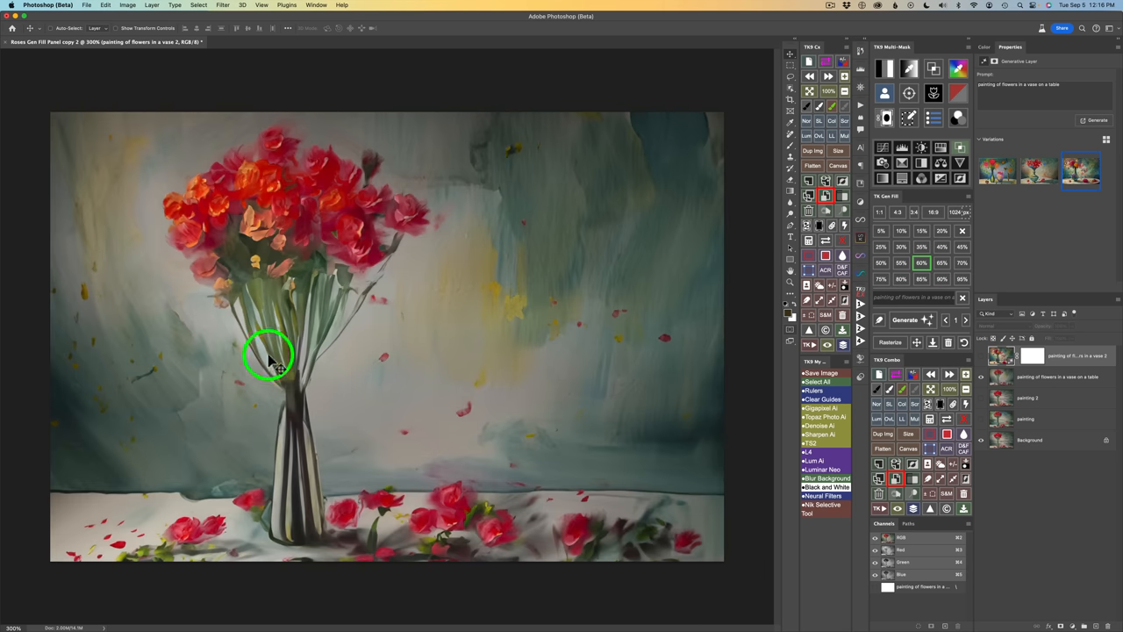
pyautogui.moveTo(225, 184)
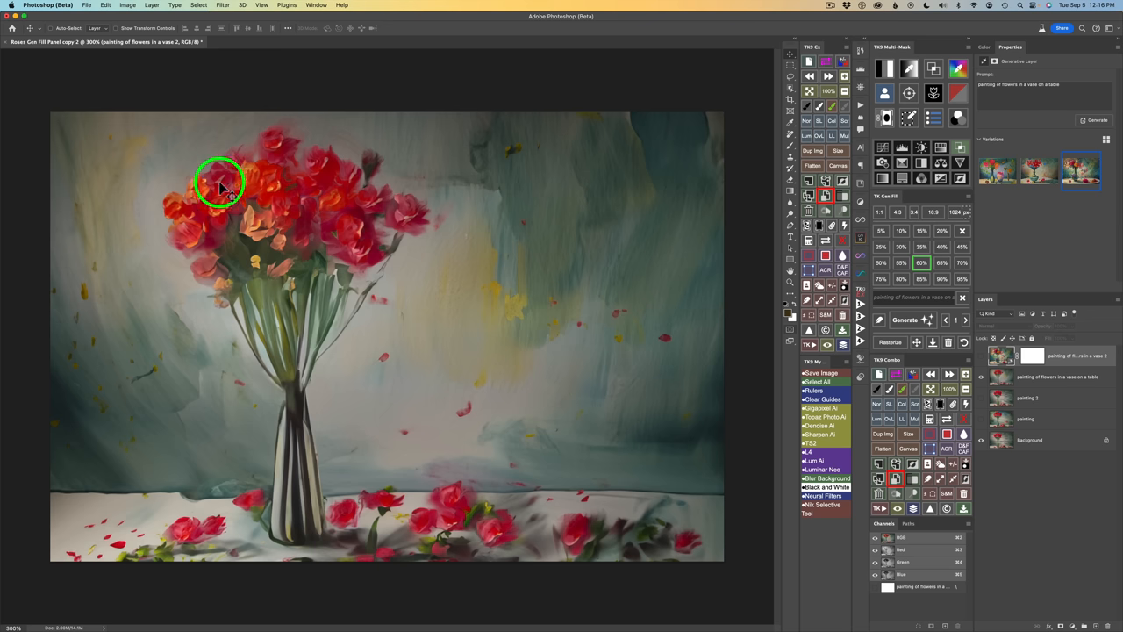
pyautogui.moveTo(775, 263)
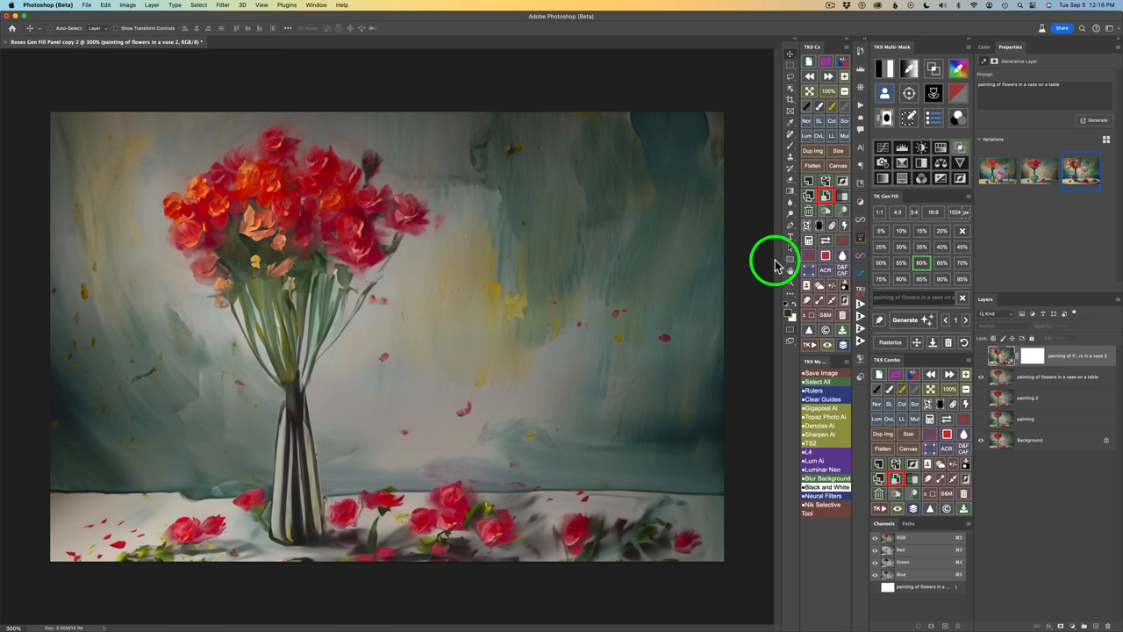
pyautogui.moveTo(587, 379)
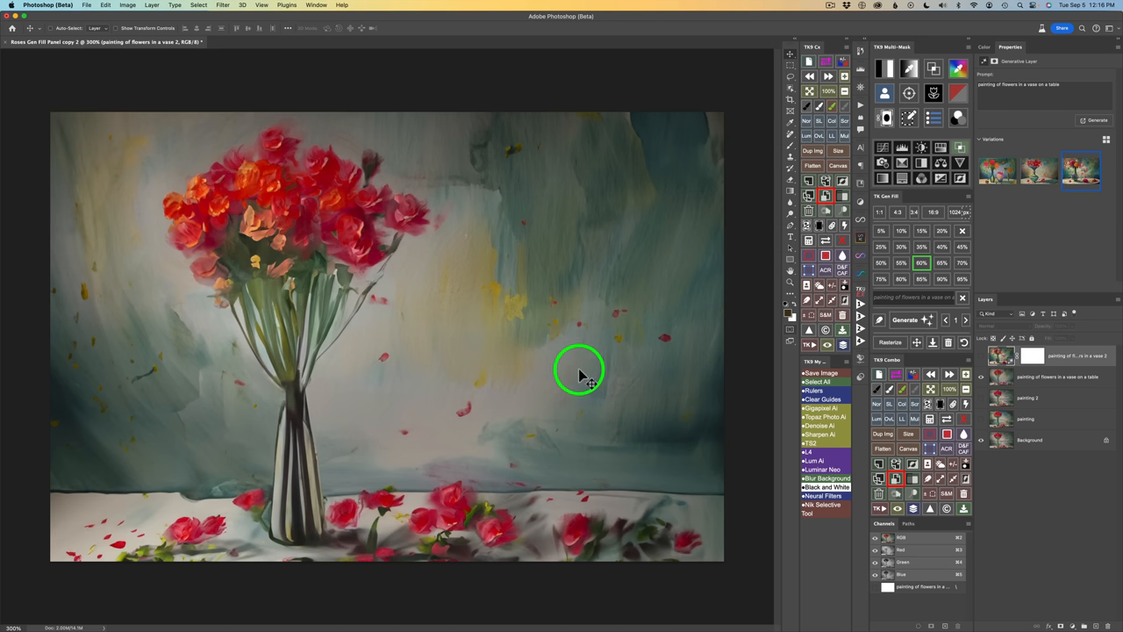
pyautogui.moveTo(753, 360)
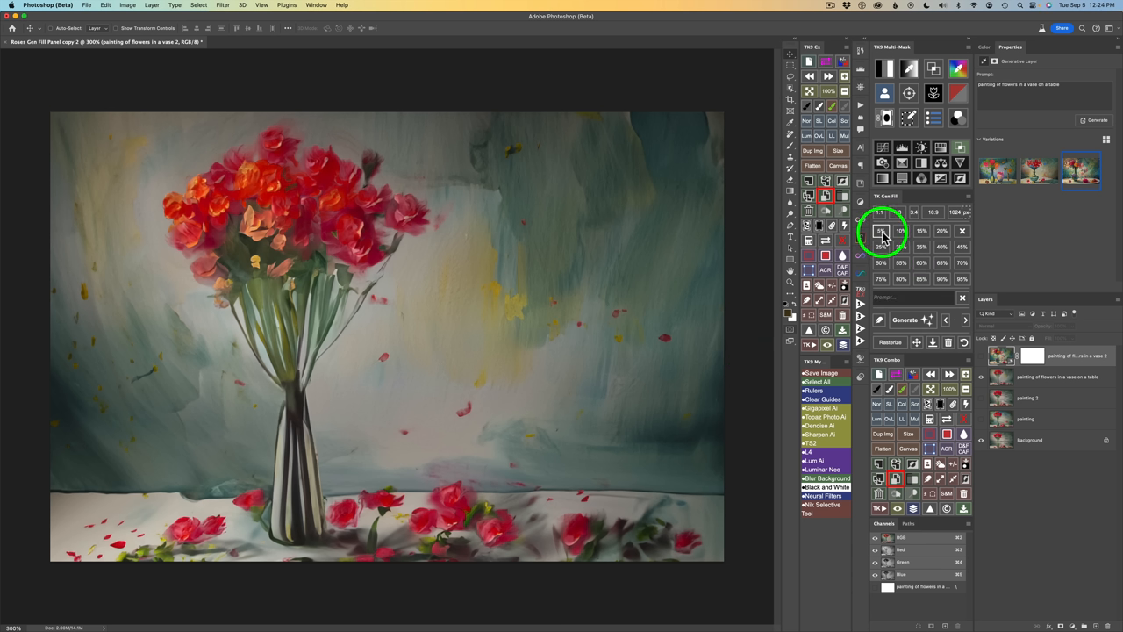
pyautogui.moveTo(946, 249)
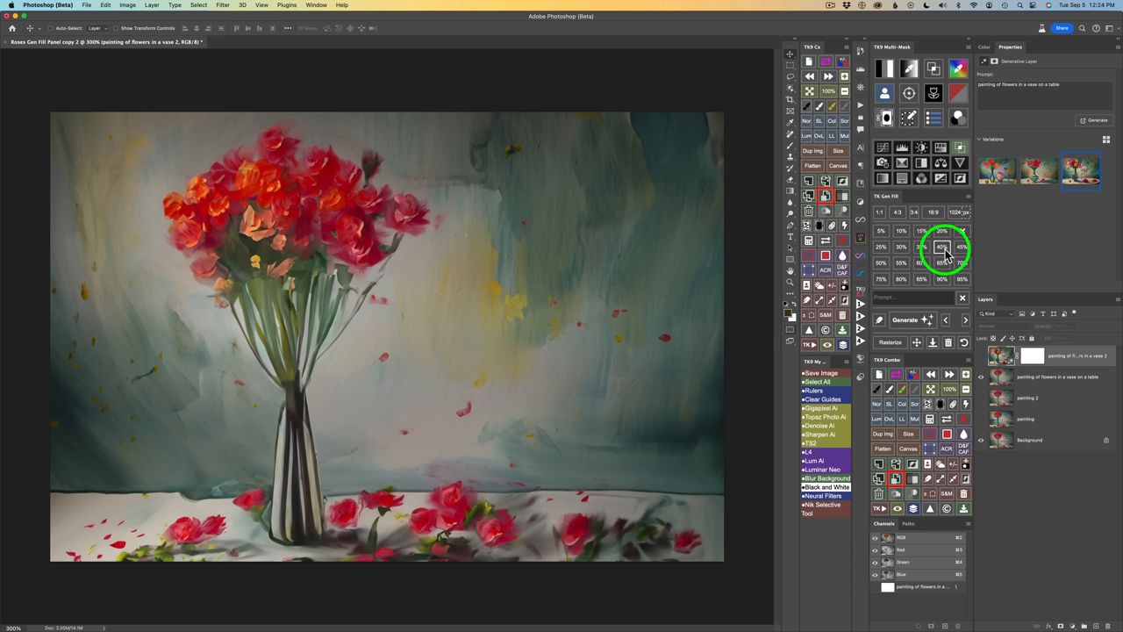
pyautogui.moveTo(885, 296)
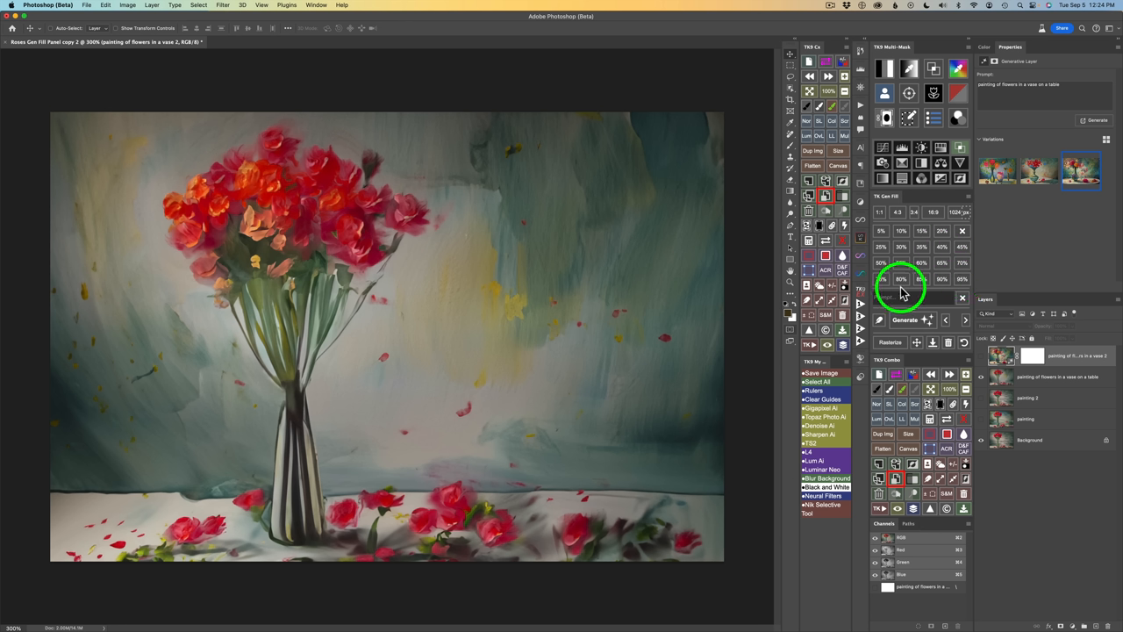
pyautogui.moveTo(888, 306)
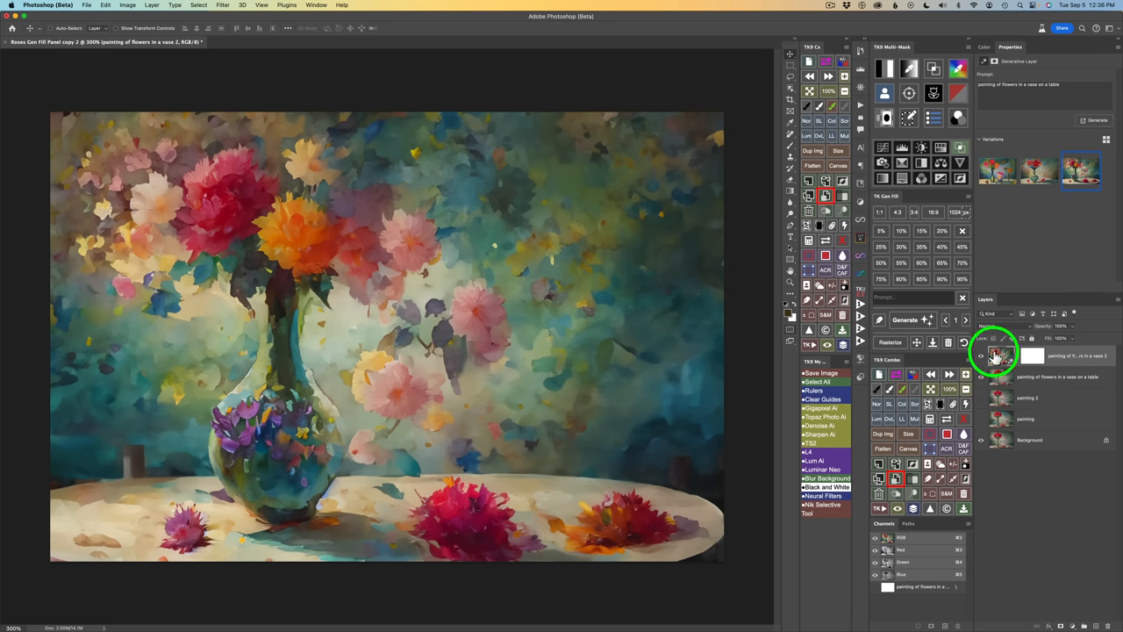
# Hide the pastel variant and toggle the striped-vase painting against the original photo.
pyautogui.click(1002, 376)
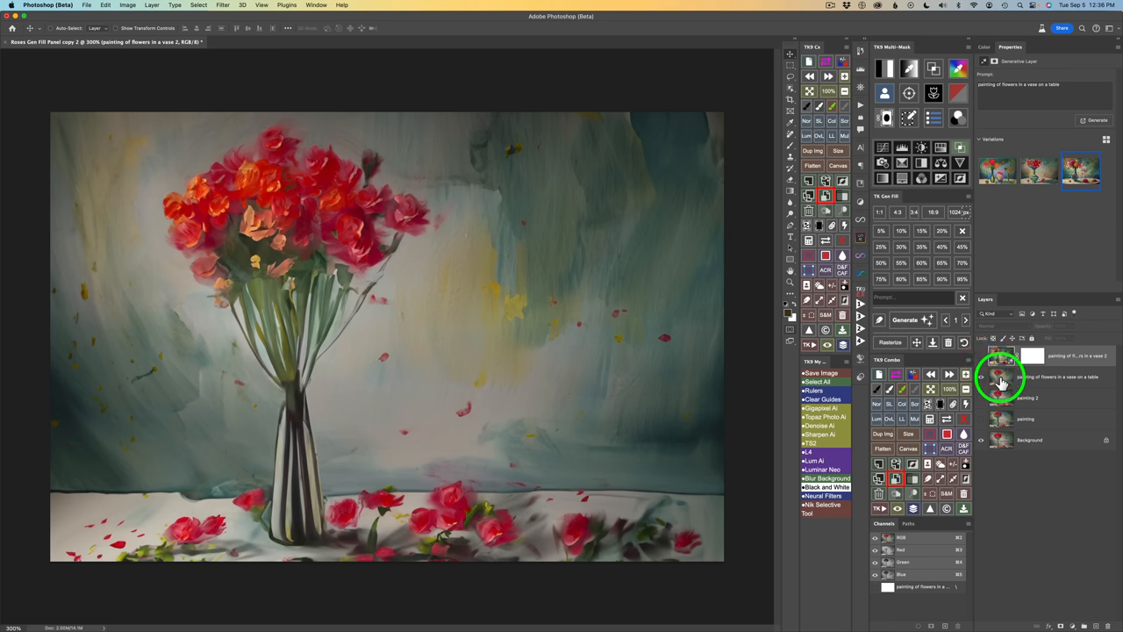
pyautogui.click(1004, 376)
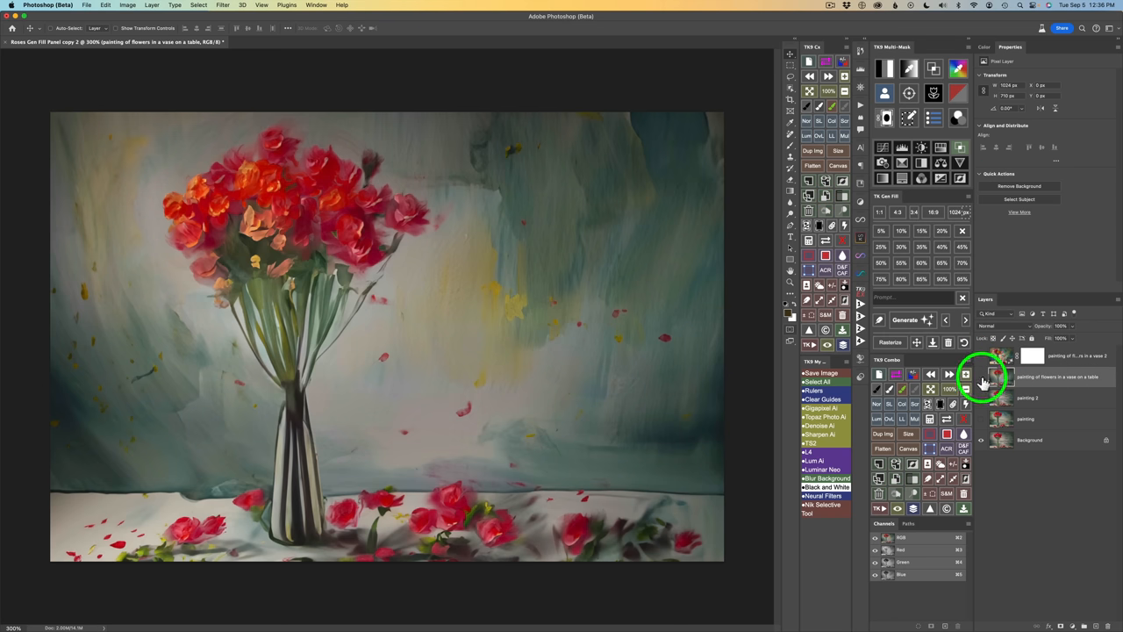
pyautogui.click(982, 379)
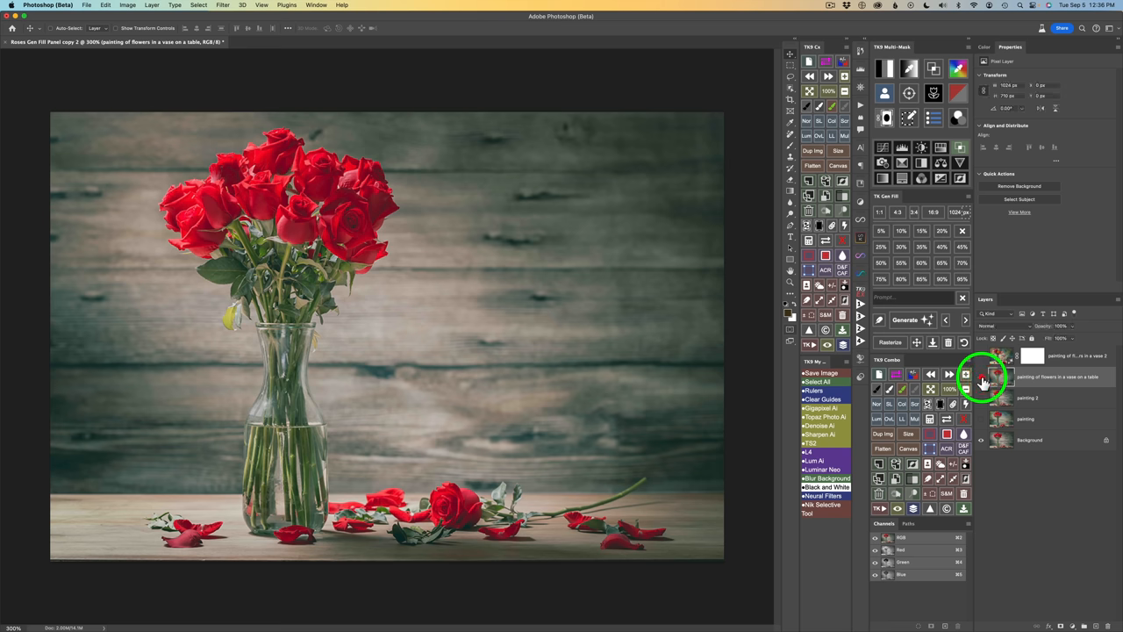
pyautogui.click(990, 377)
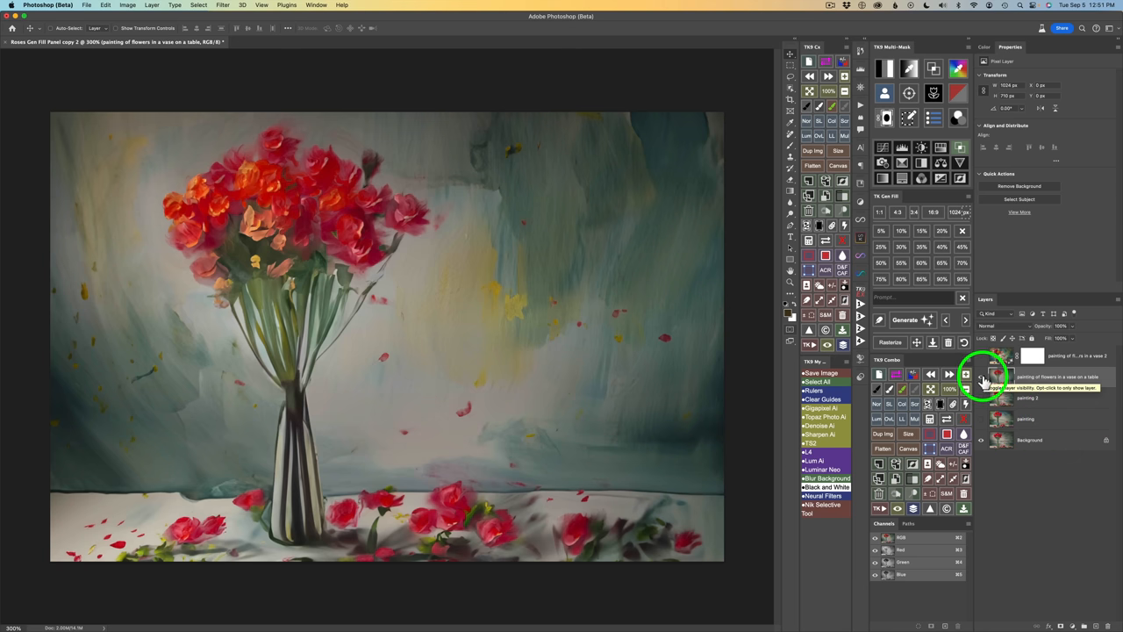
# Toggle the rose painting variants to compare them, ending with the striped-vase roses visible.
pyautogui.click(1001, 417)
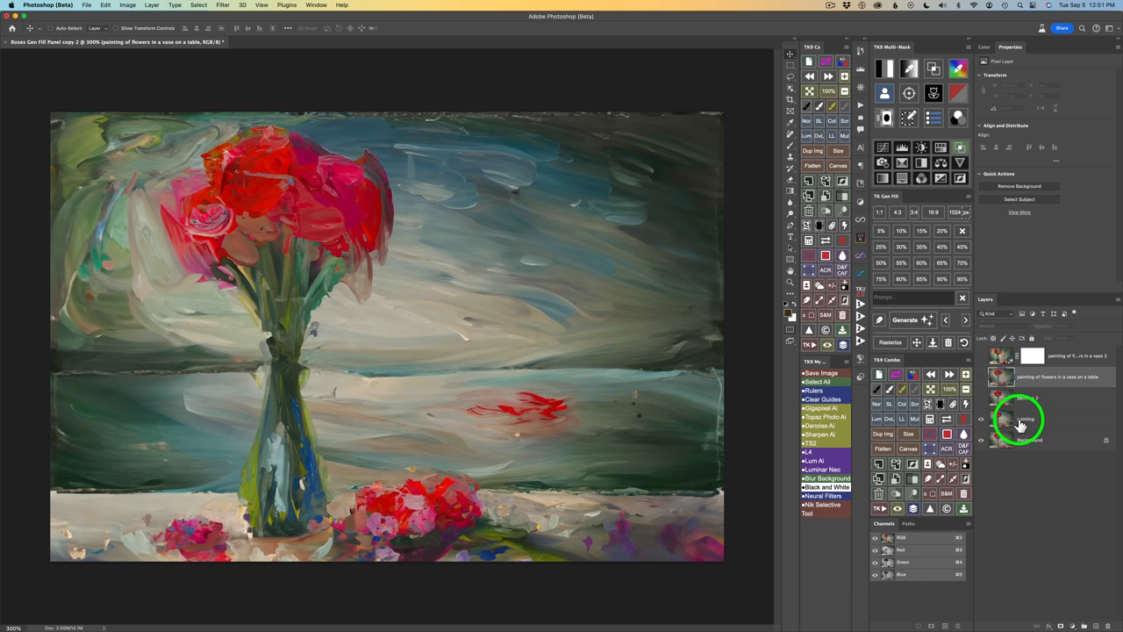
pyautogui.click(1002, 418)
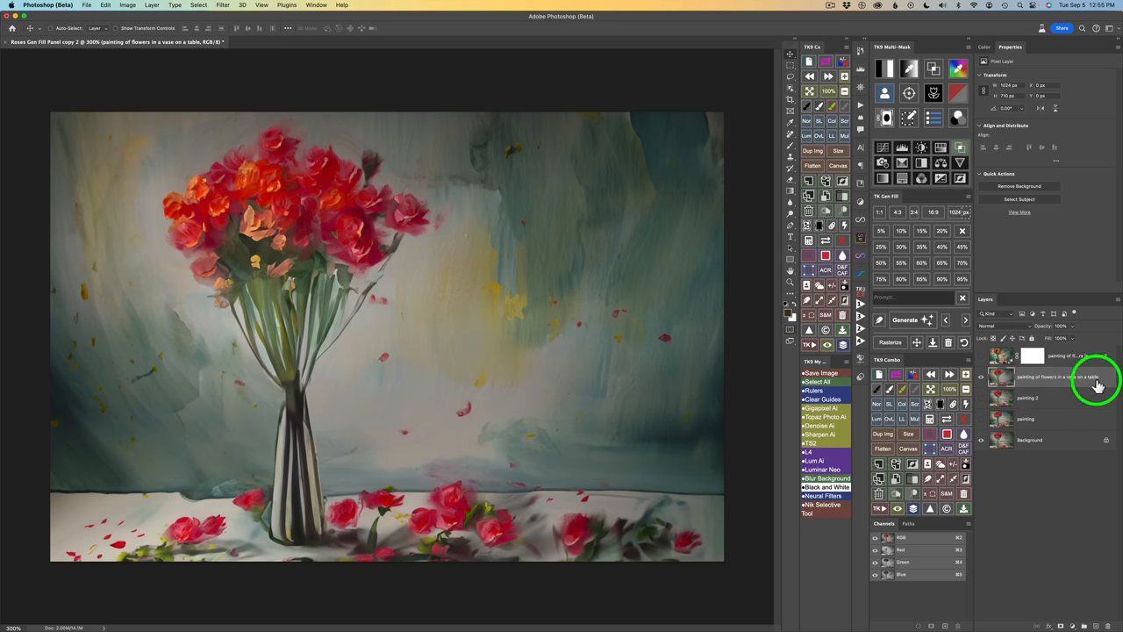
pyautogui.moveTo(981, 423)
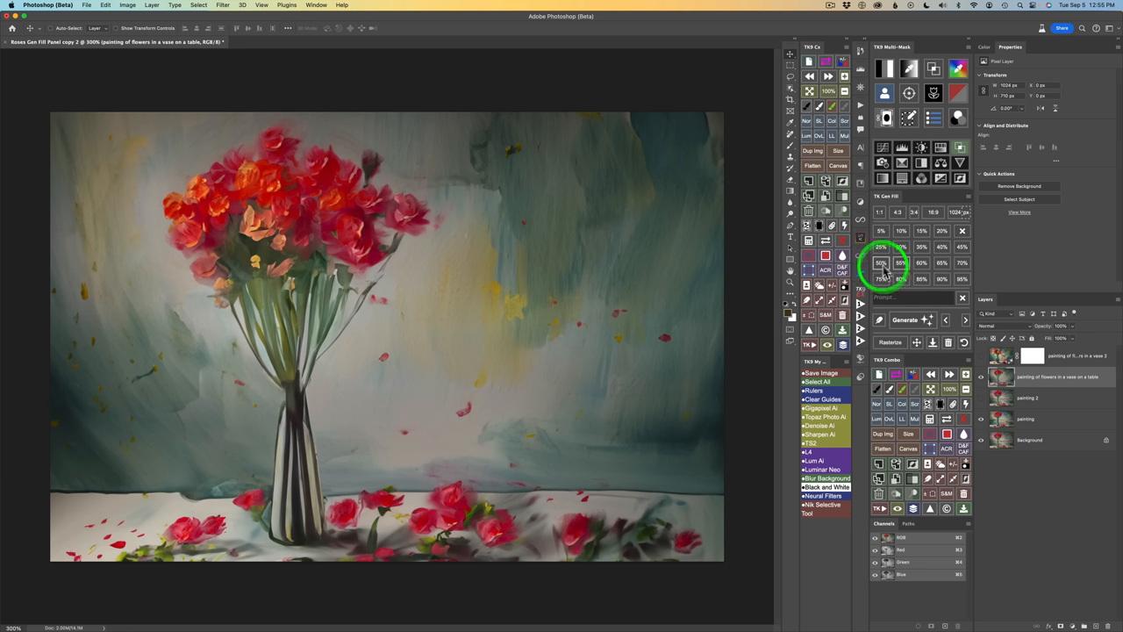
pyautogui.moveTo(946, 263)
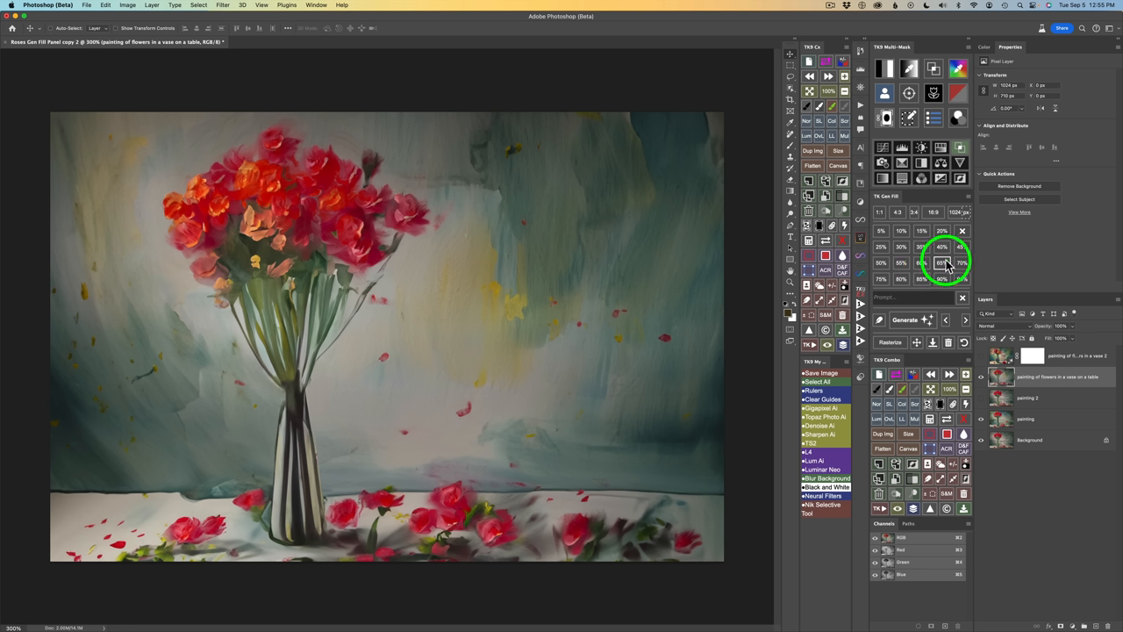
pyautogui.moveTo(892, 302)
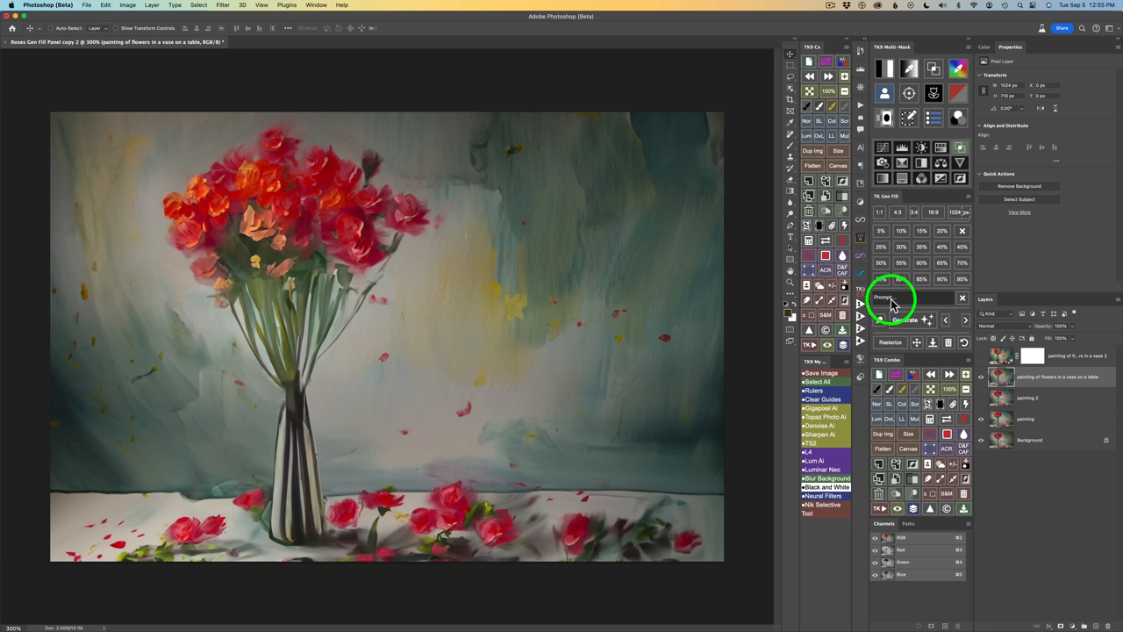
pyautogui.moveTo(447, 298)
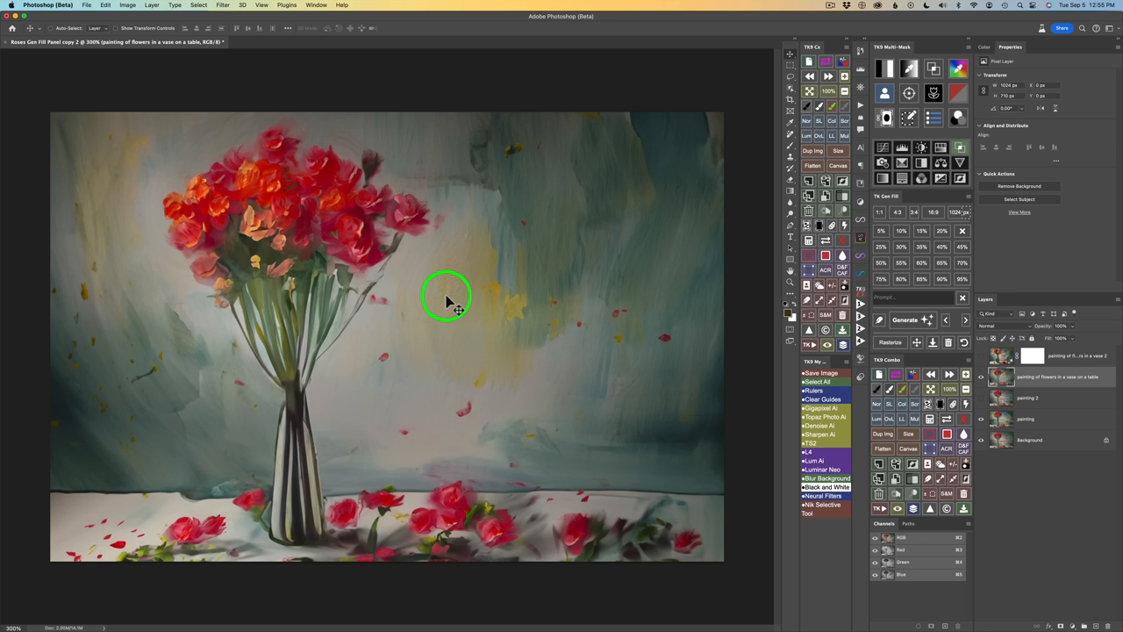
pyautogui.moveTo(800, 302)
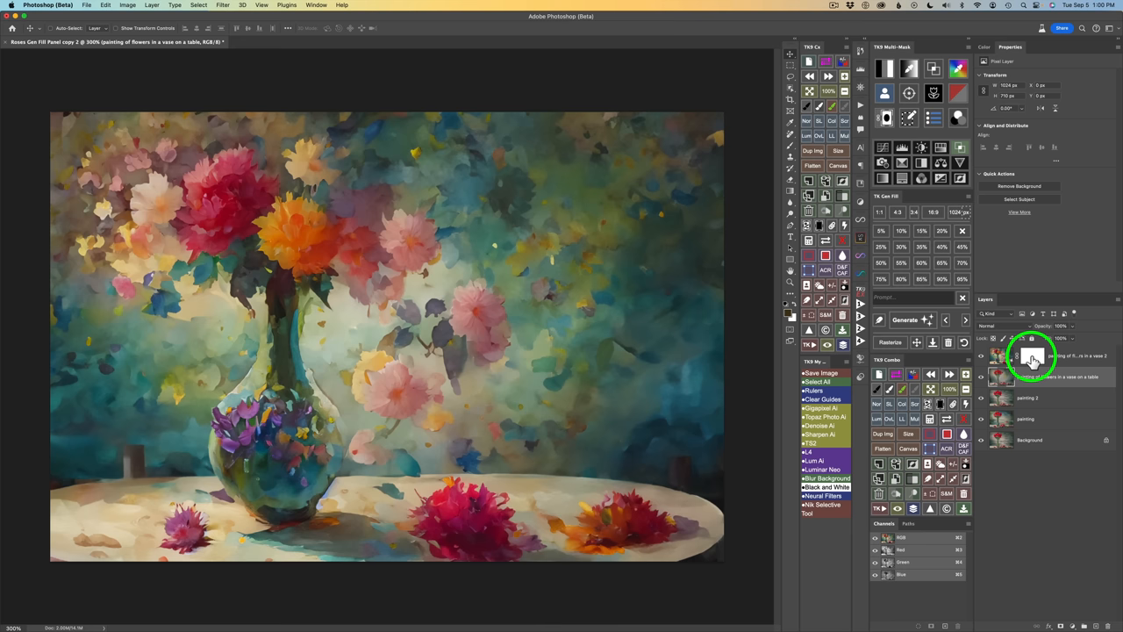
pyautogui.moveTo(997, 358)
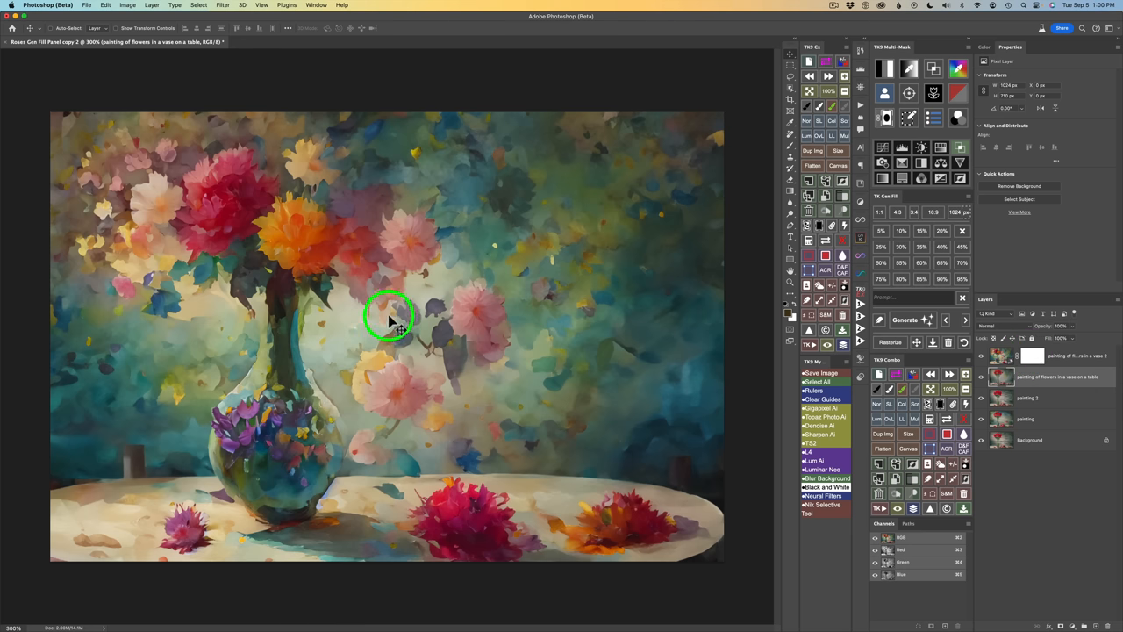
pyautogui.moveTo(842, 369)
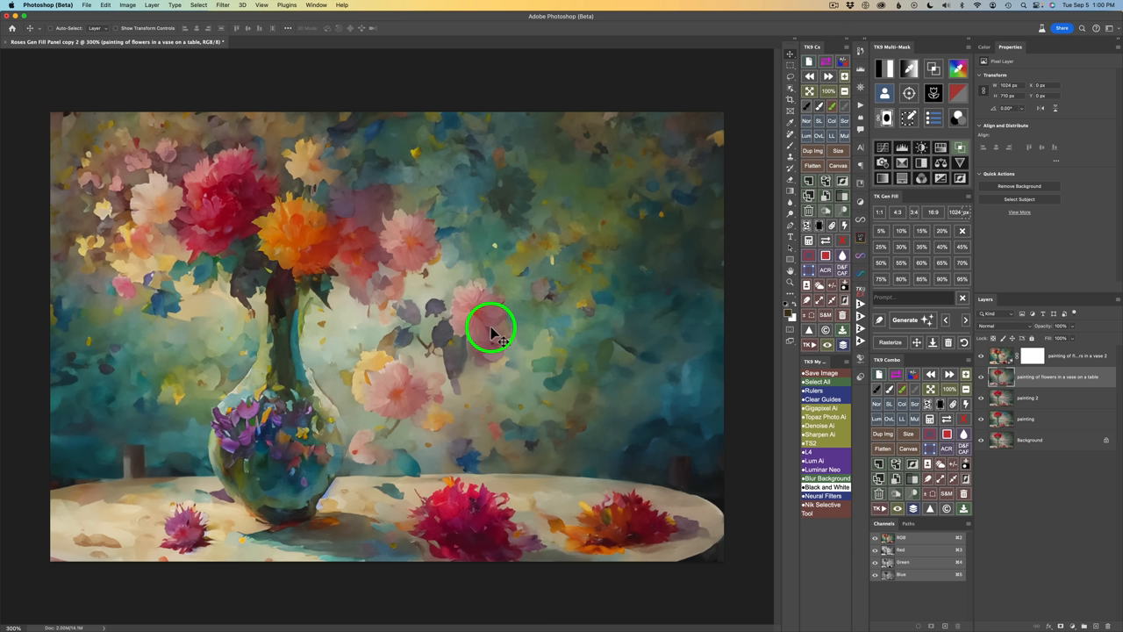
pyautogui.moveTo(1021, 351)
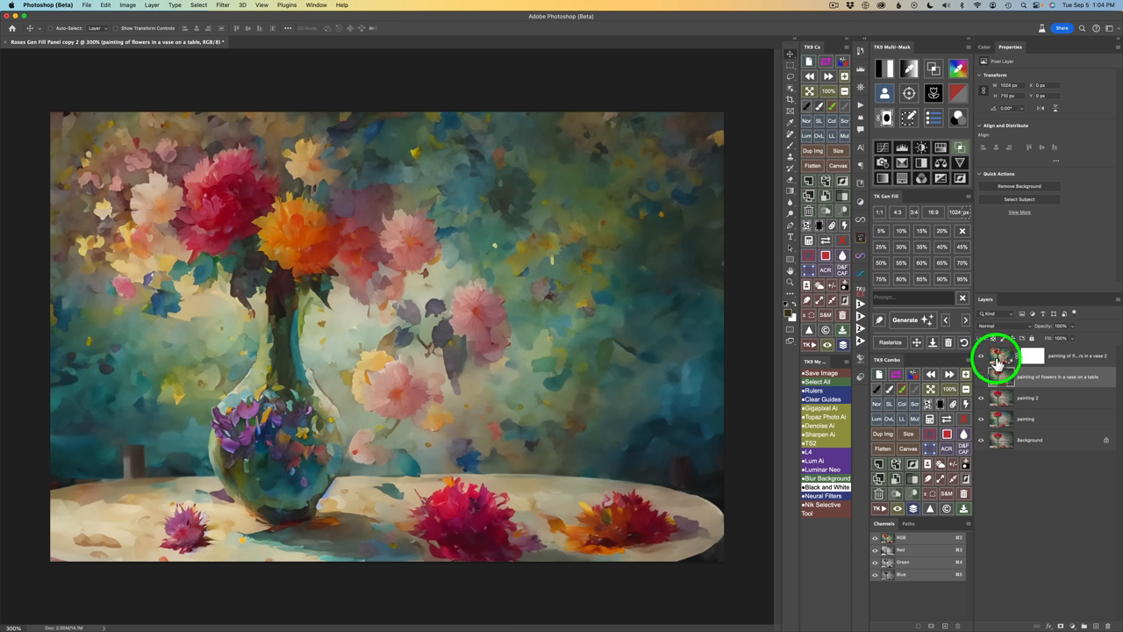
pyautogui.click(997, 354)
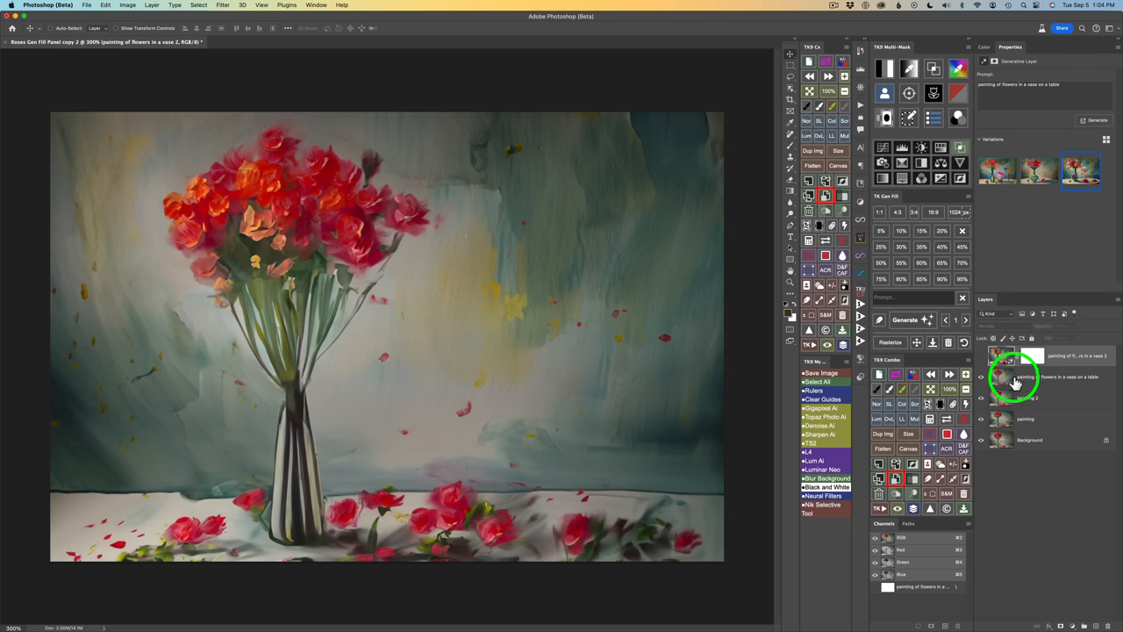
# Flatten all layers so the striped-vase rose painting becomes a single Background layer.
pyautogui.click(934, 342)
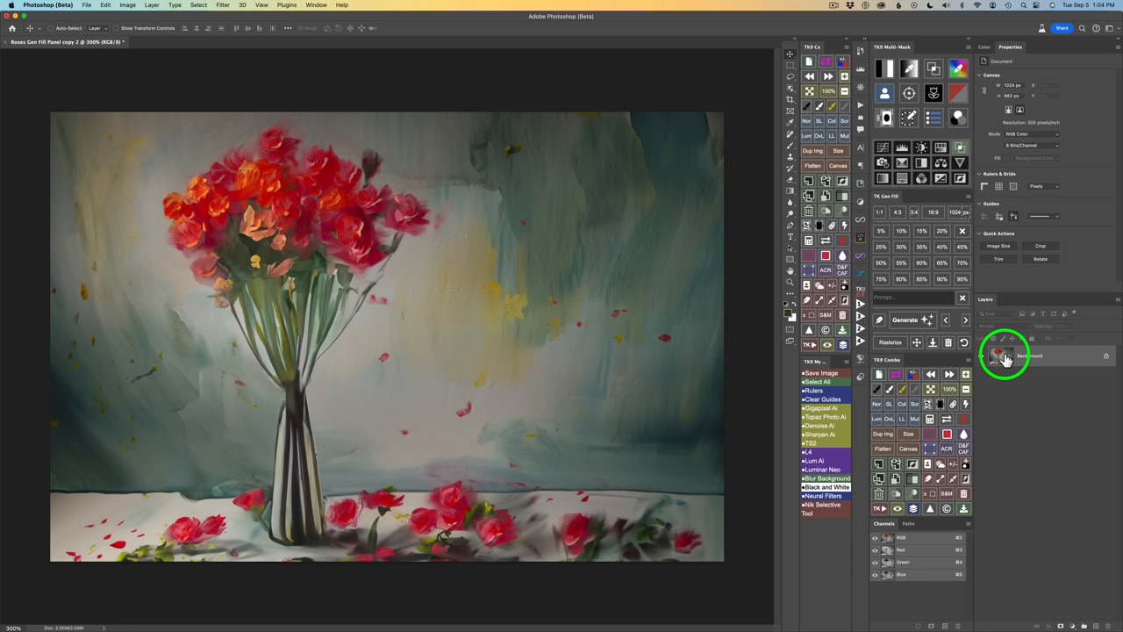
pyautogui.moveTo(1004, 358)
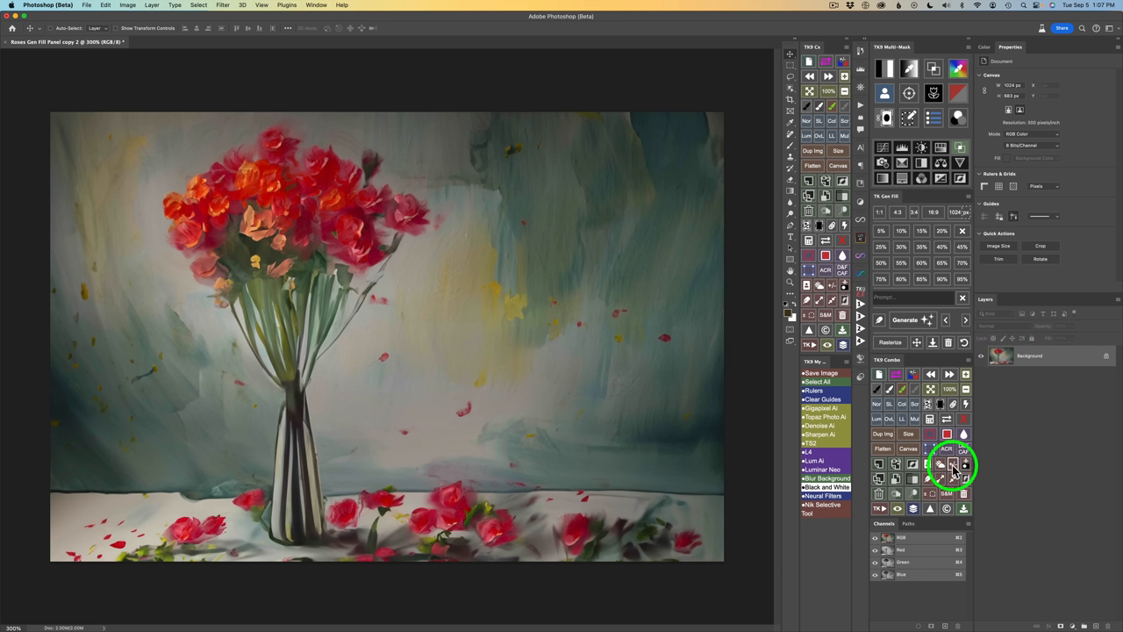
pyautogui.click(912, 435)
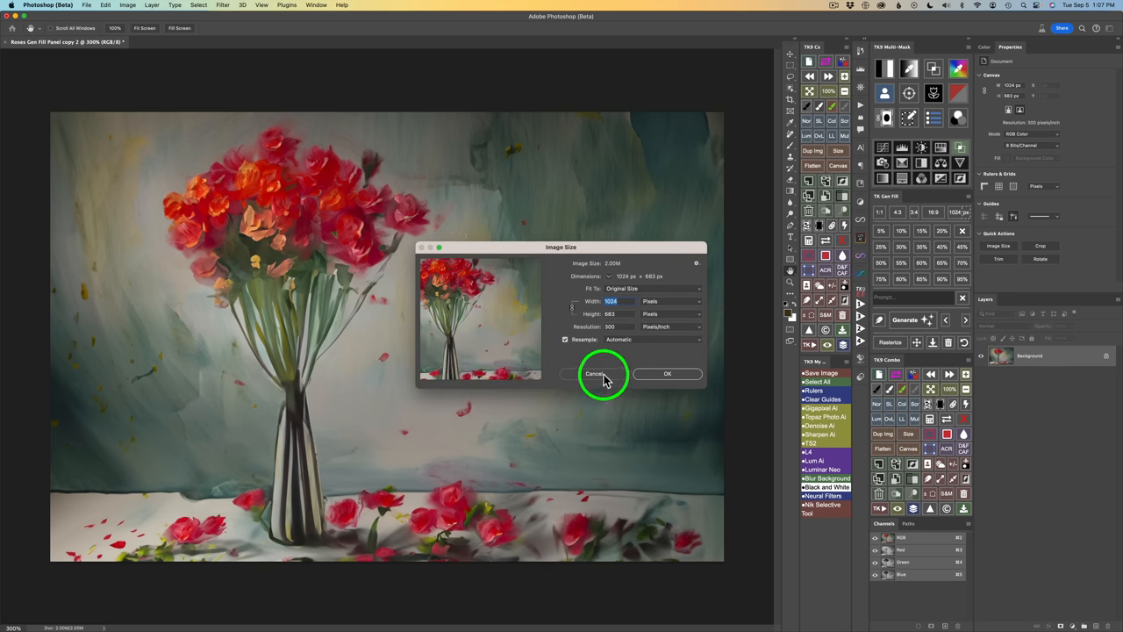
pyautogui.click(595, 374)
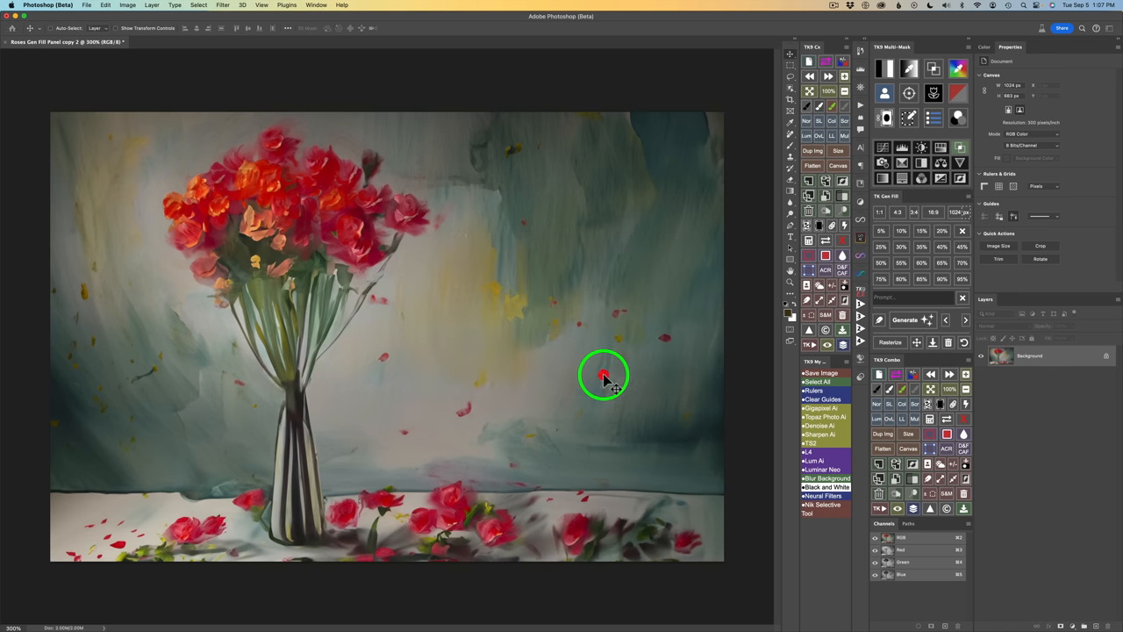
pyautogui.moveTo(1053, 474)
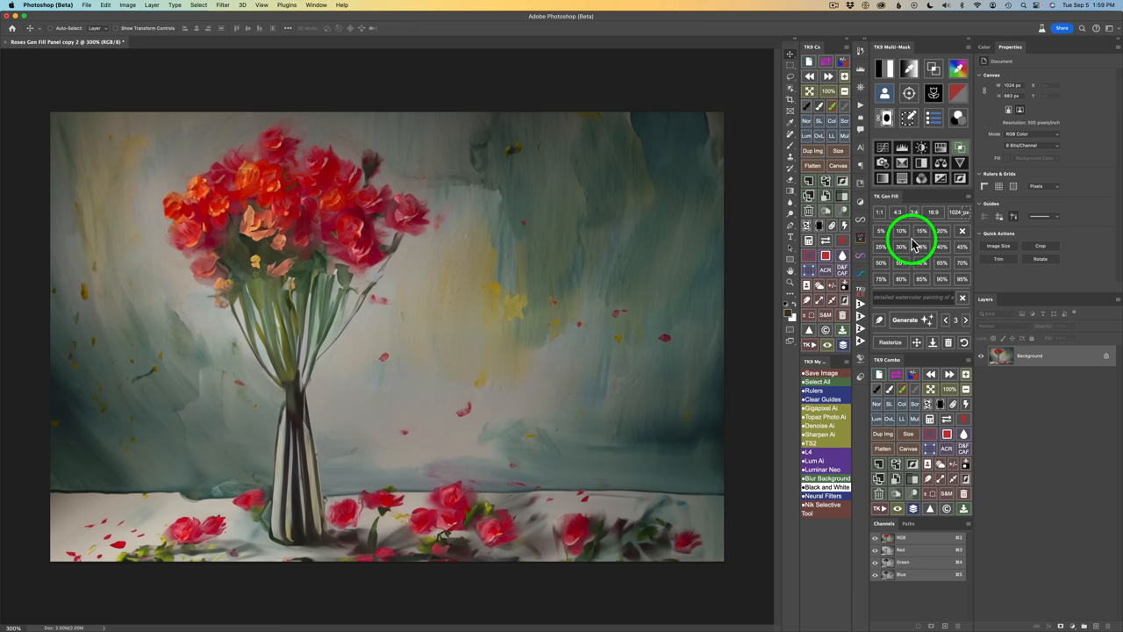
pyautogui.moveTo(899, 214)
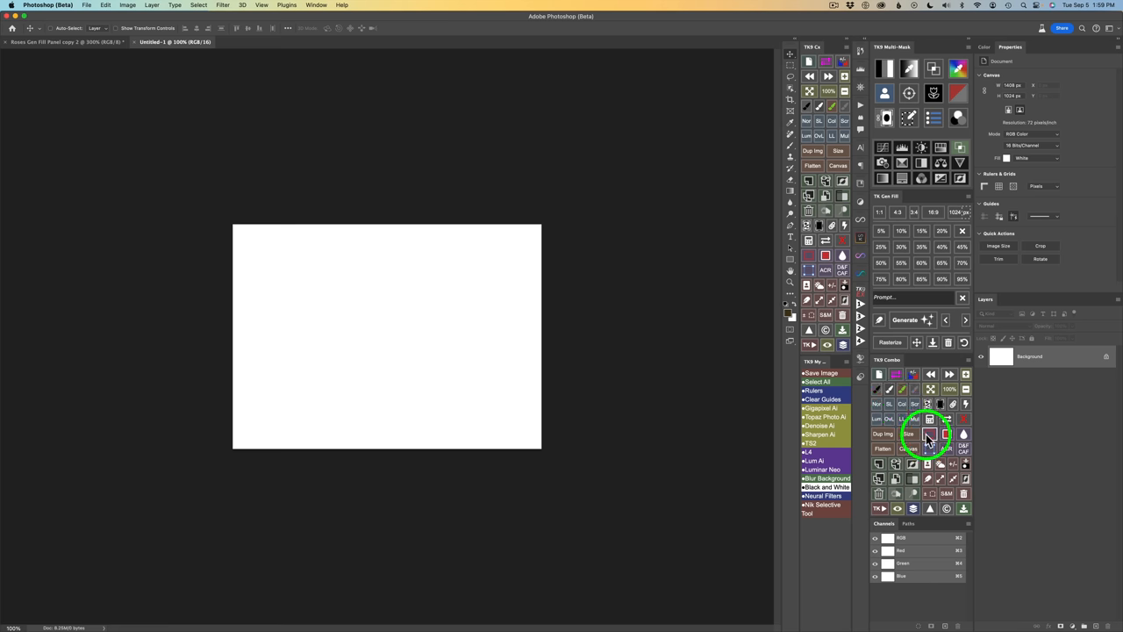
# Check the new 4:3 canvas dimensions in Image Size and confirm with OK.
pyautogui.click(912, 435)
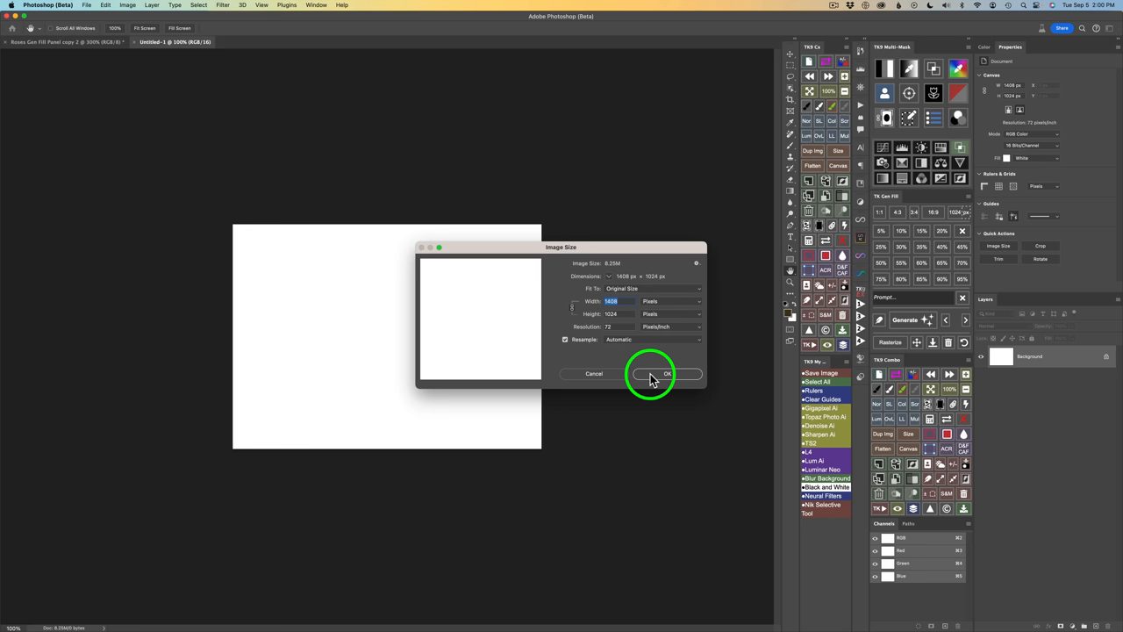
pyautogui.click(666, 372)
pyautogui.write('kitten playing with a ball of yarn')
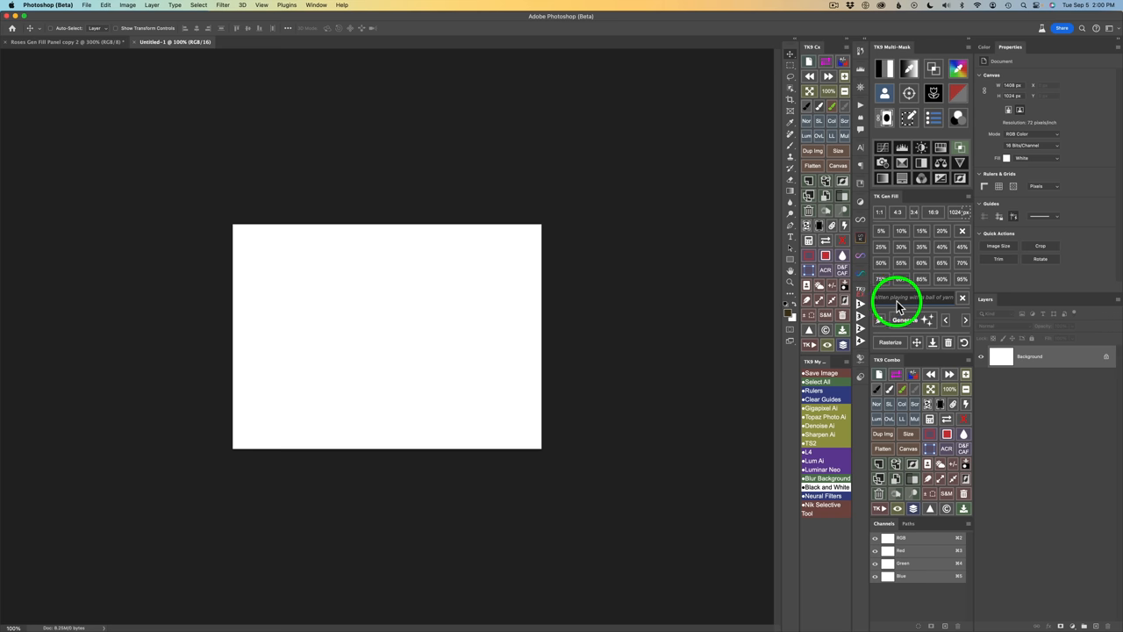
pyautogui.moveTo(914, 312)
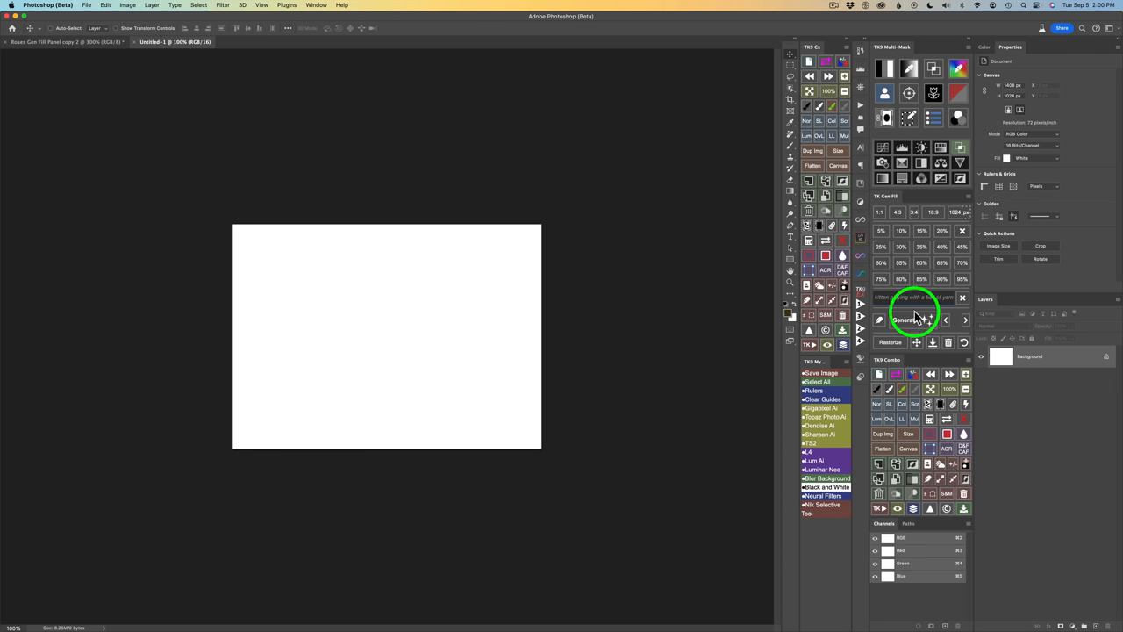
# Begin the prompt for a watercolor kitten playing with a red ball of yarn.
pyautogui.click(903, 319)
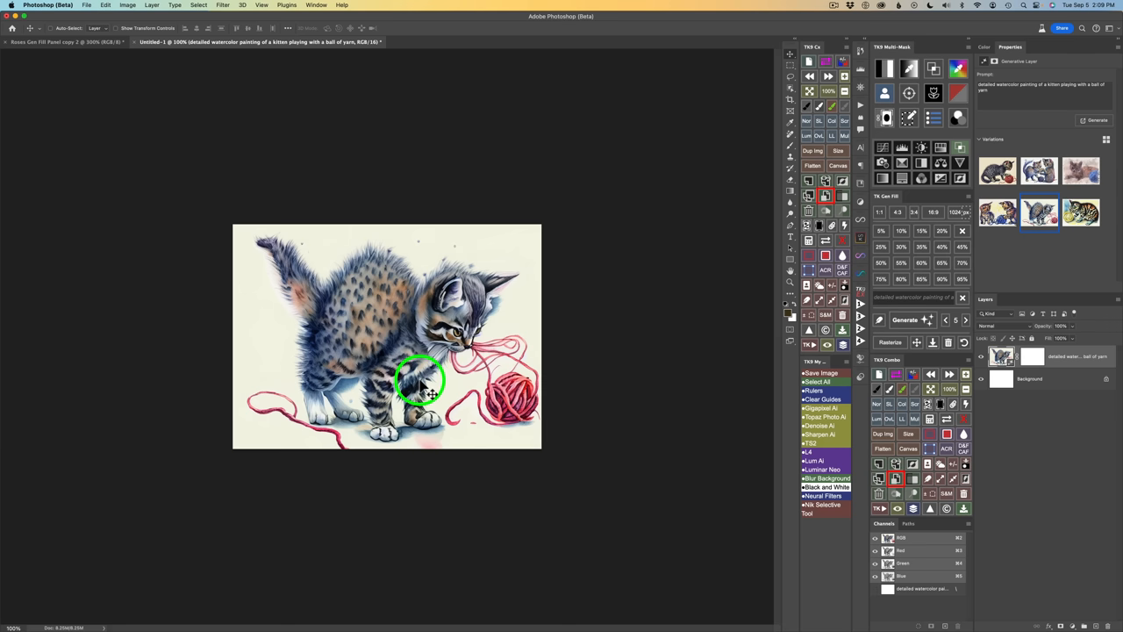
pyautogui.moveTo(274, 404)
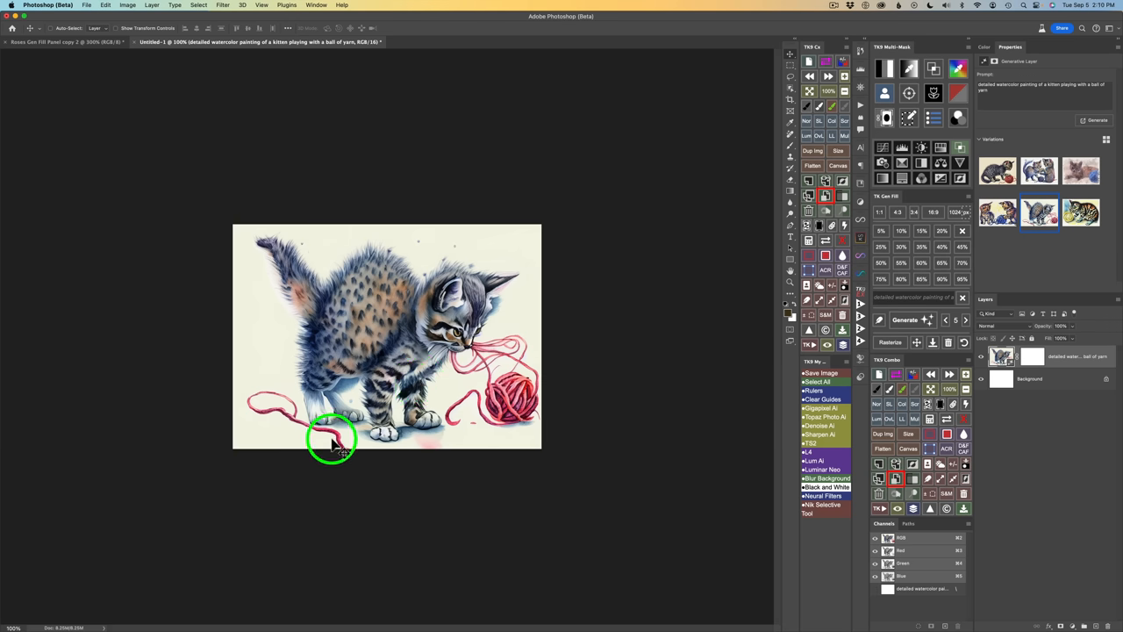
pyautogui.moveTo(459, 342)
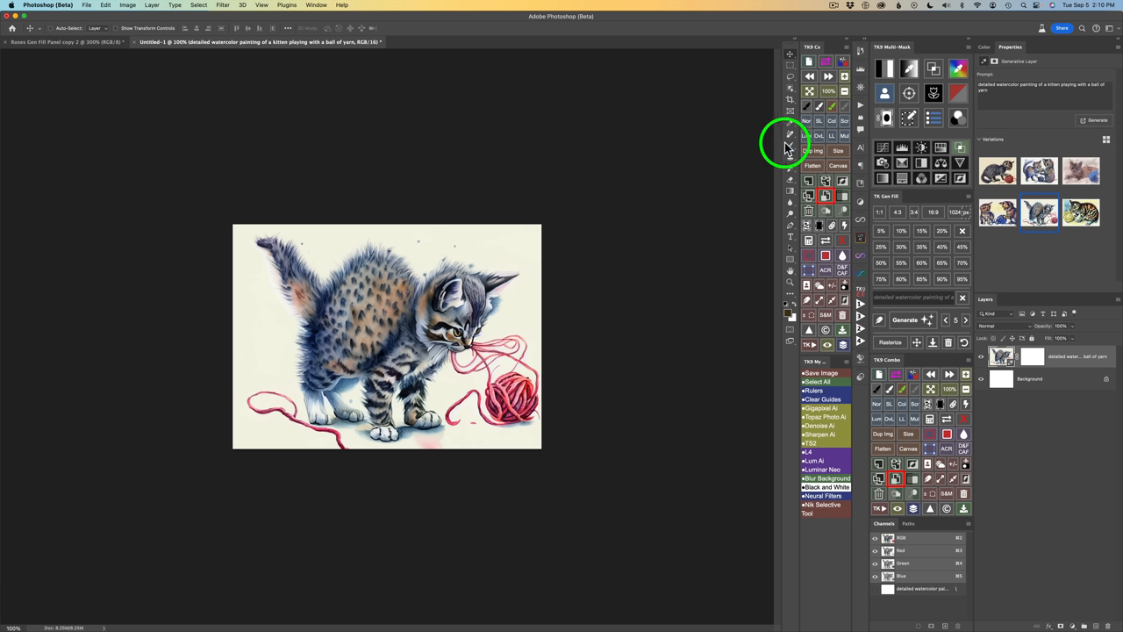
pyautogui.moveTo(849, 179)
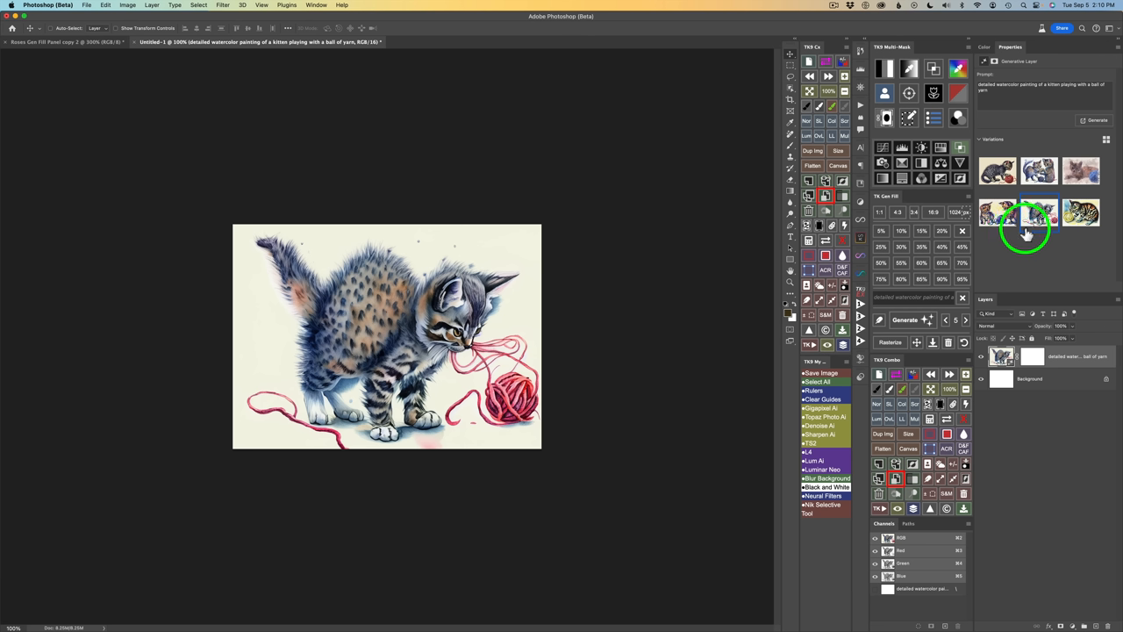
pyautogui.moveTo(1038, 214)
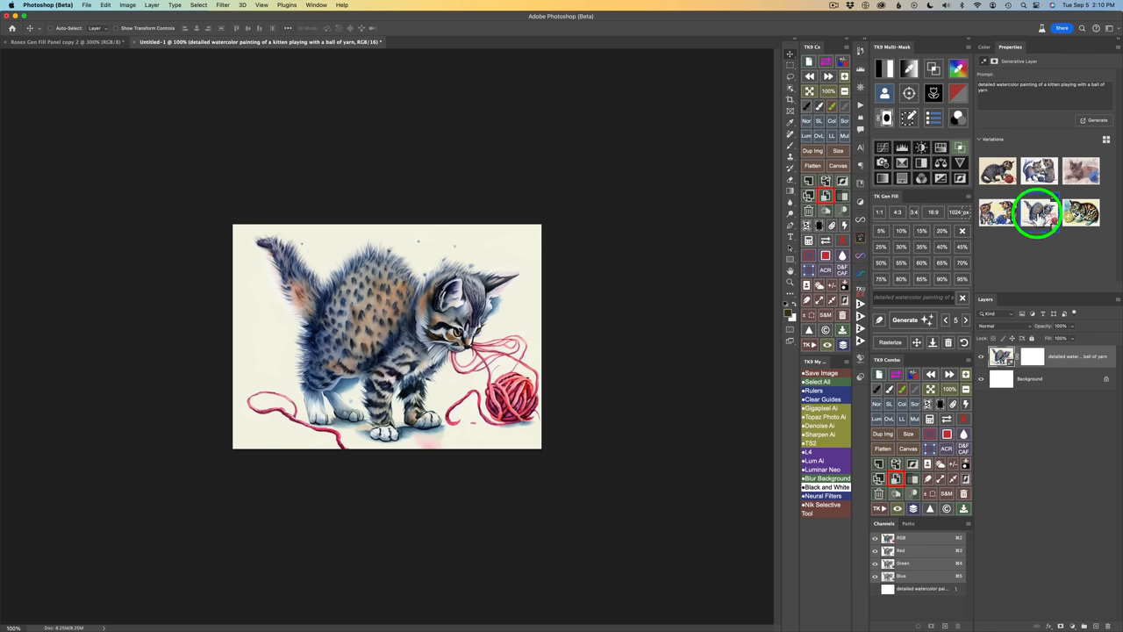